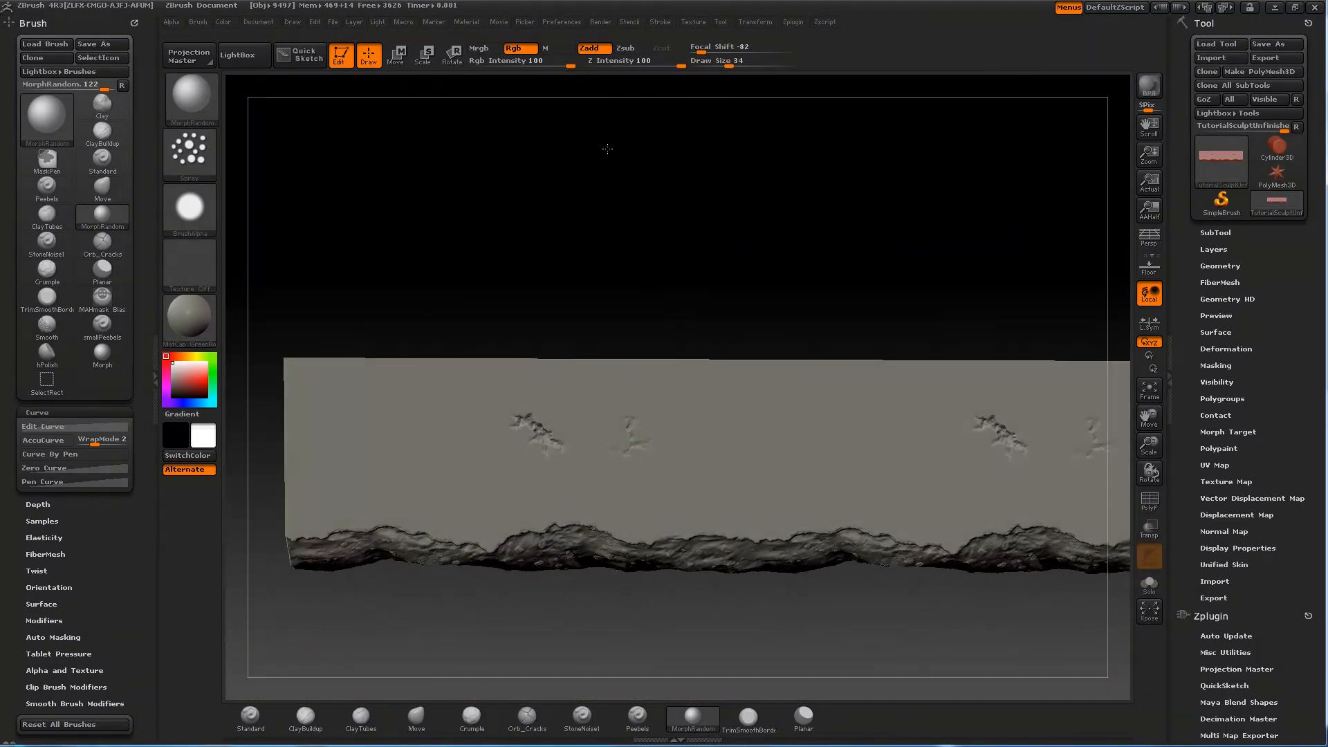
# Step: Orbit the slab to inspect the rocky edge at an angle and return to a front view
pyautogui.click(535, 444)
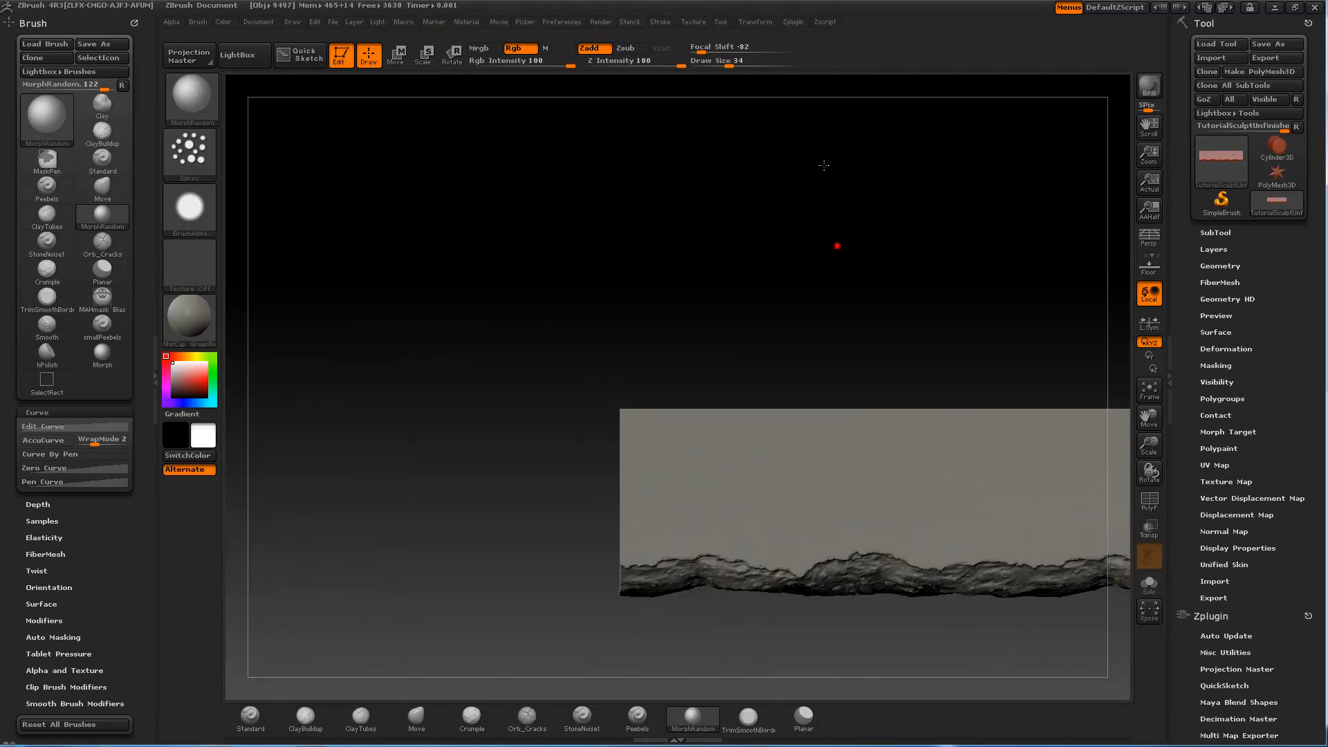
pyautogui.moveTo(836, 247); pyautogui.dragTo(701, 189)
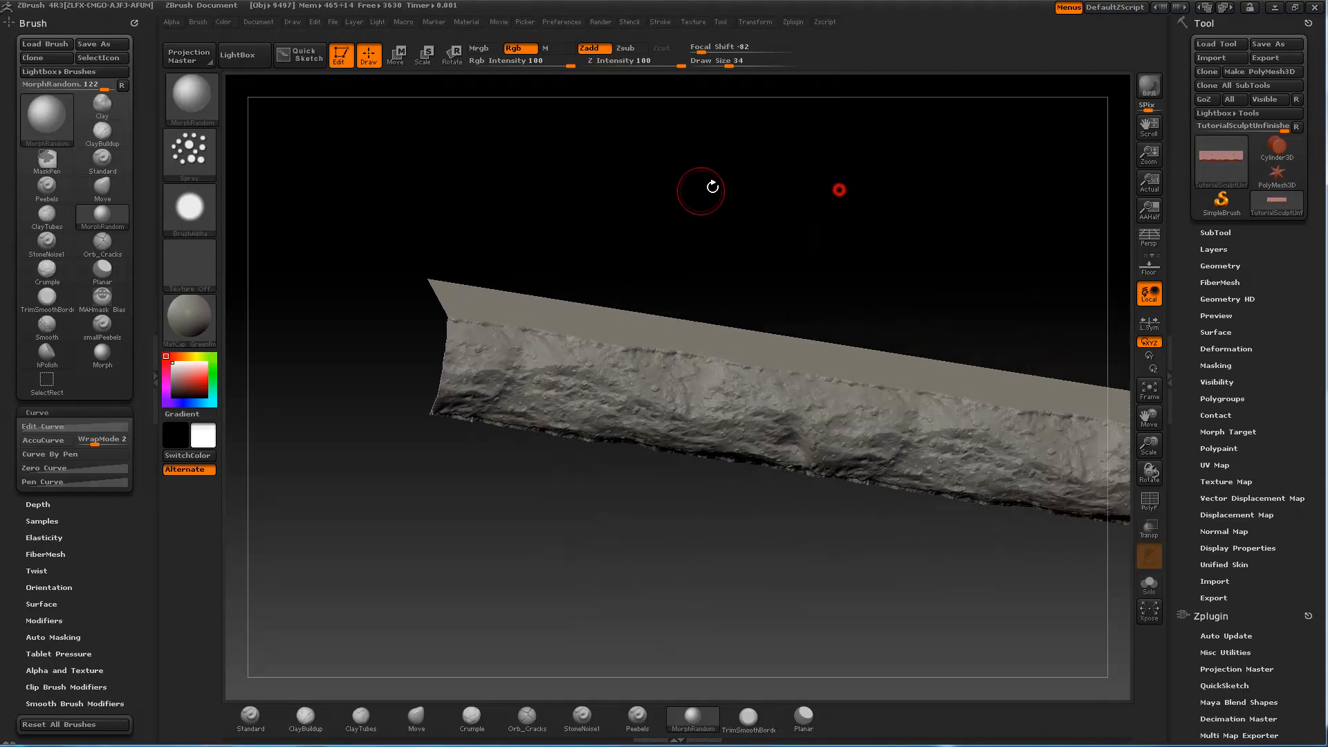
pyautogui.moveTo(699, 186); pyautogui.dragTo(838, 113)
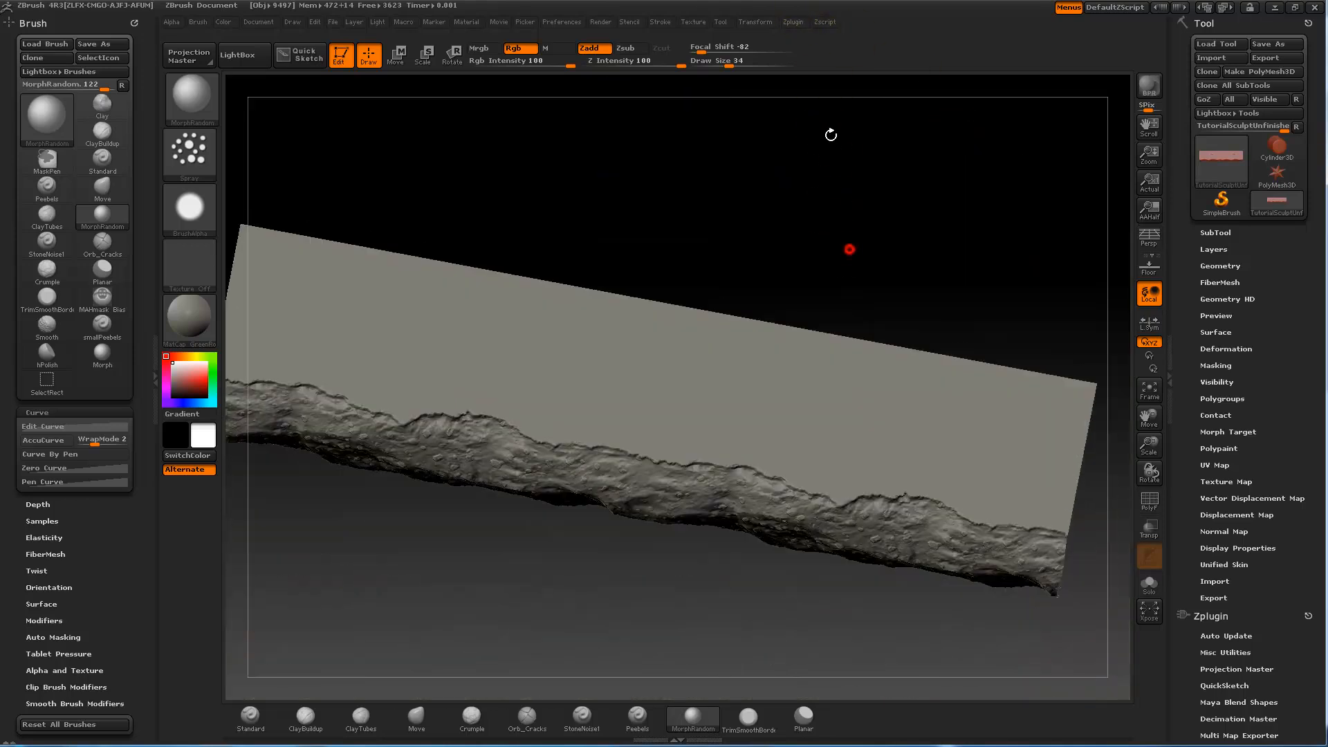
pyautogui.moveTo(850, 249); pyautogui.dragTo(695, 225)
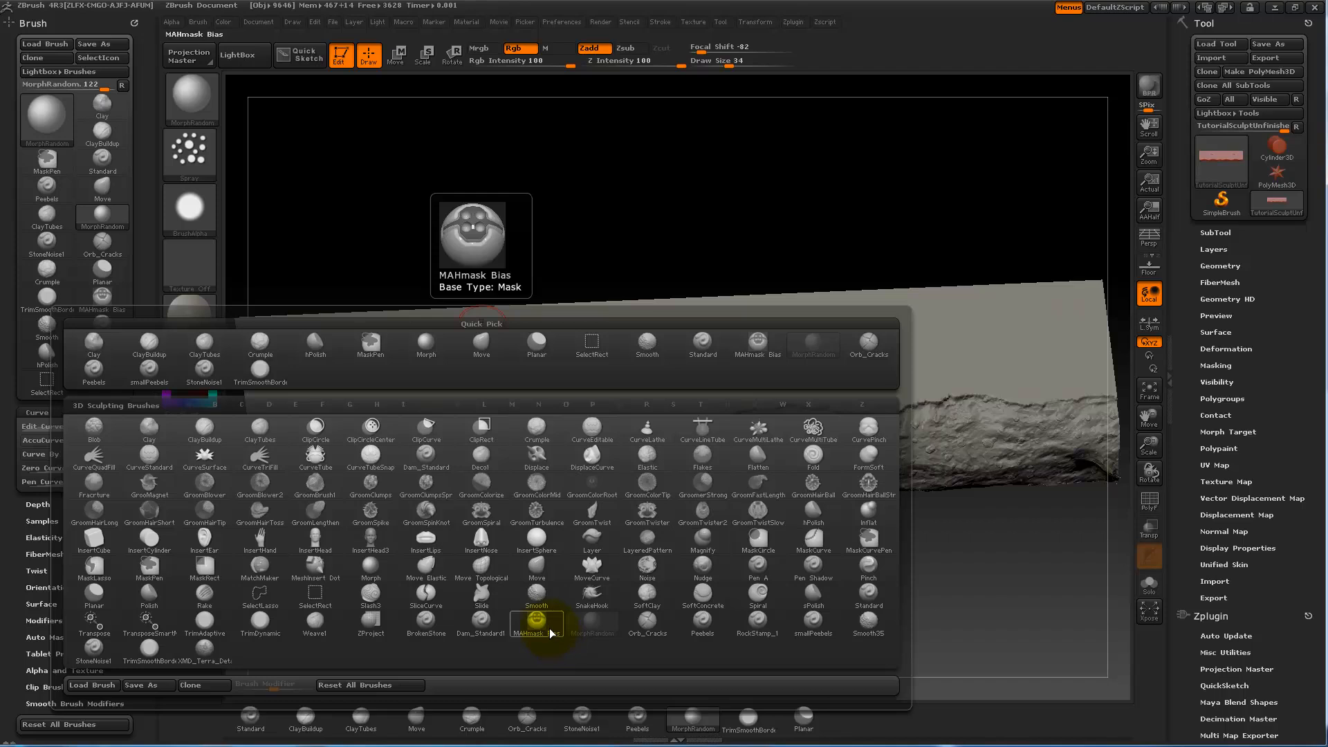
pyautogui.moveTo(551, 627)
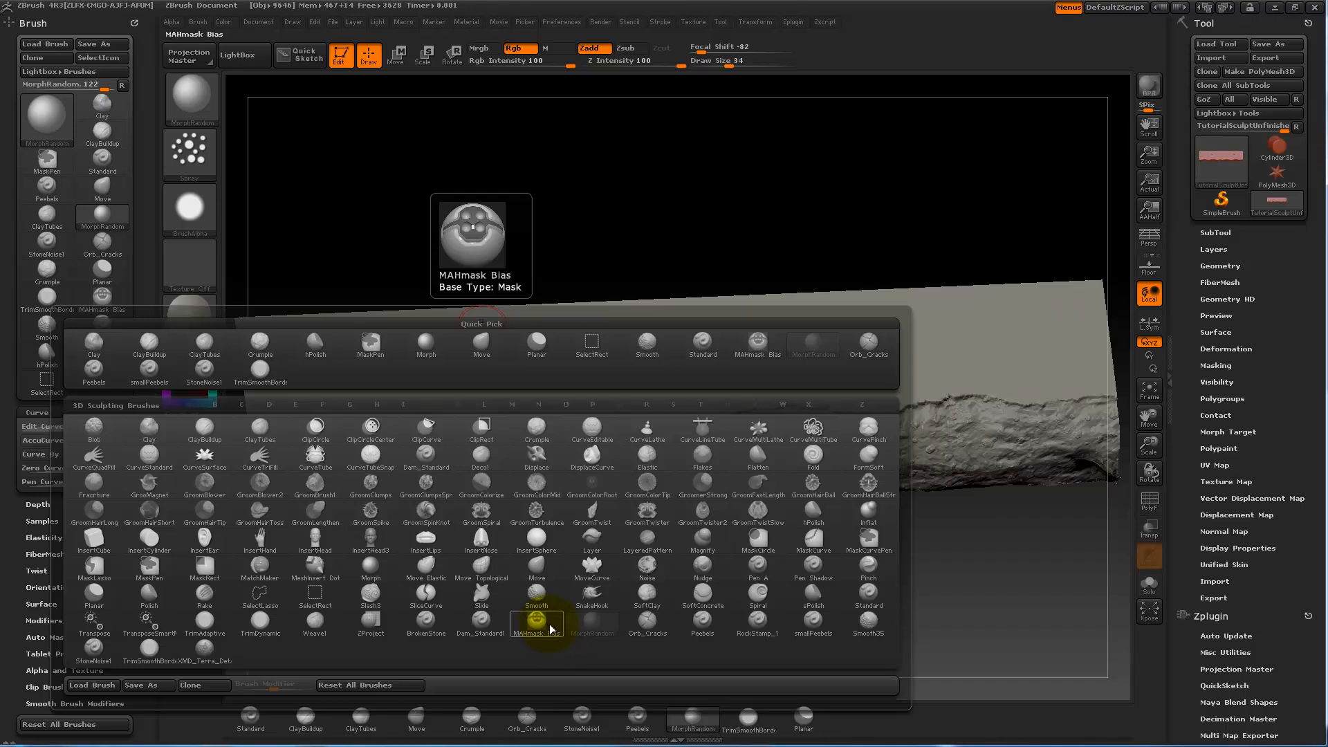
pyautogui.moveTo(550, 628)
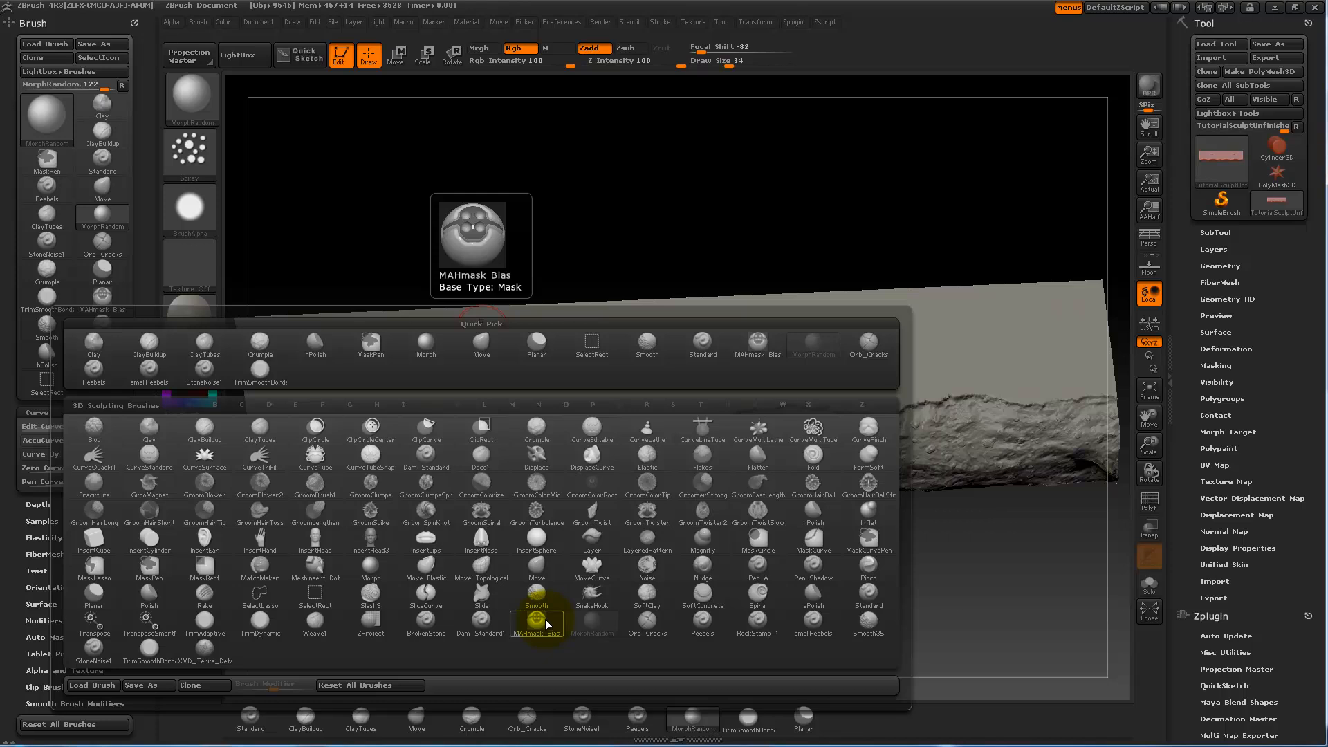
# Step: With the MAHmask Bias brush, mask a patch of concrete just above the left rocky edge
pyautogui.click(536, 625)
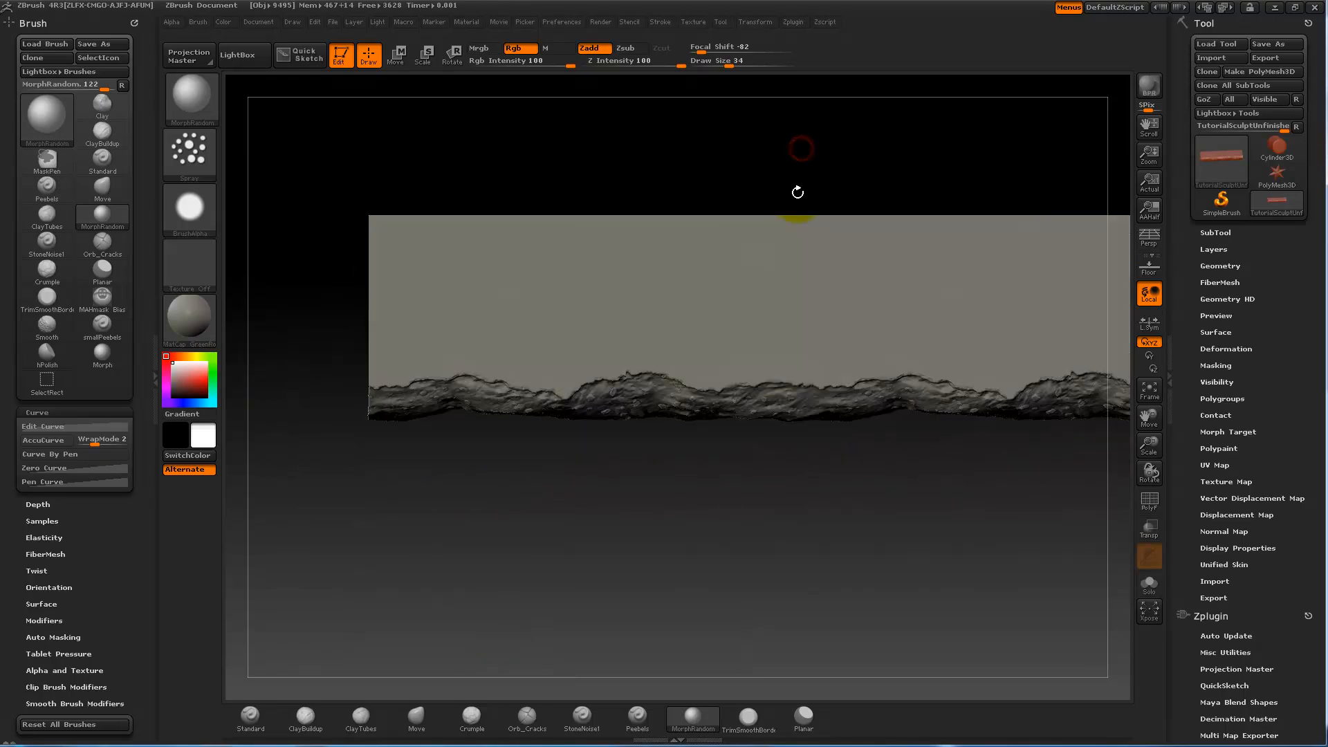
pyautogui.moveTo(797, 193); pyautogui.dragTo(734, 515)
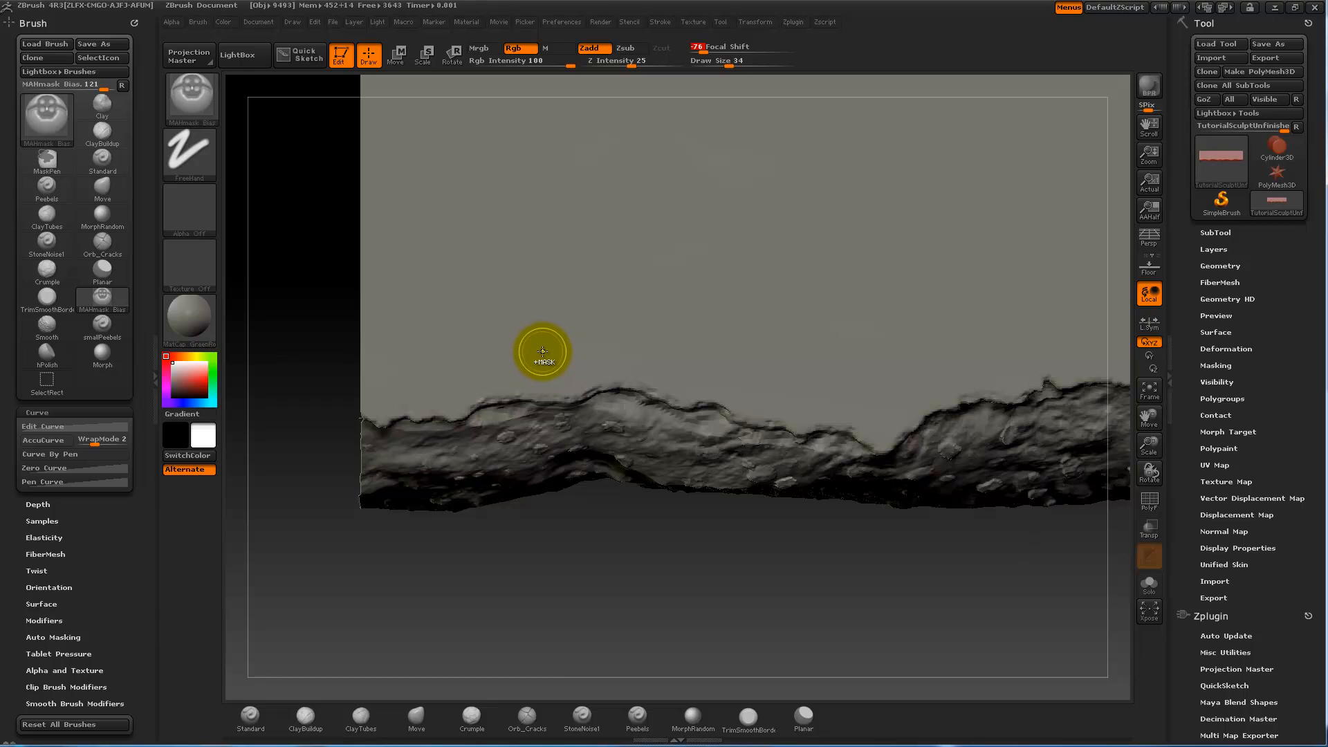
pyautogui.moveTo(635, 310)
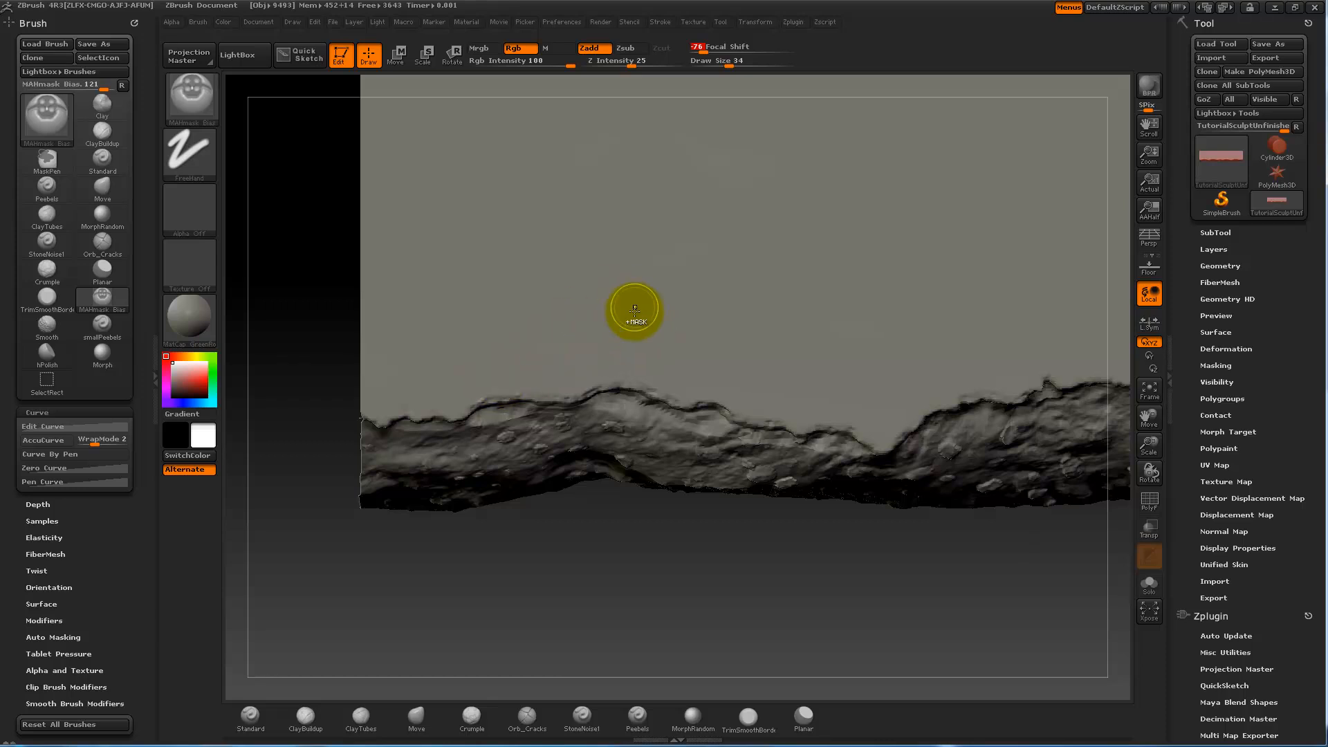
pyautogui.moveTo(525, 355)
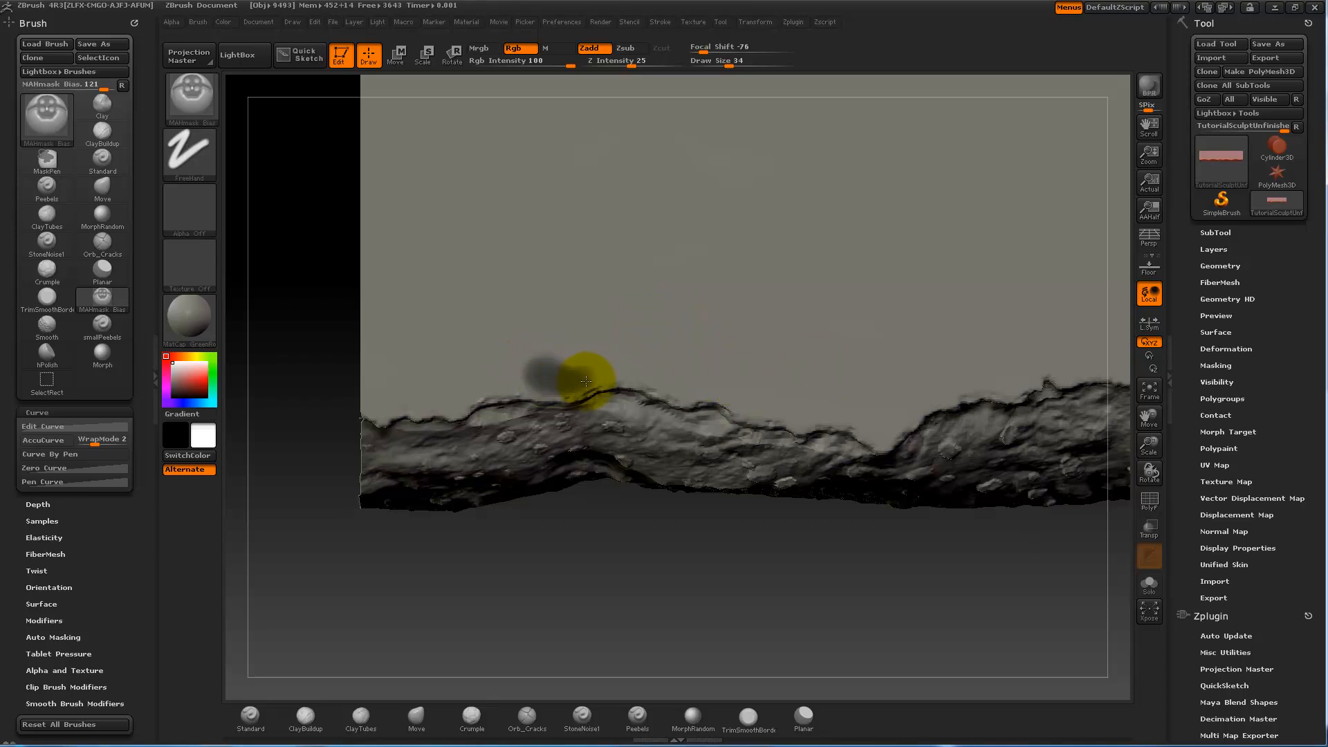
pyautogui.moveTo(584, 382); pyautogui.dragTo(670, 384)
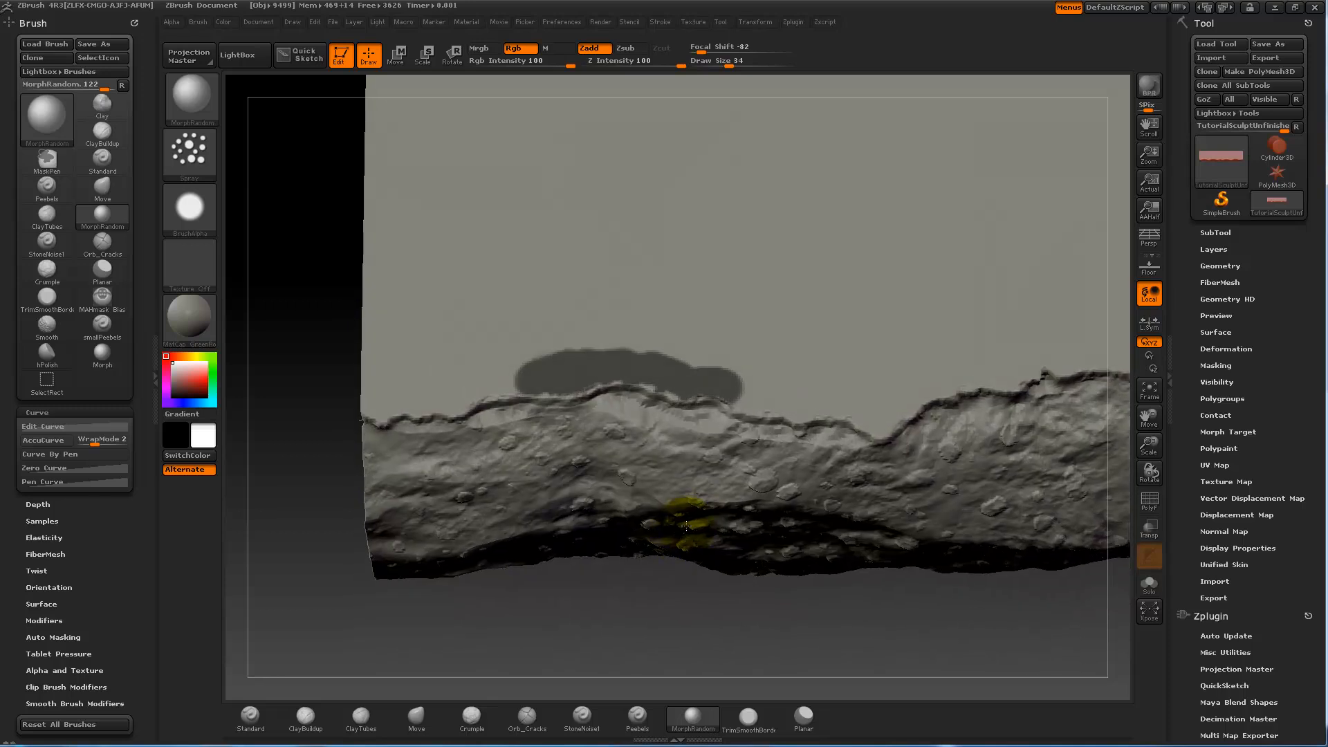
pyautogui.click(686, 522)
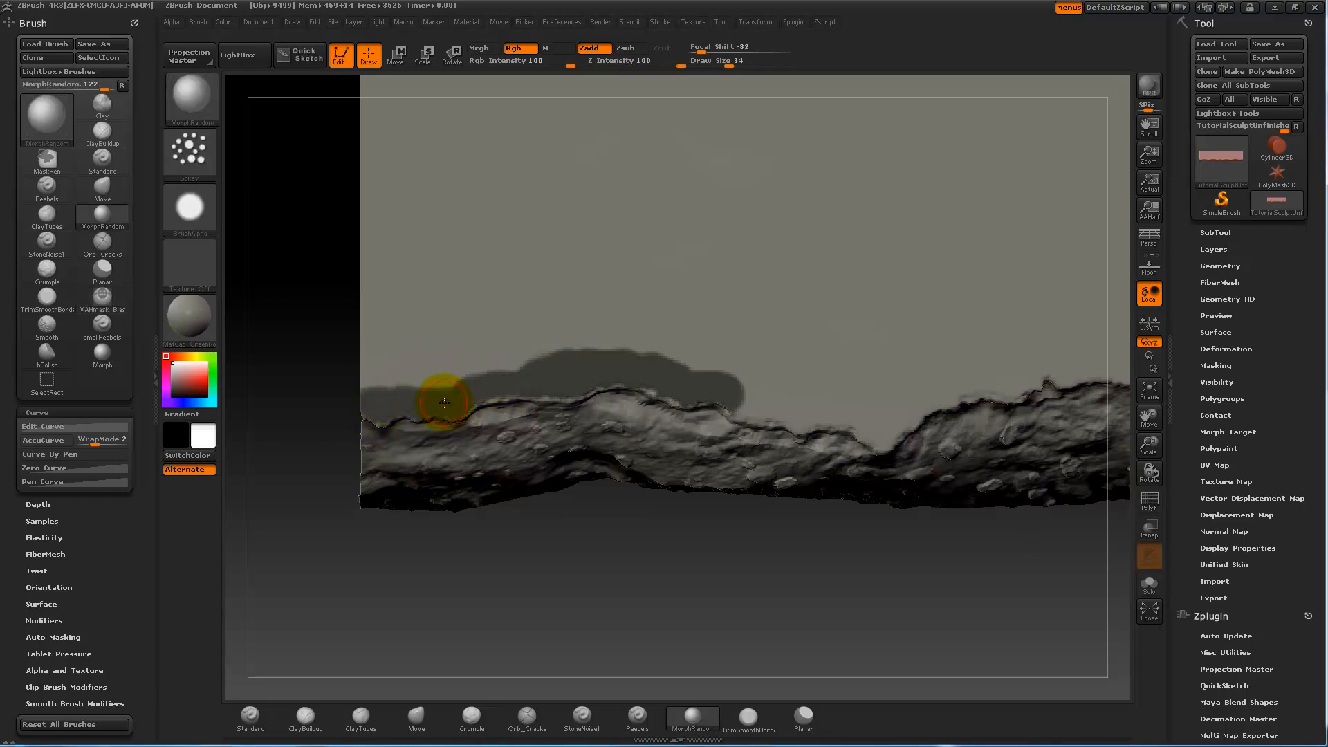
# Step: Extend the mask band along the concrete above the middle, right and left of the edge
pyautogui.click(101, 296)
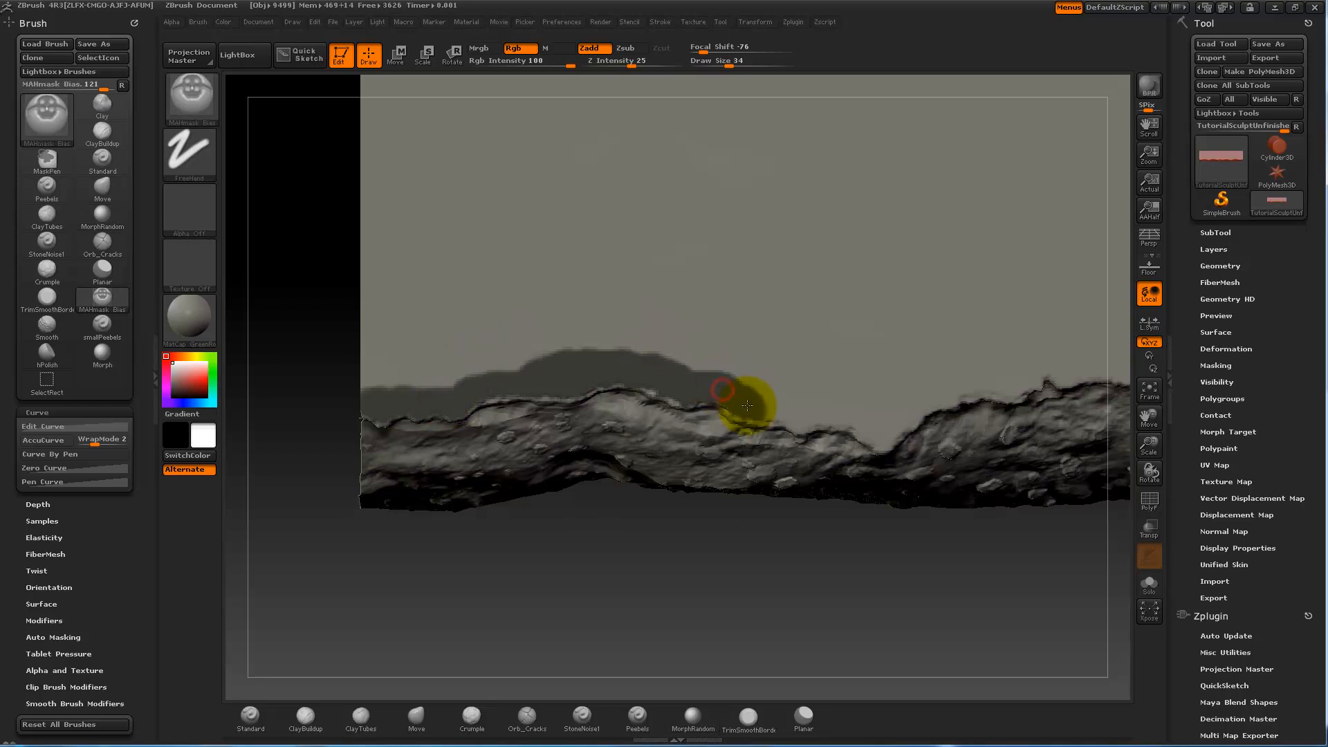
pyautogui.moveTo(746, 407); pyautogui.dragTo(894, 439)
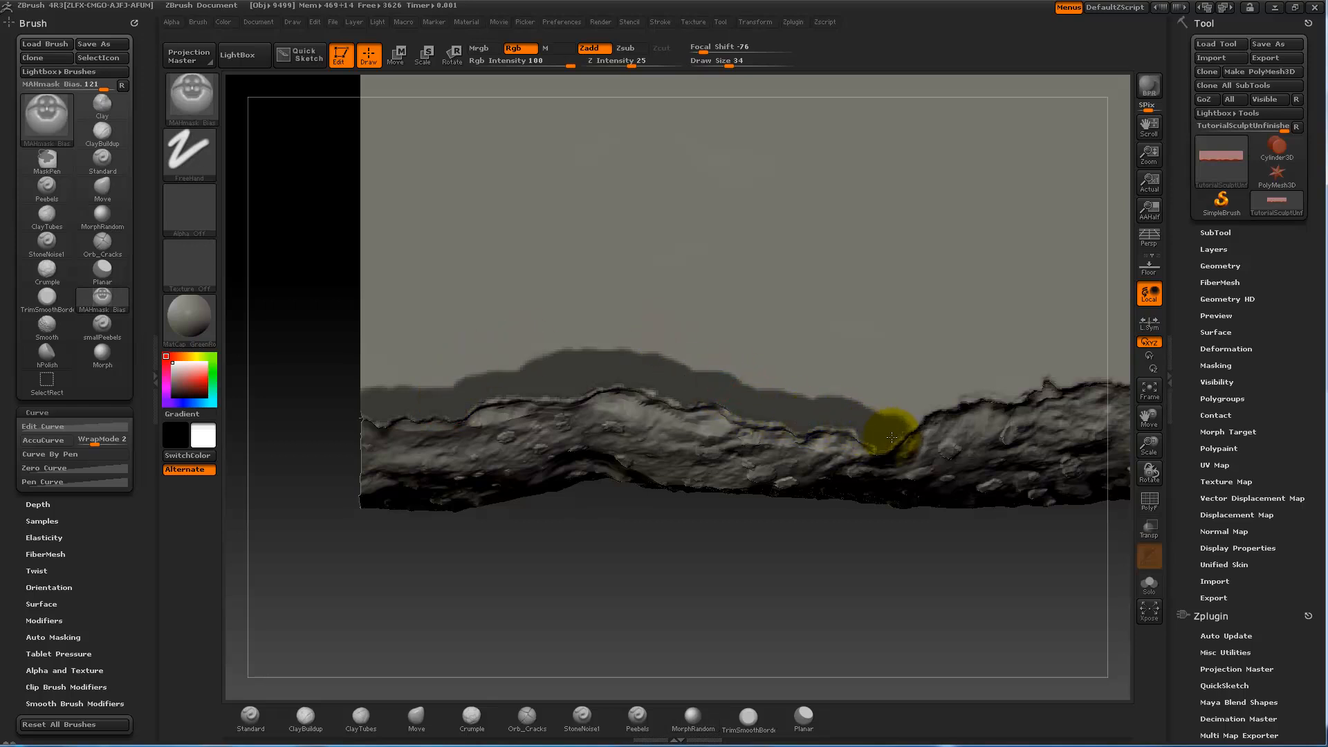
pyautogui.moveTo(890, 436); pyautogui.dragTo(986, 377)
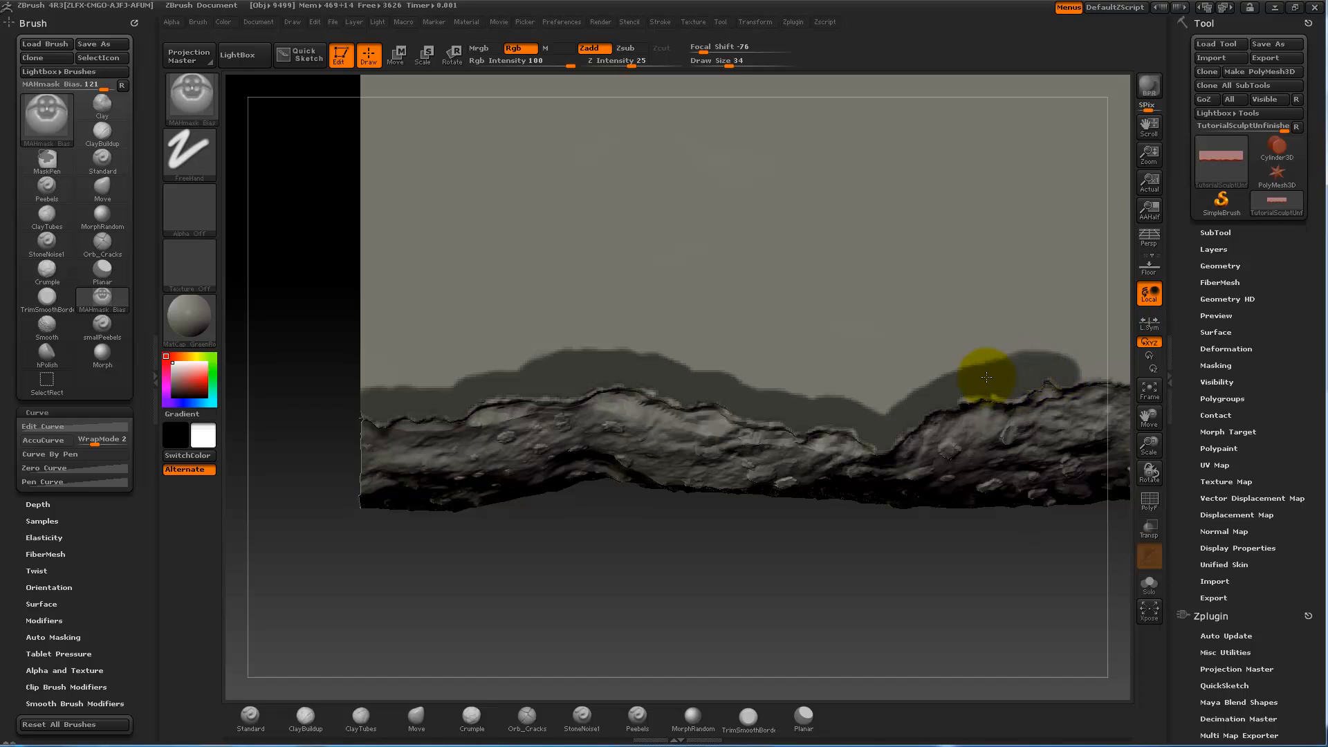
pyautogui.moveTo(986, 378); pyautogui.dragTo(489, 366)
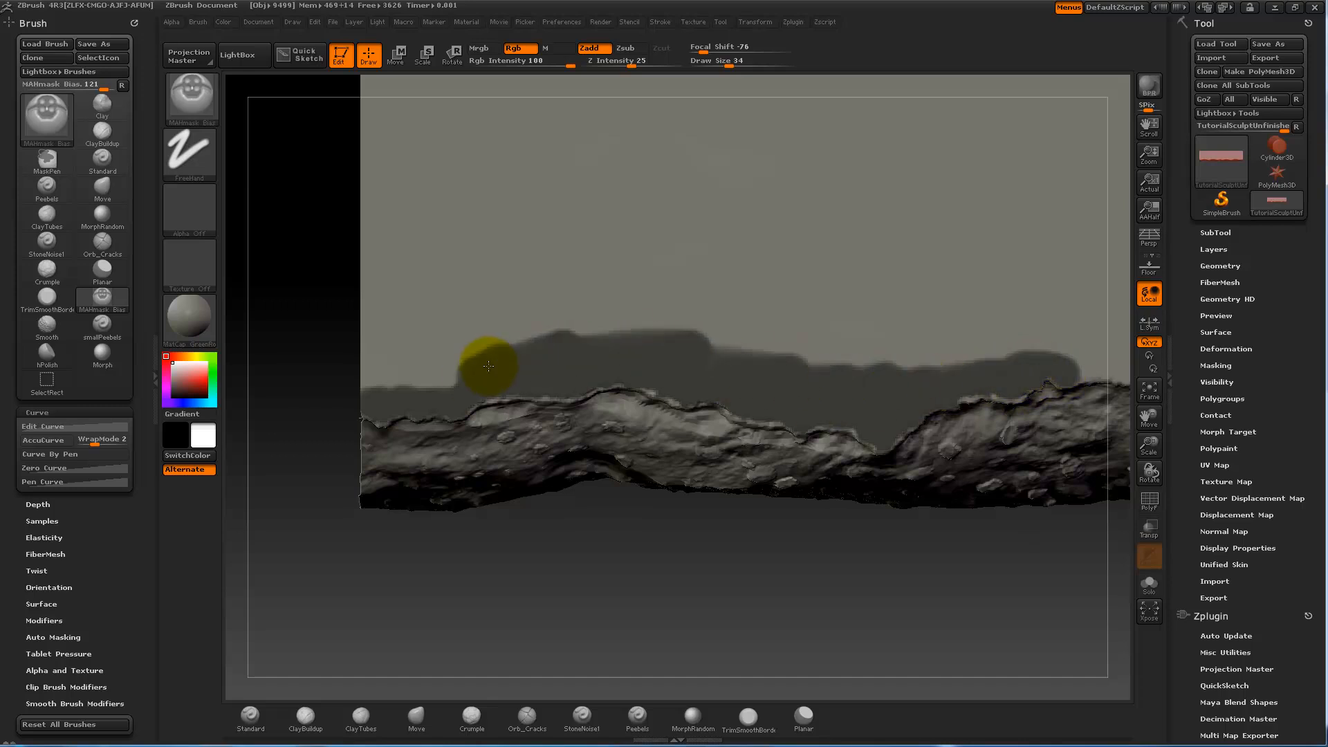
pyautogui.moveTo(488, 366); pyautogui.dragTo(564, 336)
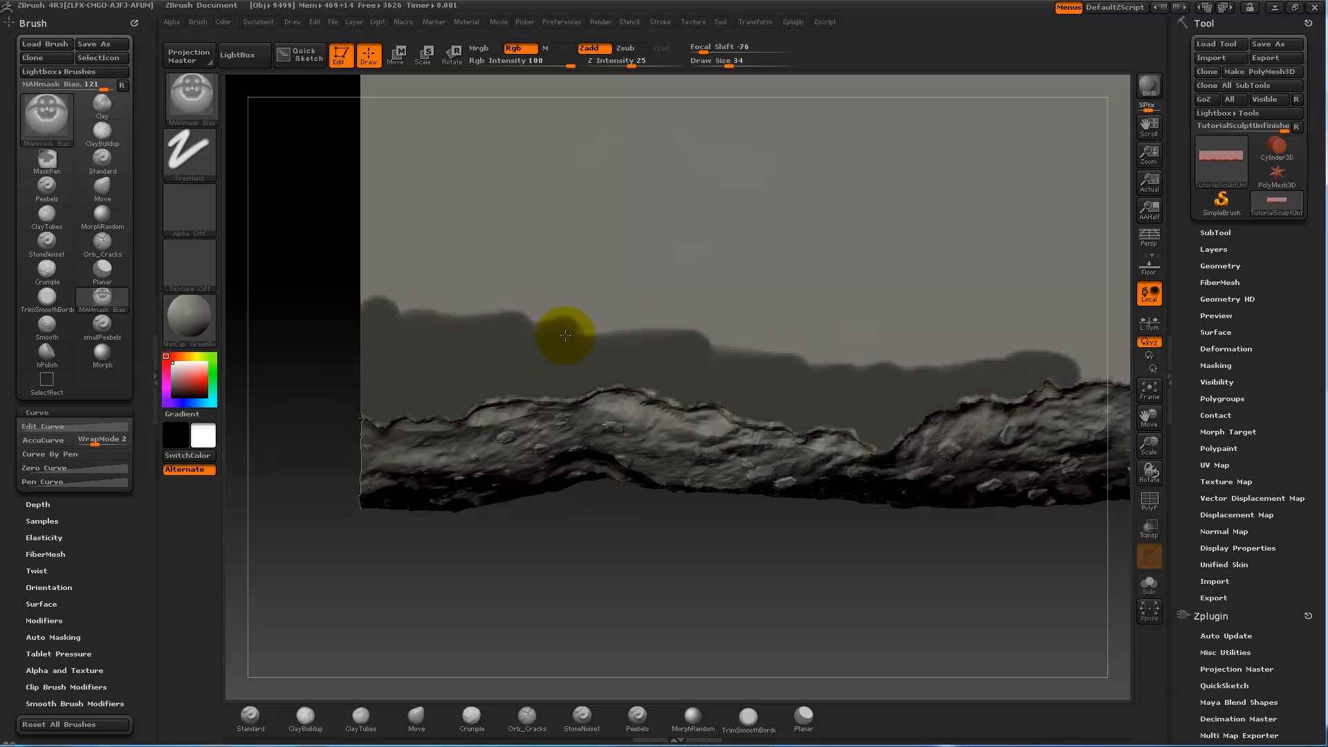
# Step: Fill the remaining gaps so the mask band runs above the whole rocky edge
pyautogui.moveTo(565, 336); pyautogui.dragTo(1061, 357)
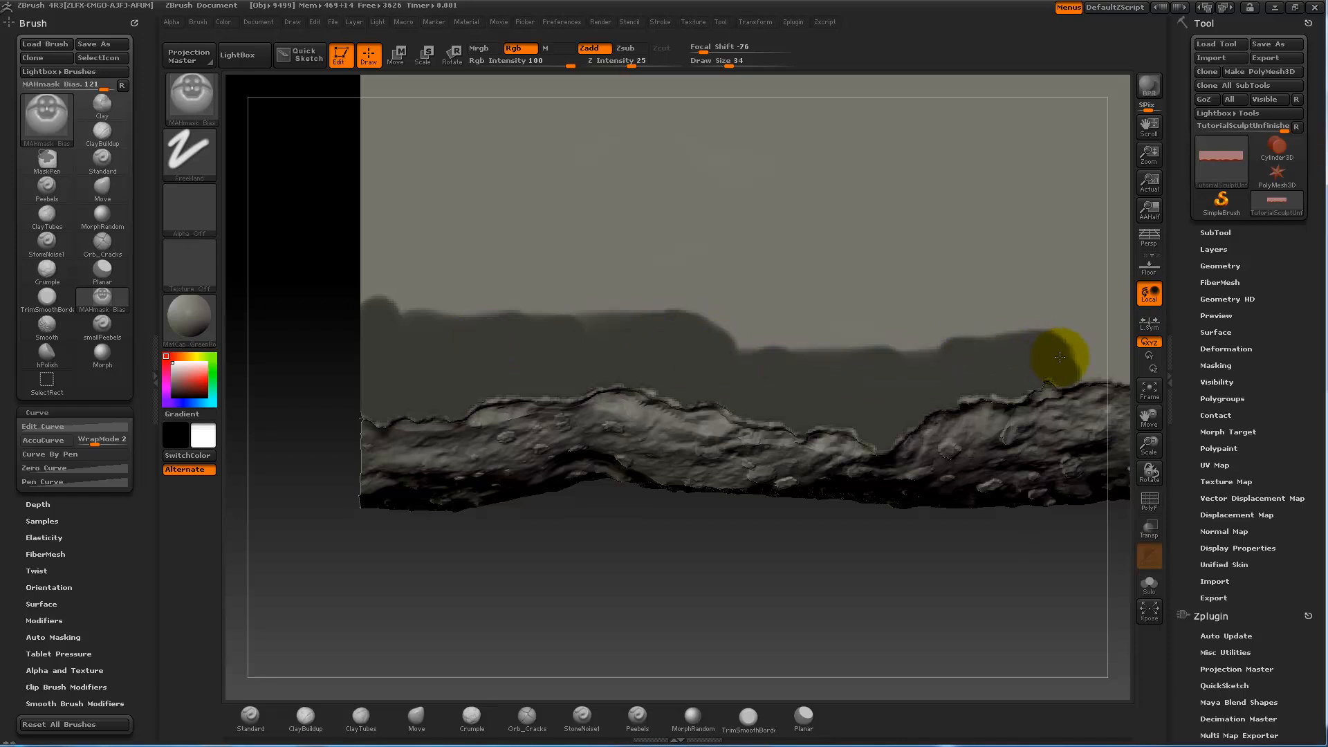
pyautogui.moveTo(1058, 356); pyautogui.dragTo(508, 323)
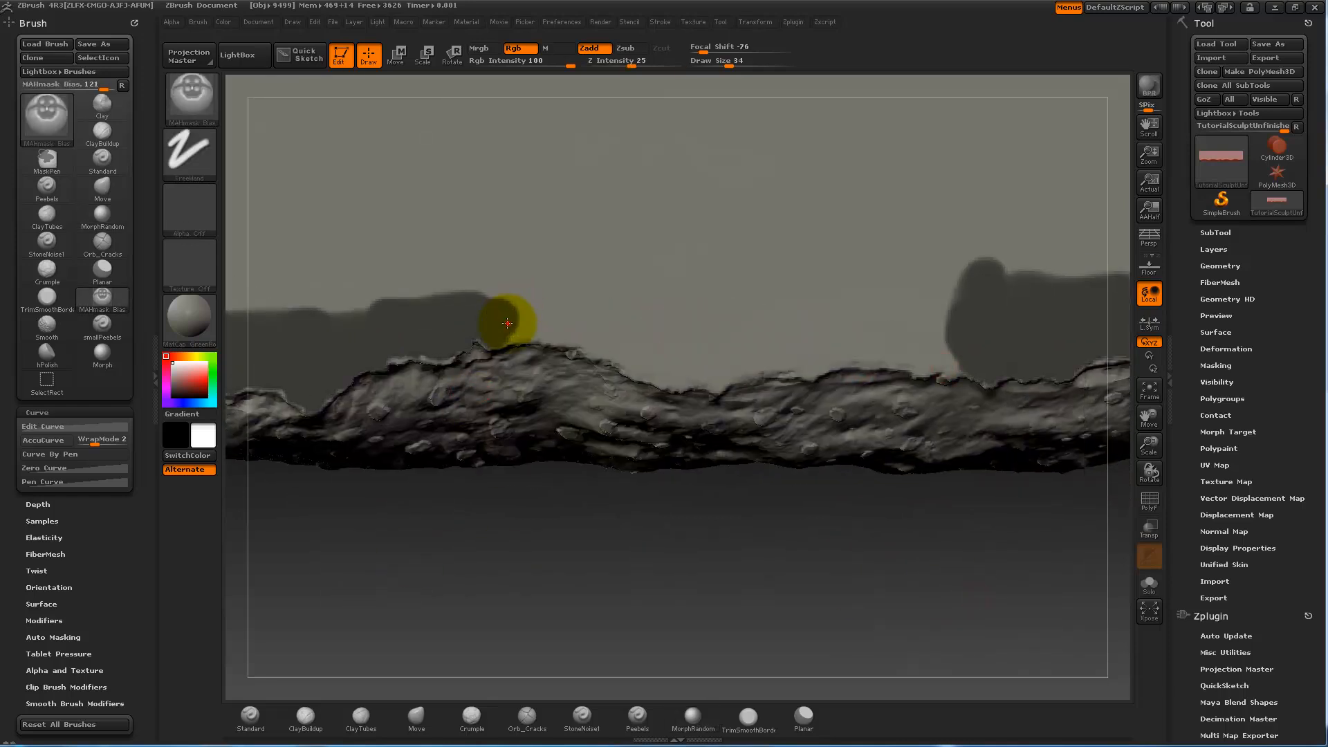
pyautogui.moveTo(506, 322); pyautogui.dragTo(667, 375)
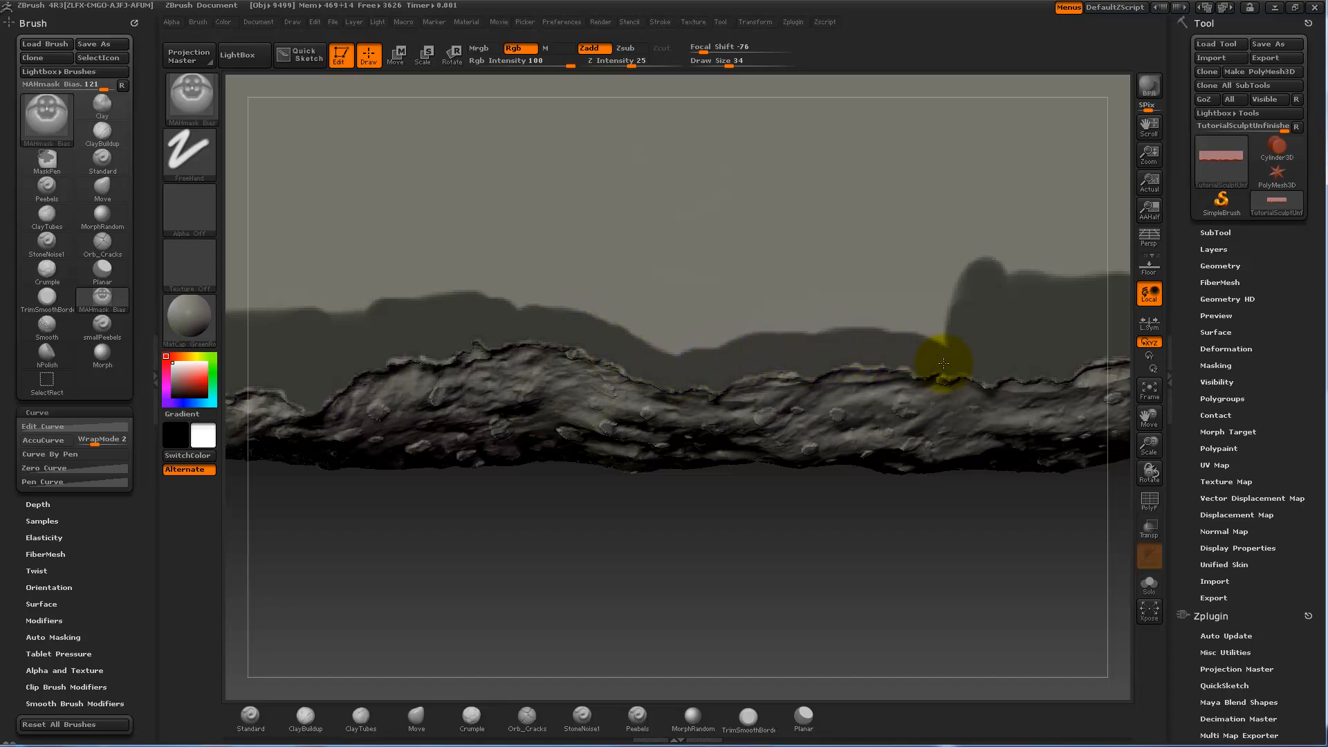
pyautogui.moveTo(945, 364); pyautogui.dragTo(637, 331)
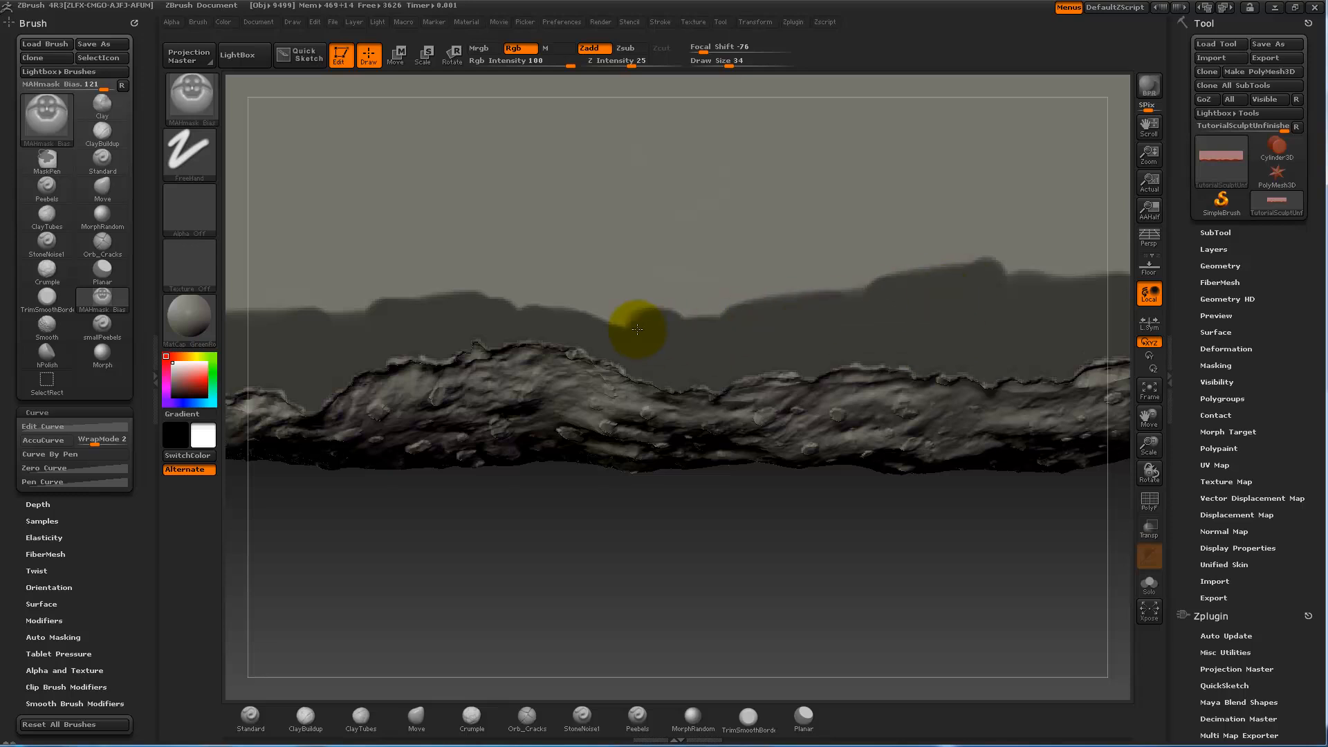
pyautogui.moveTo(639, 329); pyautogui.dragTo(781, 296)
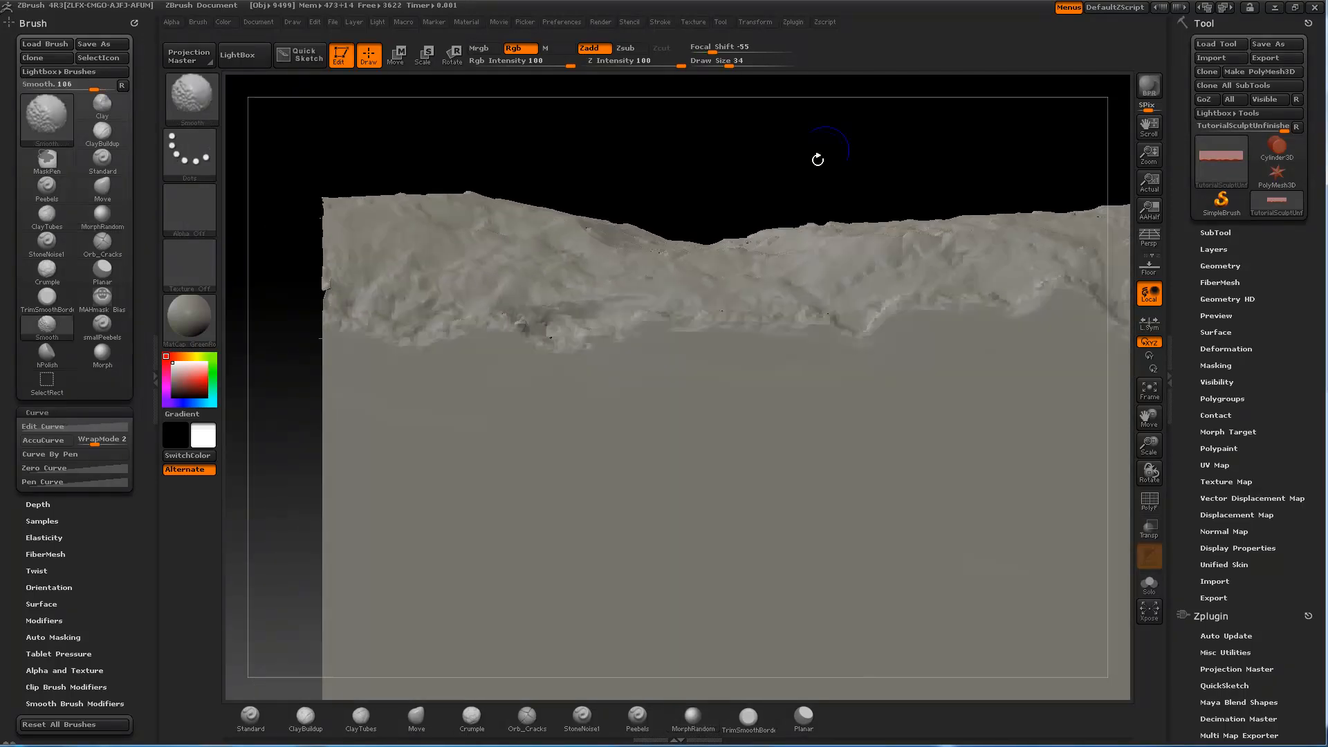
# Step: Switch from MorphRandom back to the MAHmask Bias masking brush
pyautogui.click(692, 720)
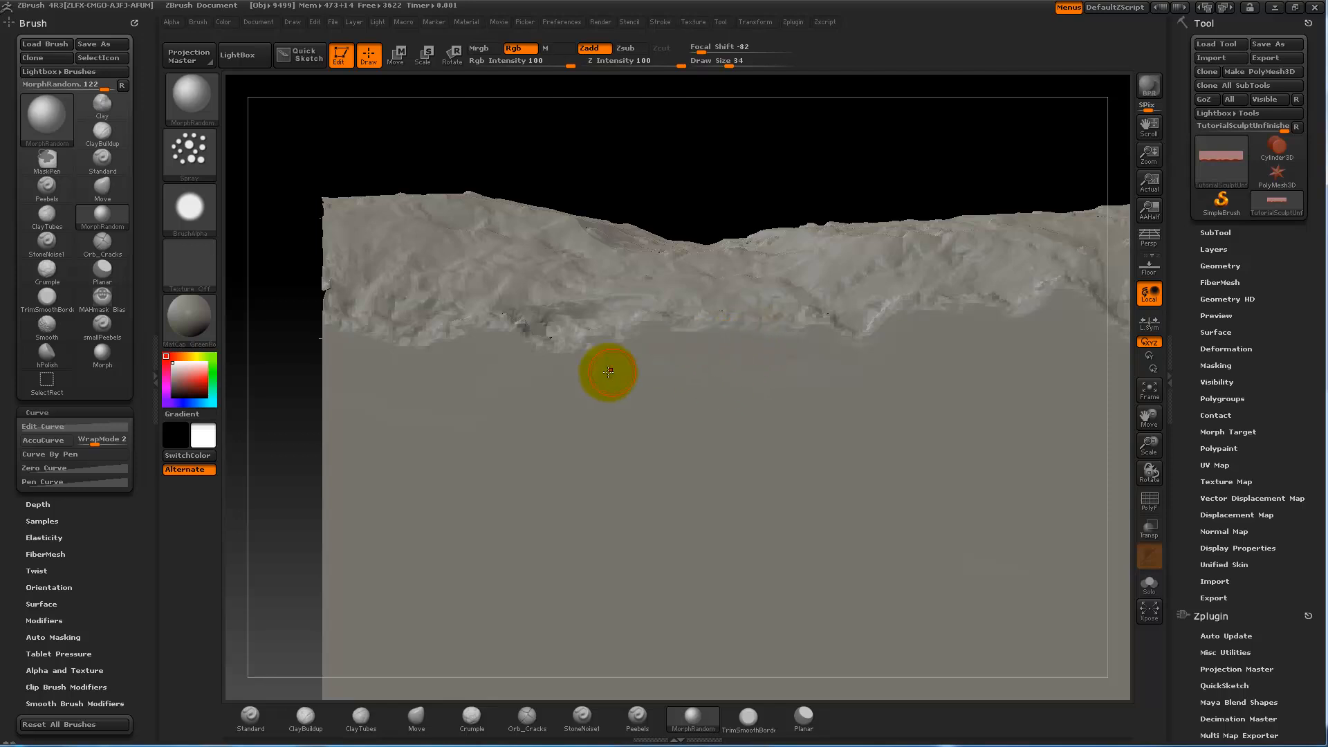
pyautogui.click(101, 295)
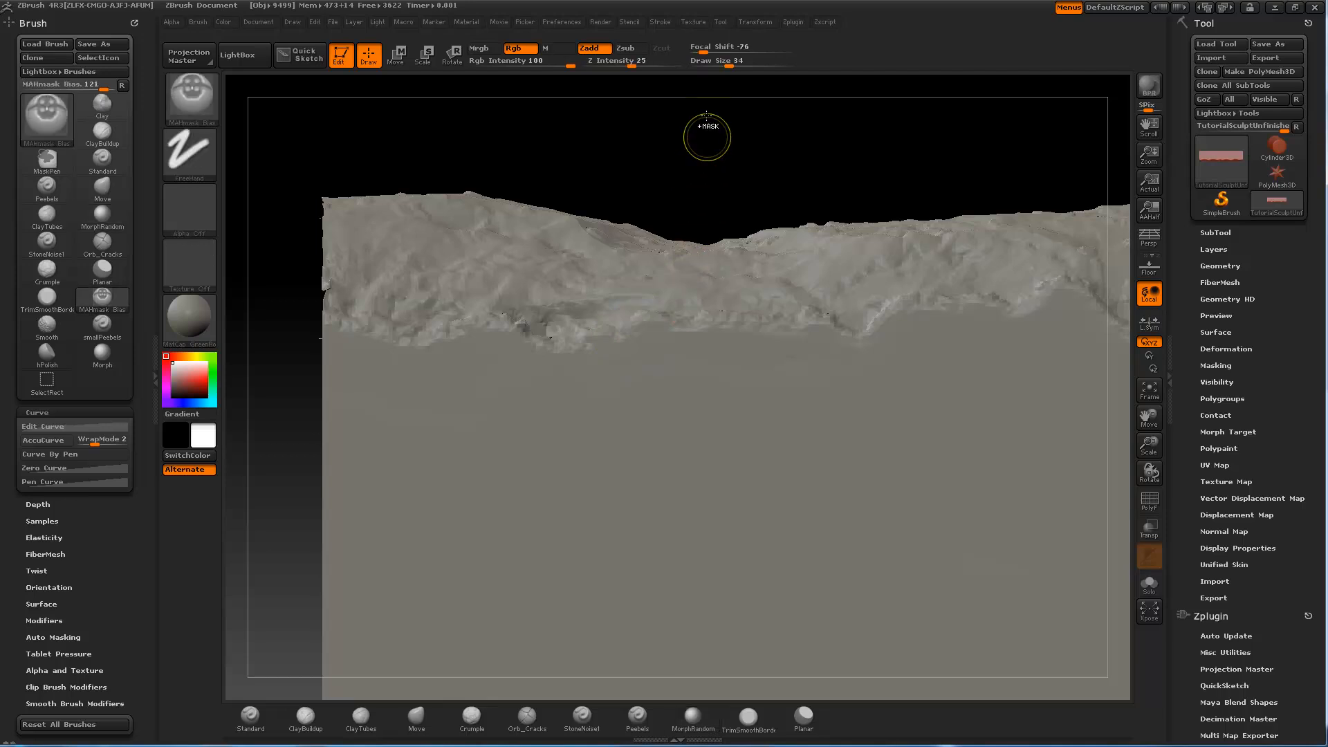
pyautogui.moveTo(742, 47)
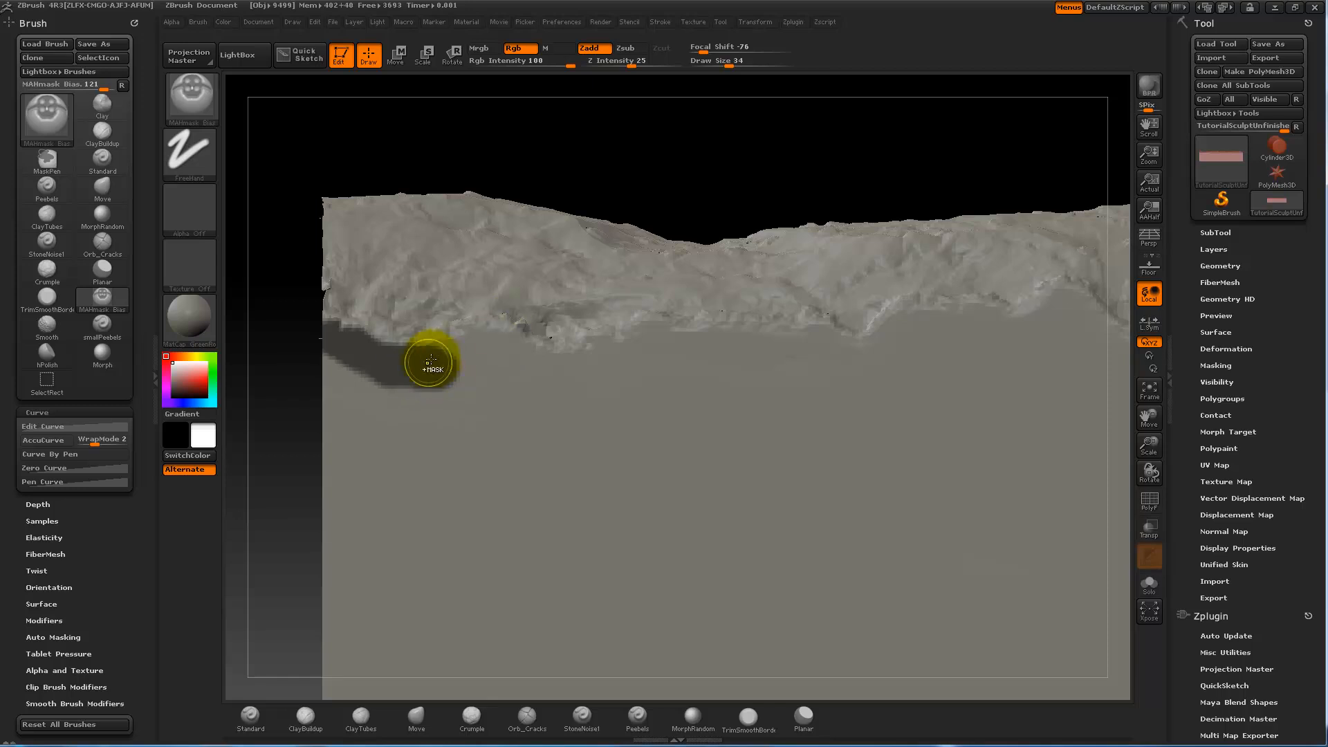
# Step: Mask a band along the flat plane beneath the rocky edge from its left end to the right
pyautogui.moveTo(427, 361); pyautogui.dragTo(512, 352)
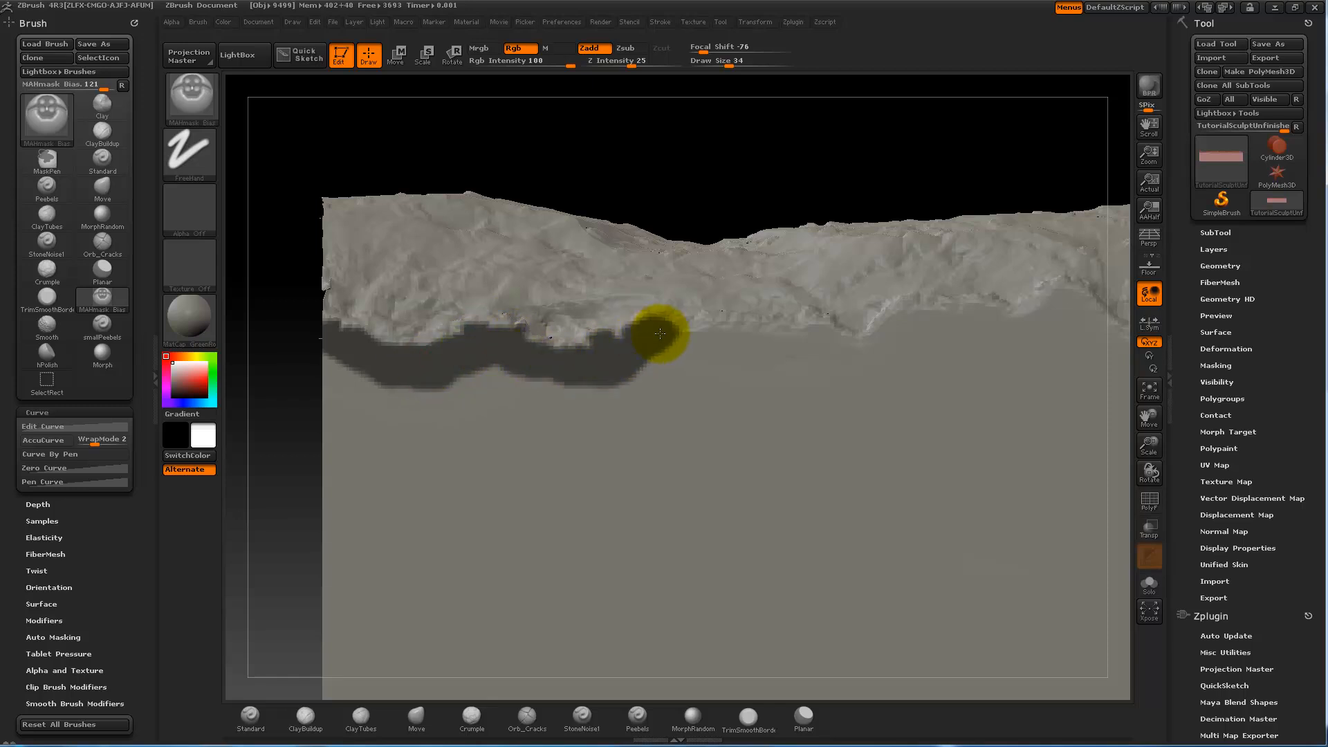
pyautogui.moveTo(658, 334); pyautogui.dragTo(878, 349)
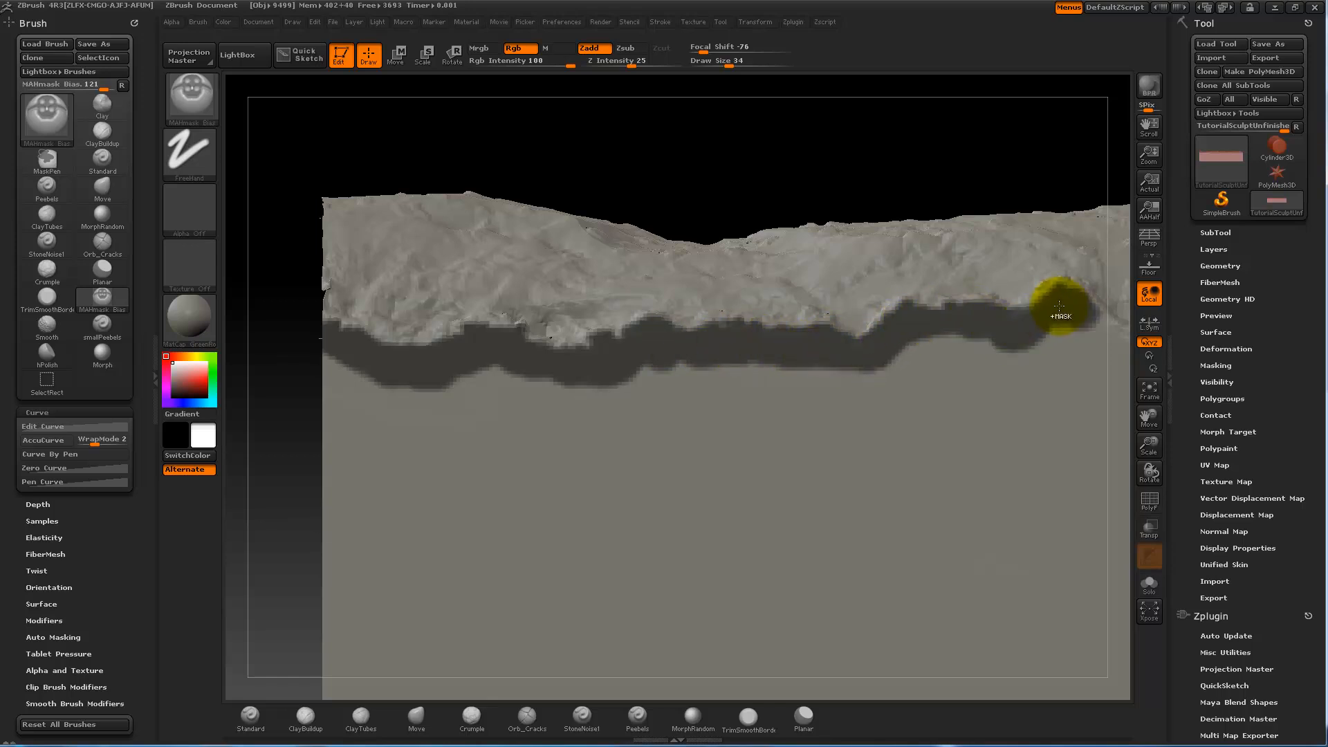
pyautogui.moveTo(1059, 309); pyautogui.dragTo(797, 356)
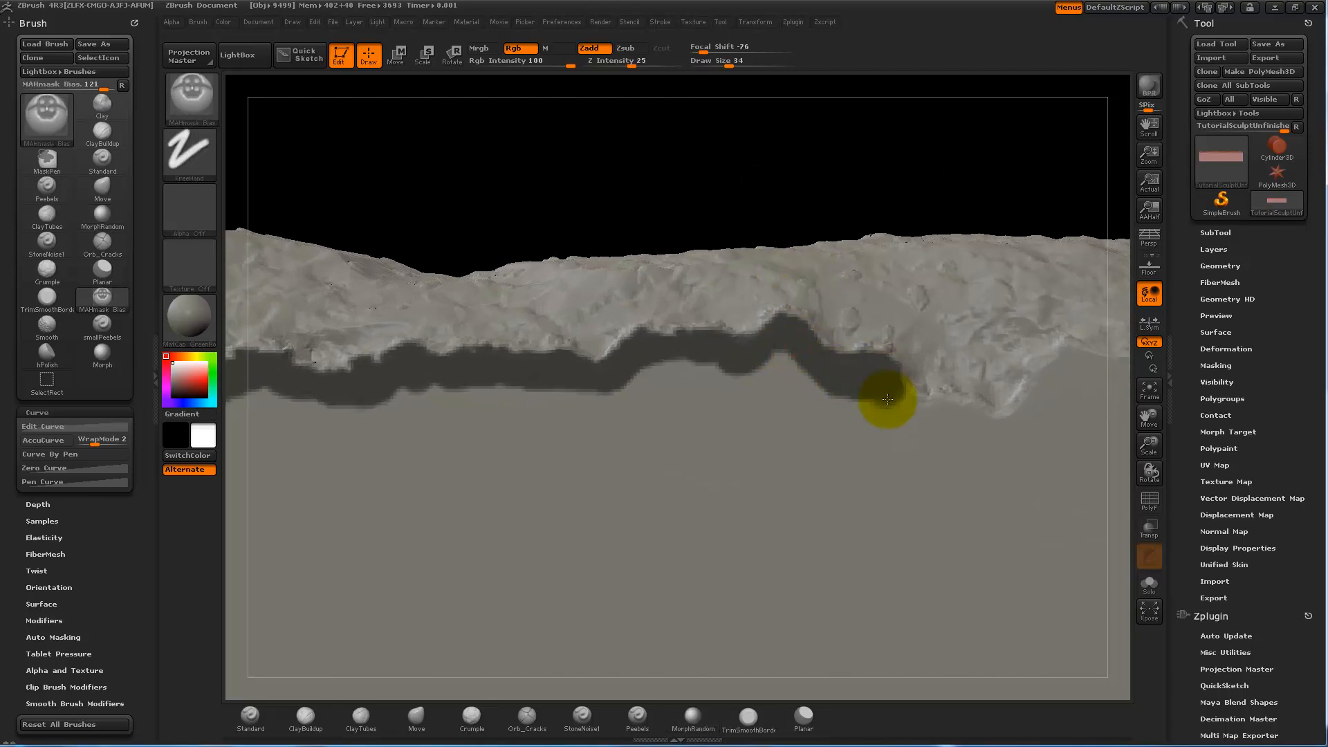
pyautogui.moveTo(888, 398); pyautogui.dragTo(1056, 372)
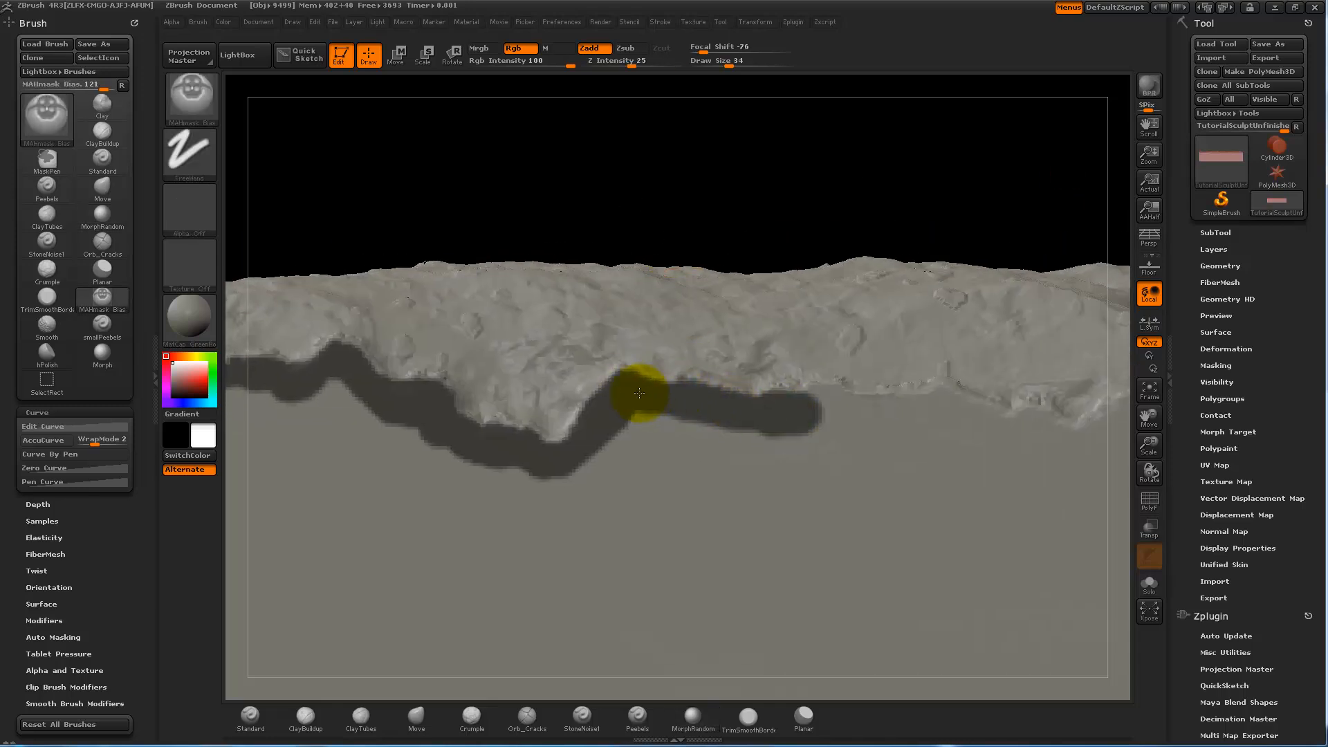
pyautogui.moveTo(639, 393); pyautogui.dragTo(984, 421)
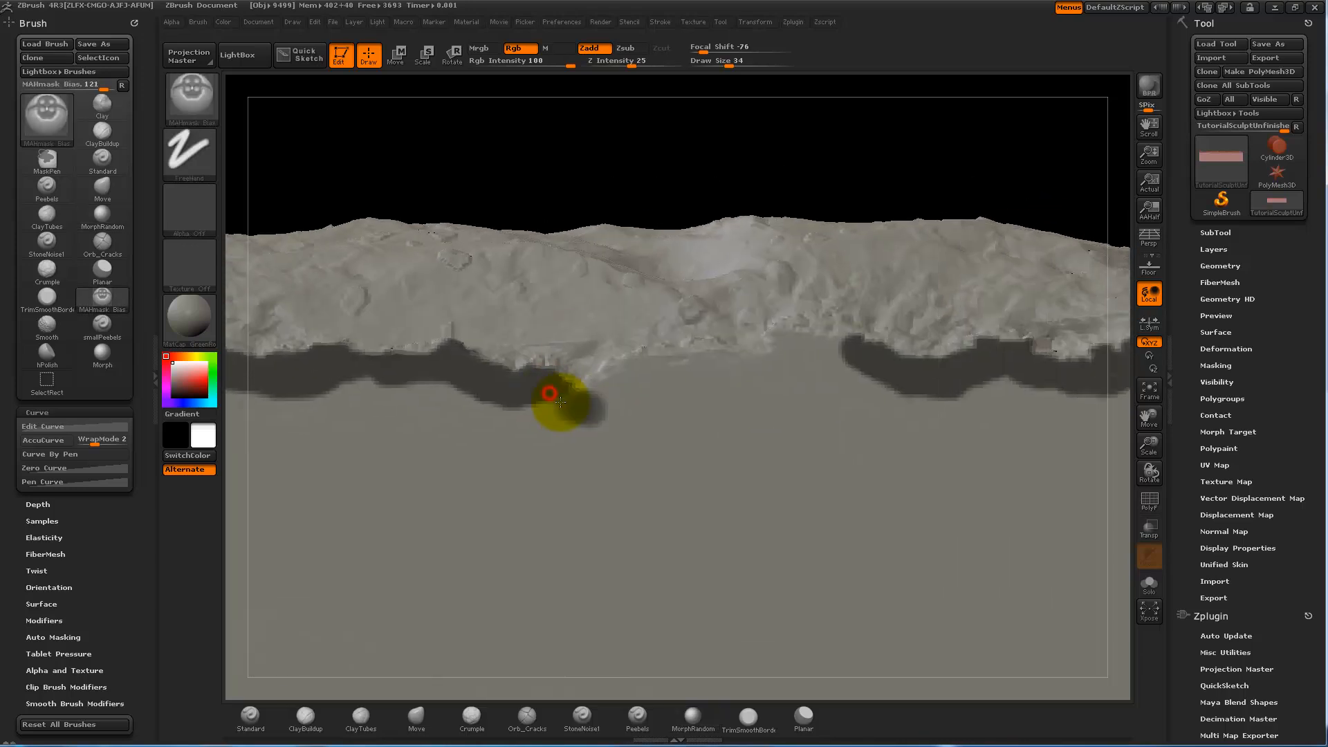
pyautogui.moveTo(559, 400); pyautogui.dragTo(639, 364)
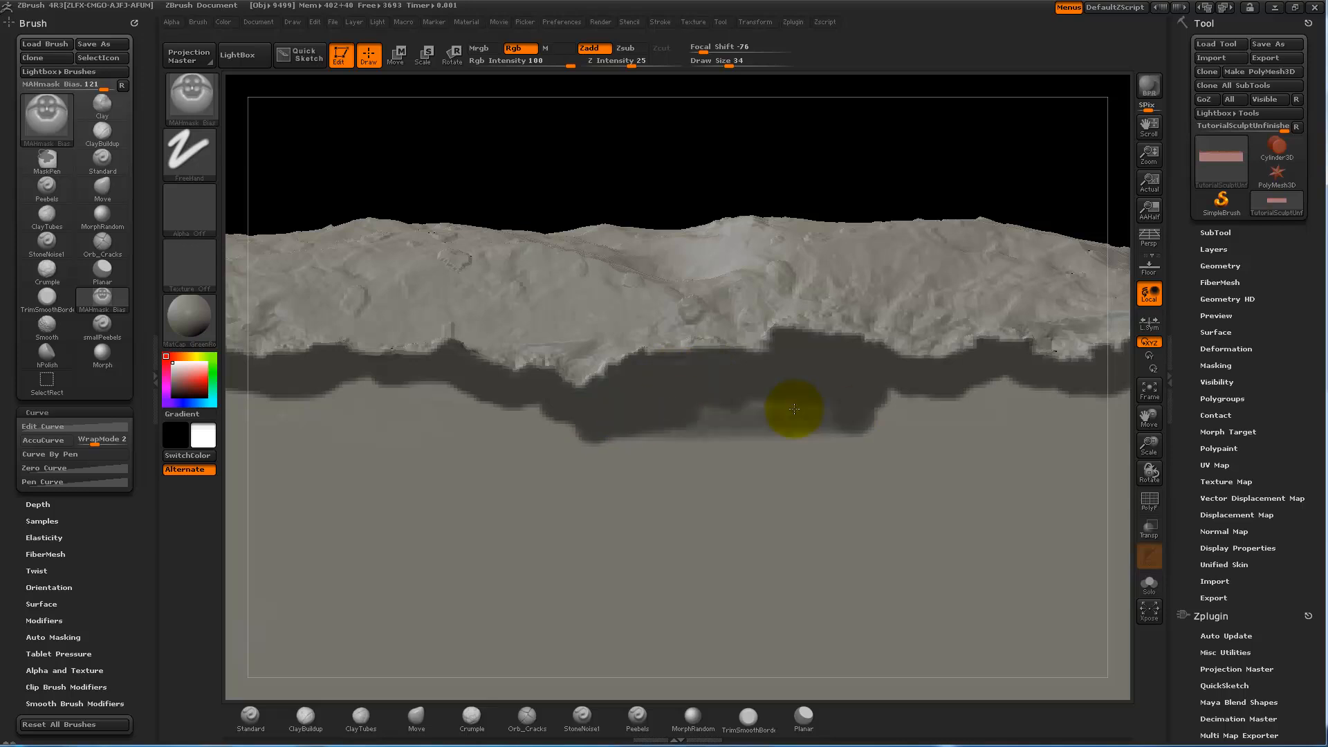
pyautogui.click(692, 715)
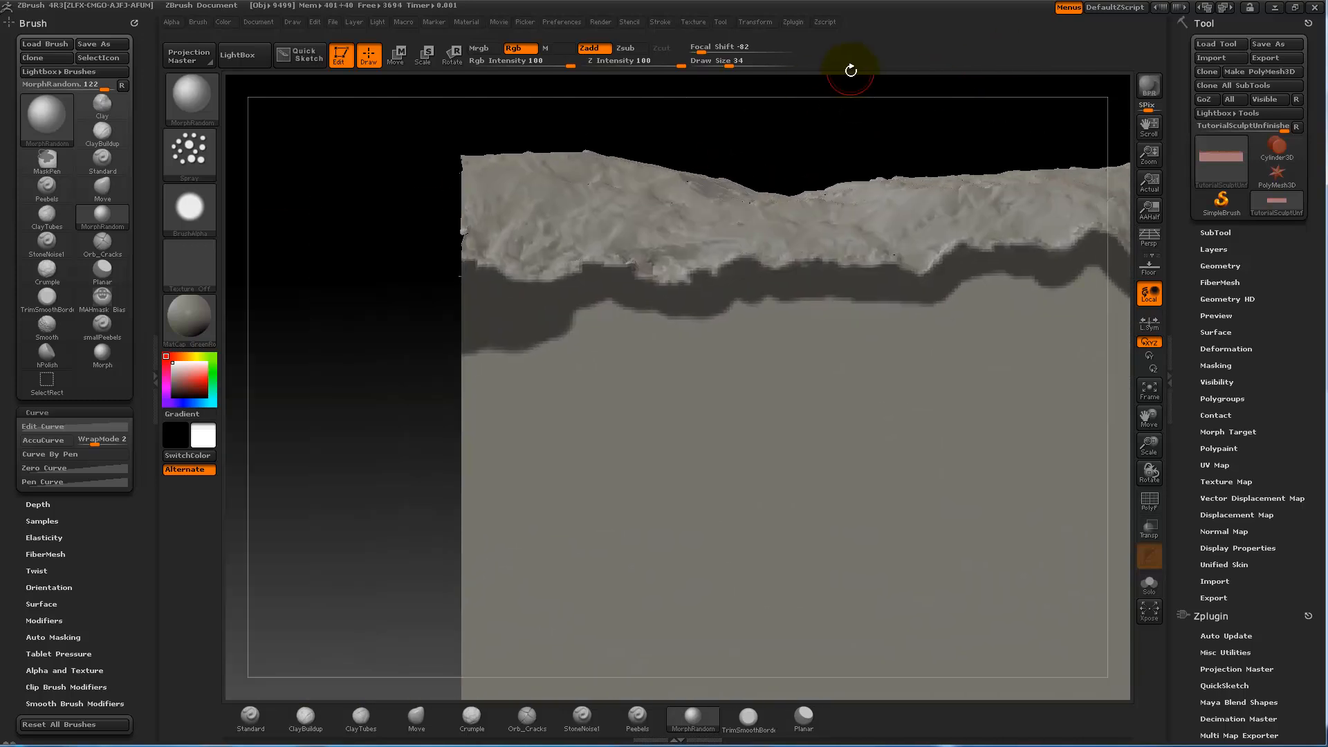
# Step: Pick the MaskPen brush from the brush library and mask a first patch below the edge
pyautogui.click(637, 718)
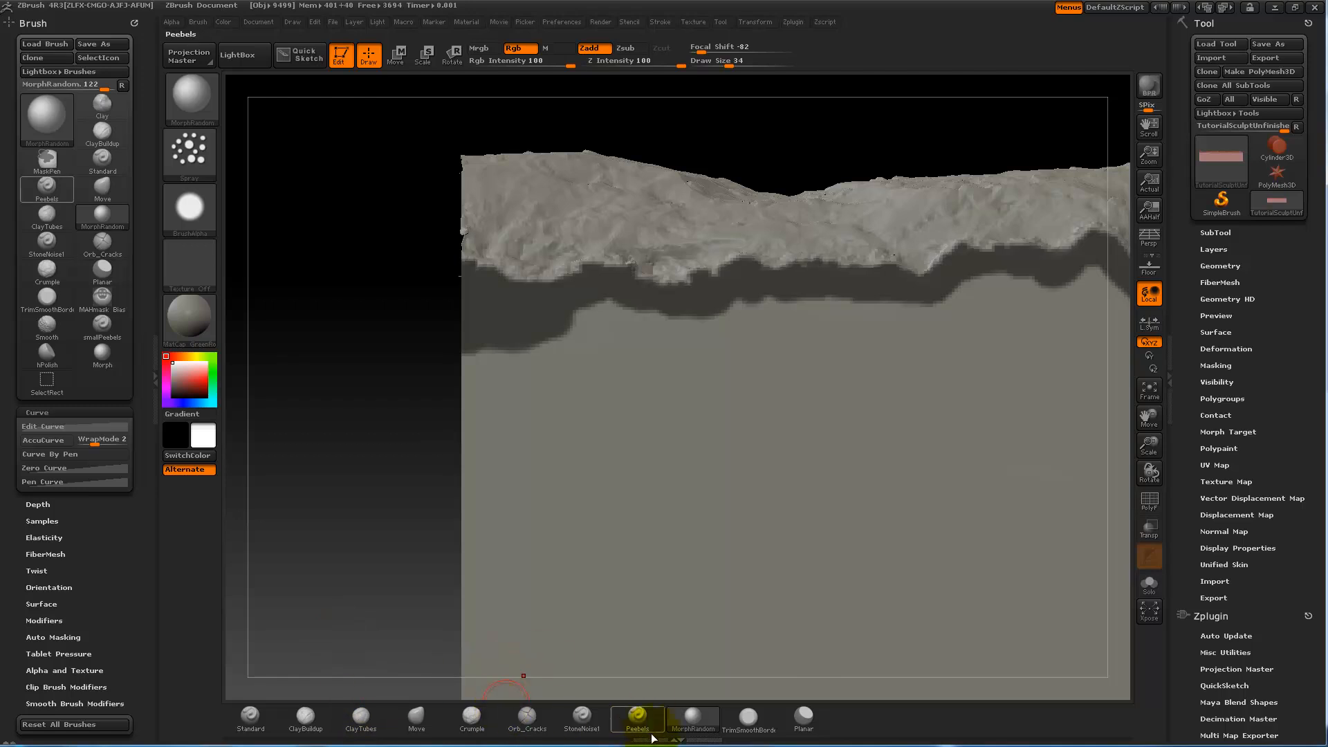
pyautogui.click(692, 718)
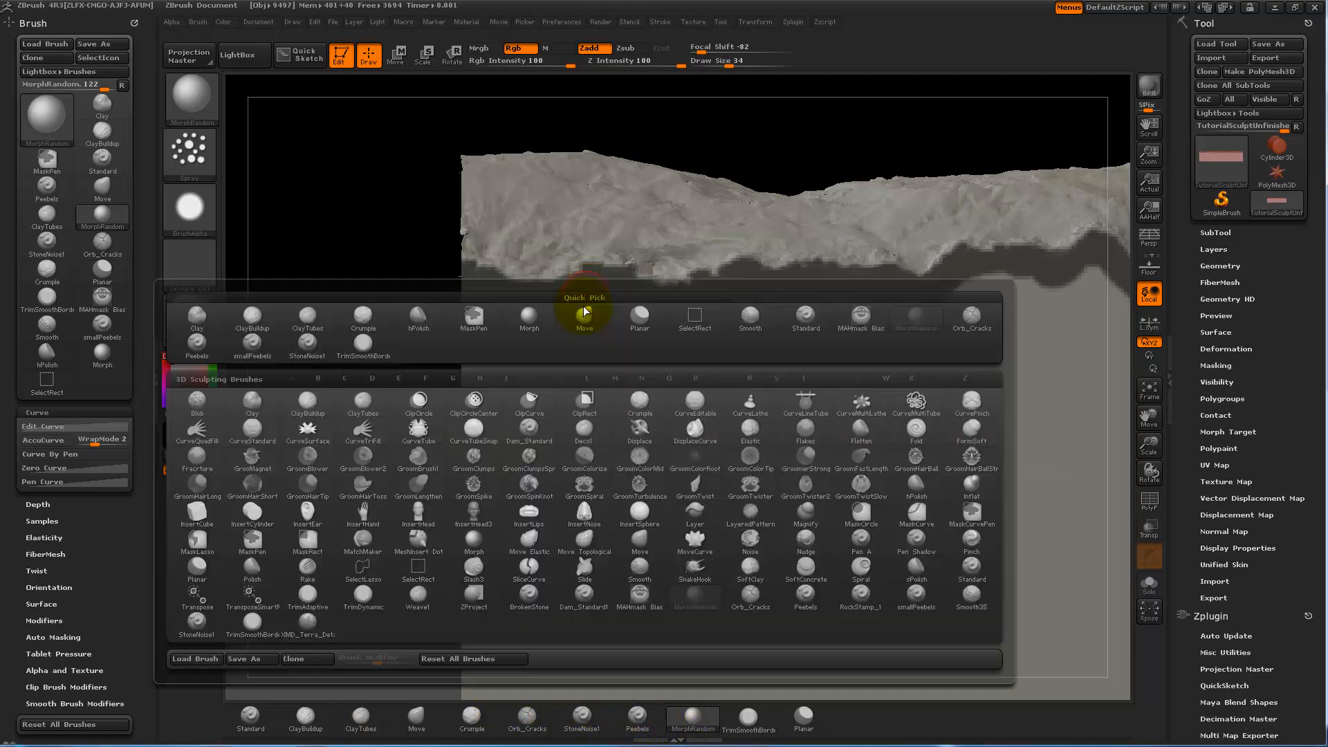
pyautogui.click(916, 514)
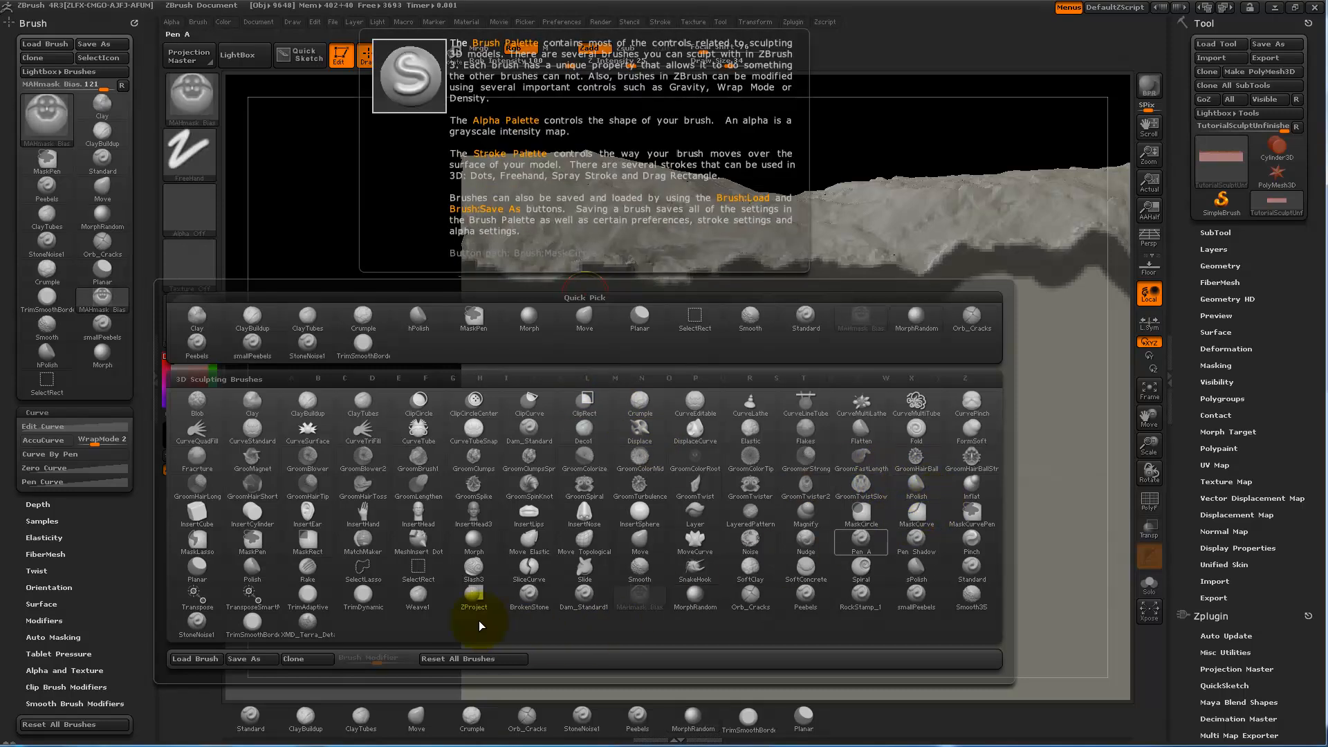
pyautogui.click(307, 541)
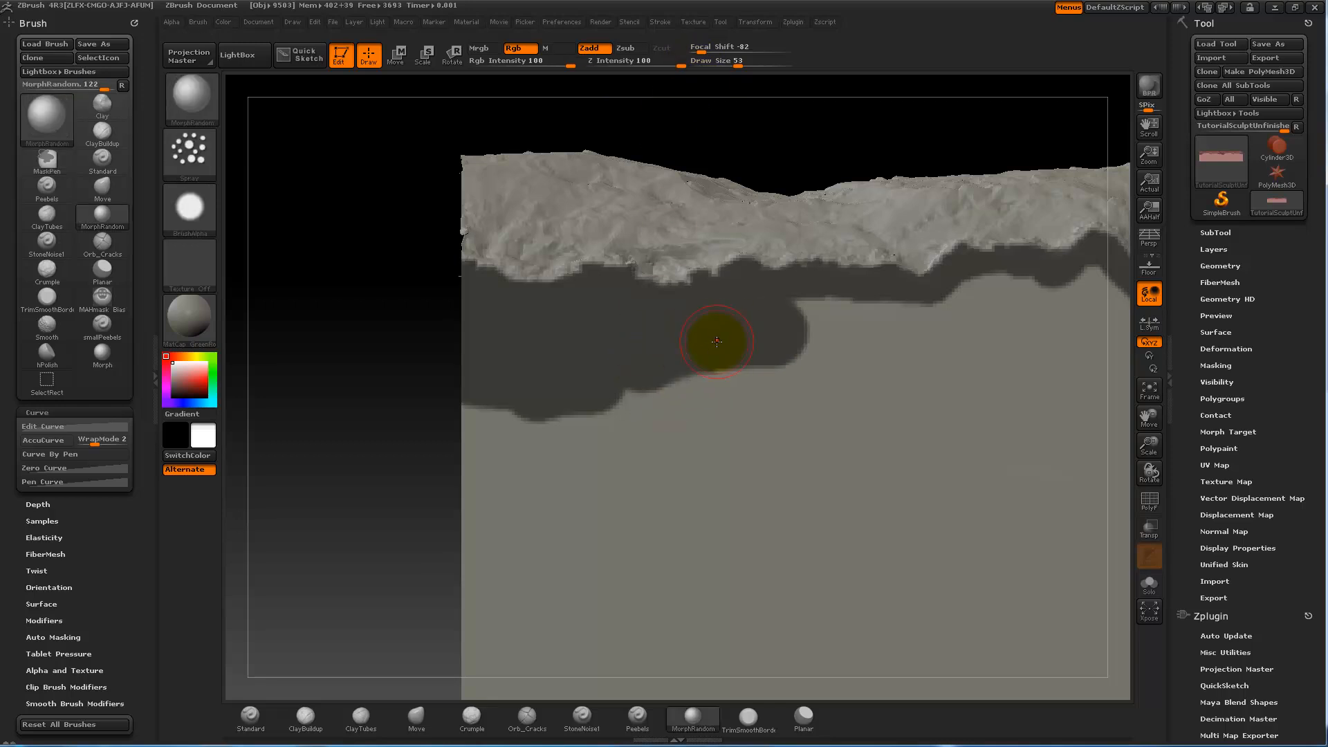
pyautogui.click(45, 116)
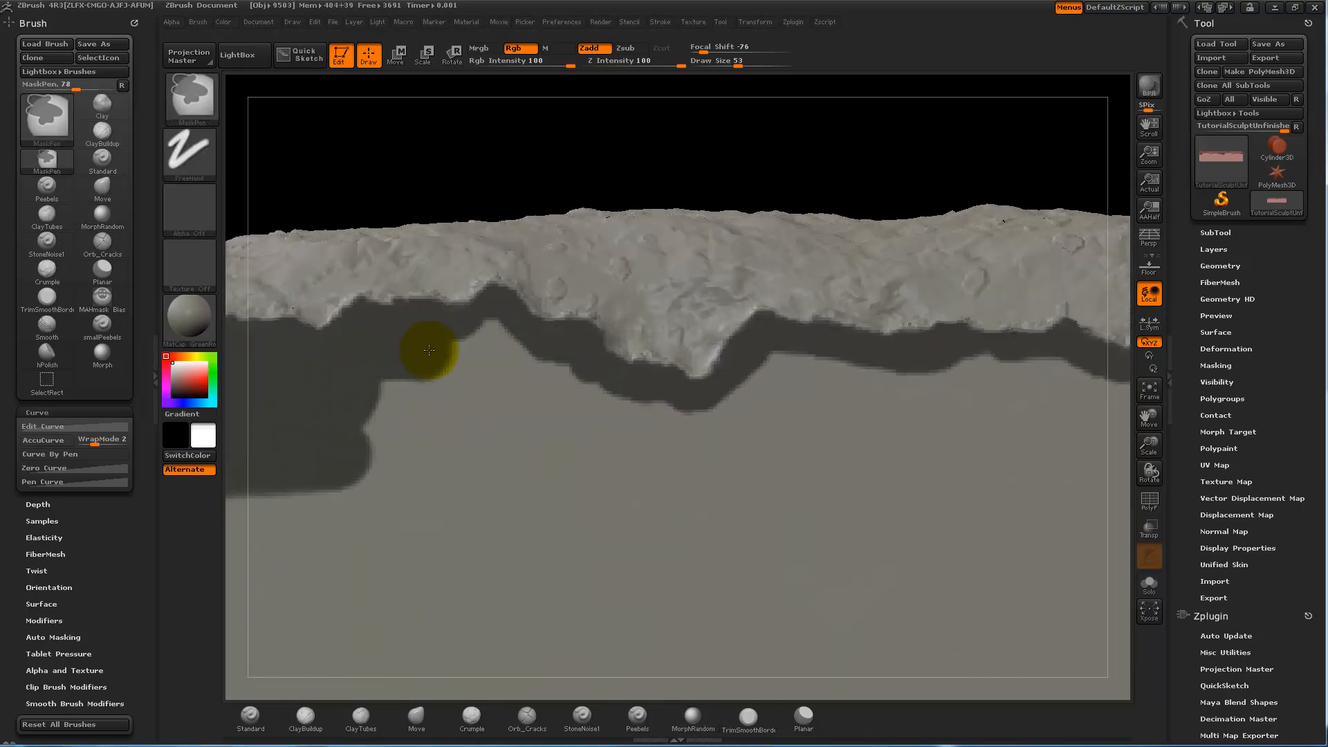
# Step: Broaden the mask over much of the lower plane beneath the rocky edge
pyautogui.moveTo(428, 350); pyautogui.dragTo(700, 431)
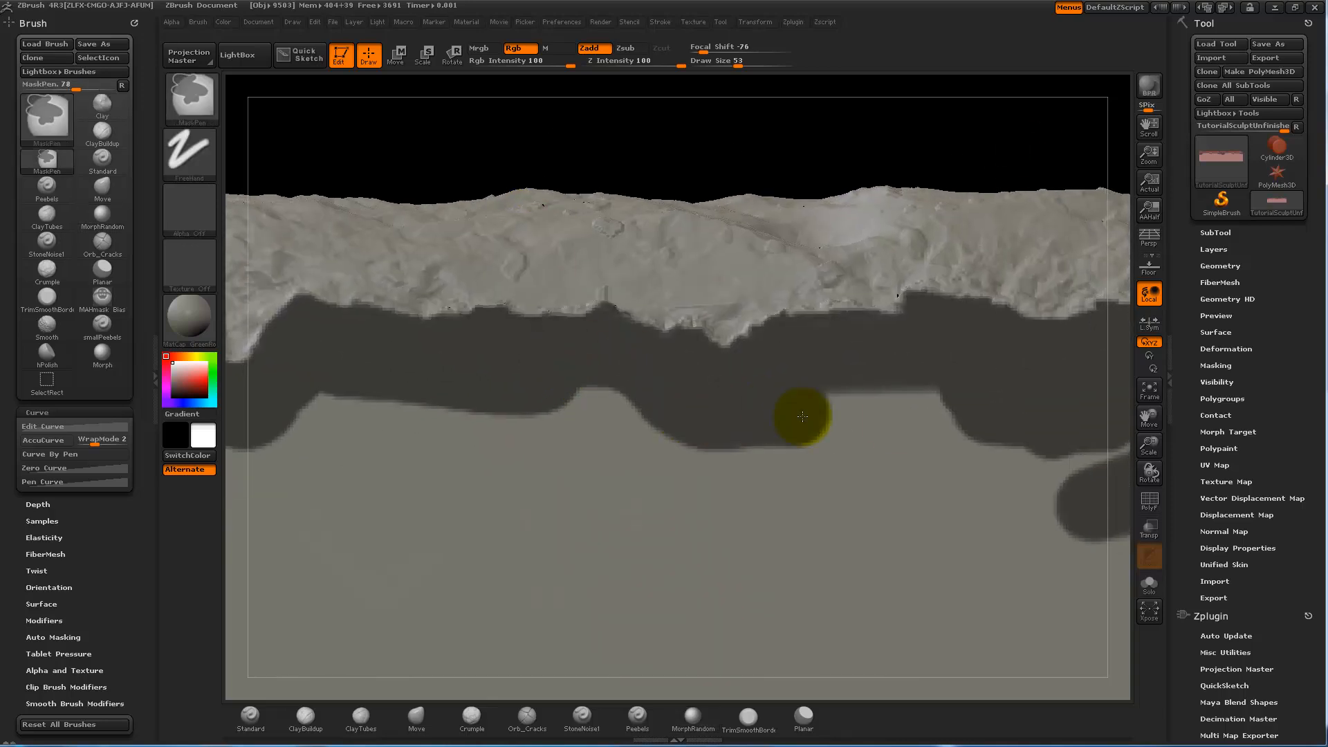
pyautogui.moveTo(803, 415); pyautogui.dragTo(710, 471)
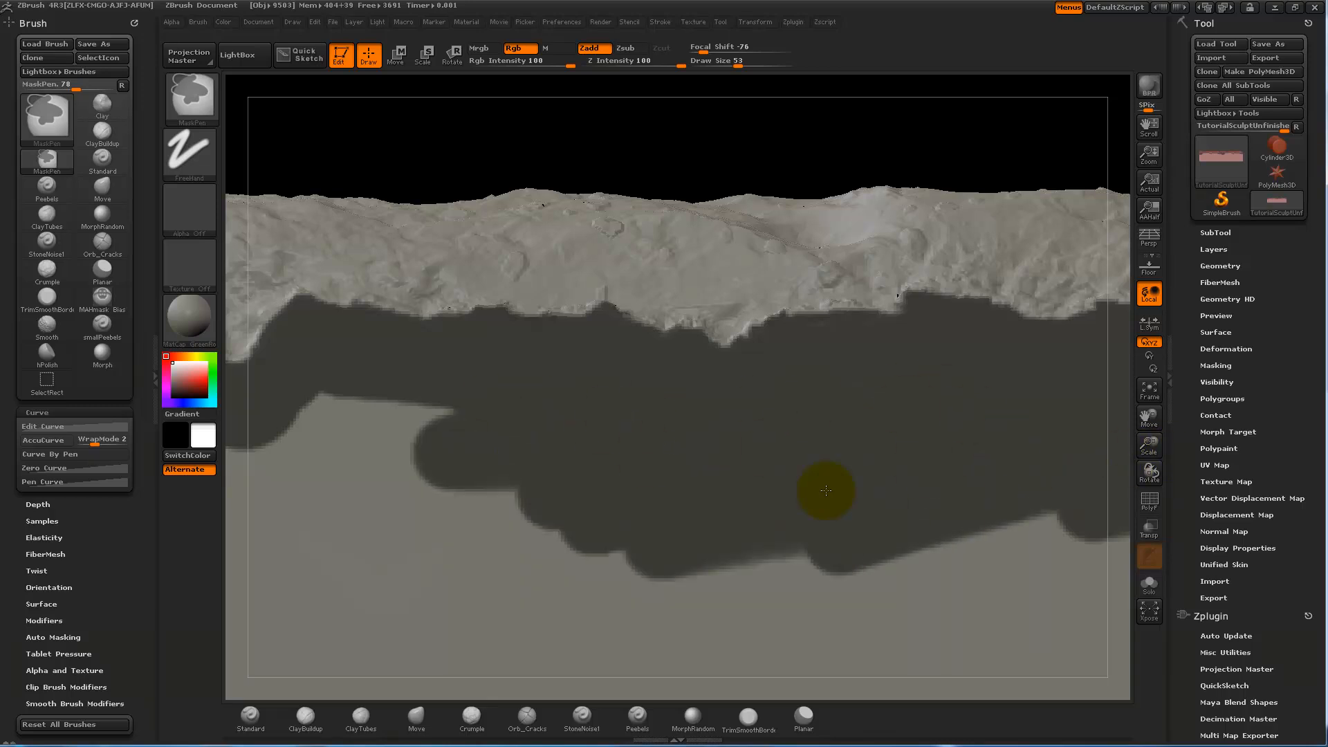
pyautogui.moveTo(826, 491); pyautogui.dragTo(379, 468)
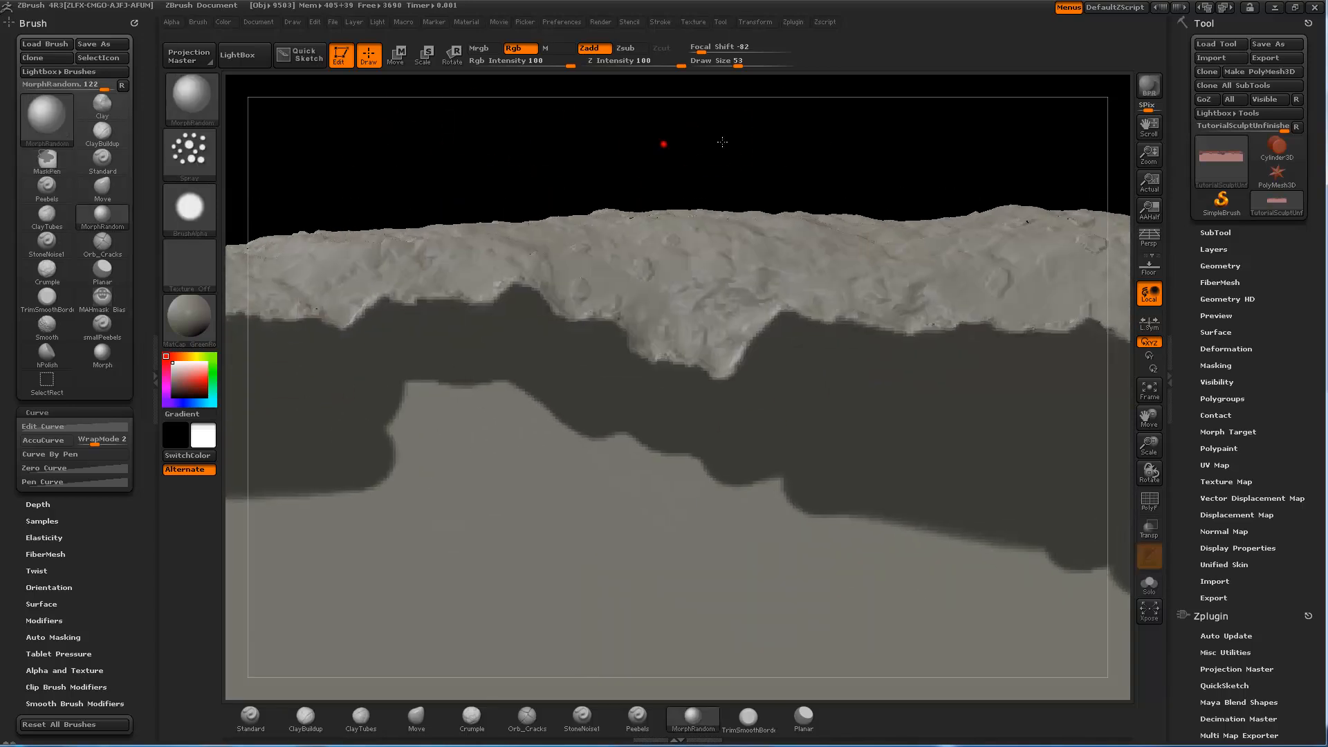
pyautogui.moveTo(663, 143); pyautogui.dragTo(759, 128)
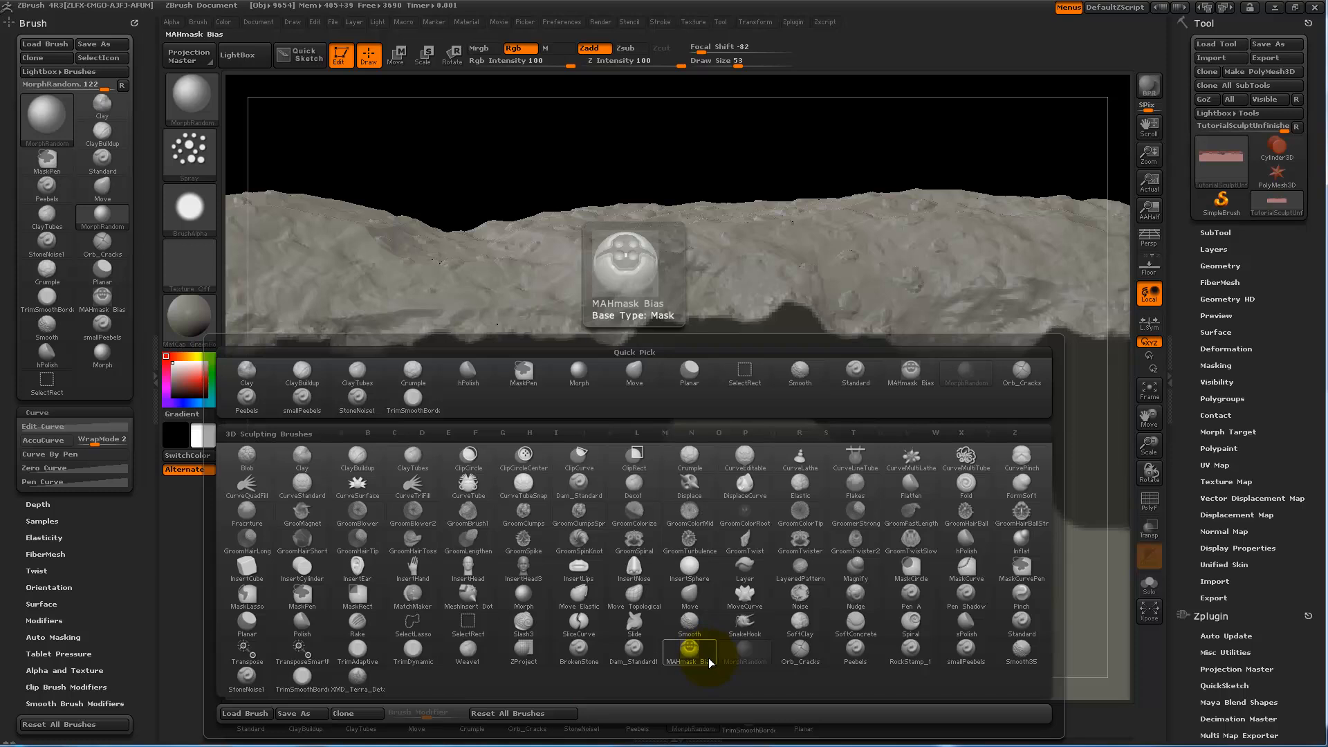
# Step: With MAHmask Bias, fill the last gaps so the lower plane is one continuous masked region
pyautogui.click(690, 647)
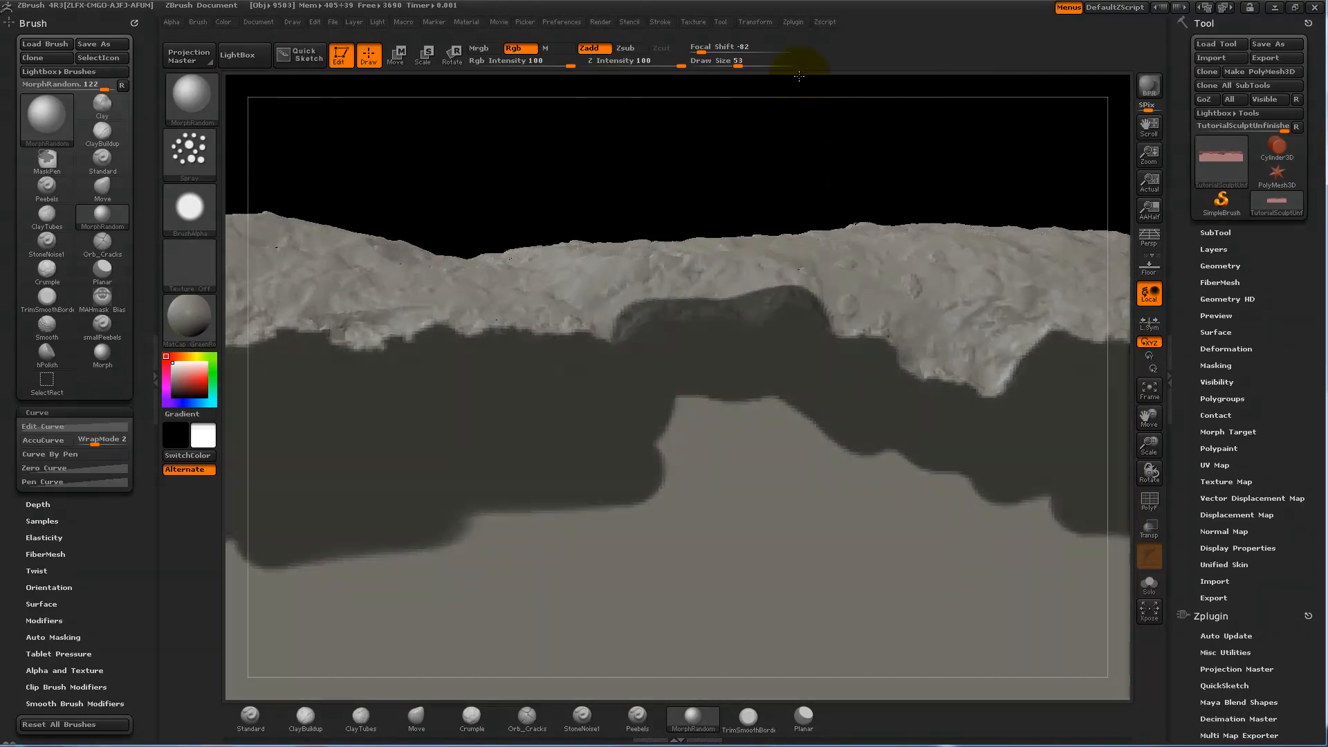
pyautogui.moveTo(799, 76); pyautogui.dragTo(767, 135)
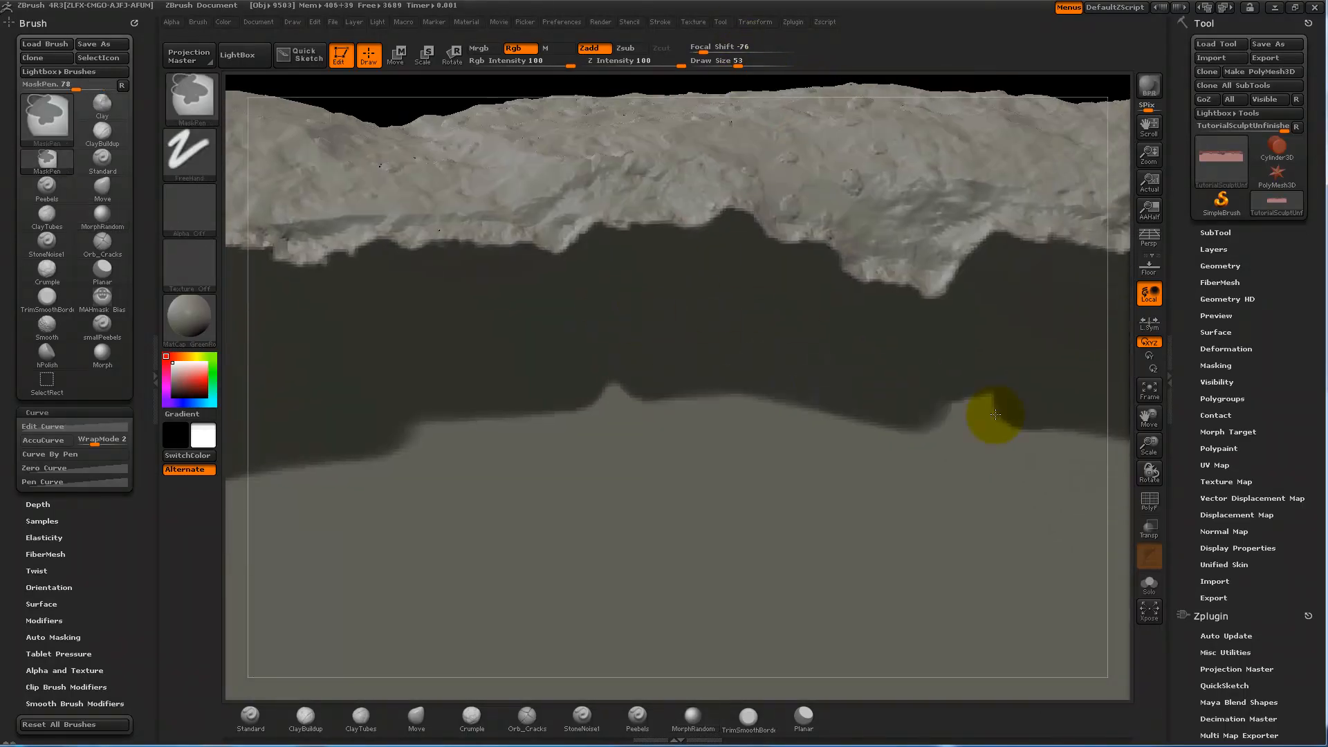
pyautogui.moveTo(995, 415); pyautogui.dragTo(1097, 270)
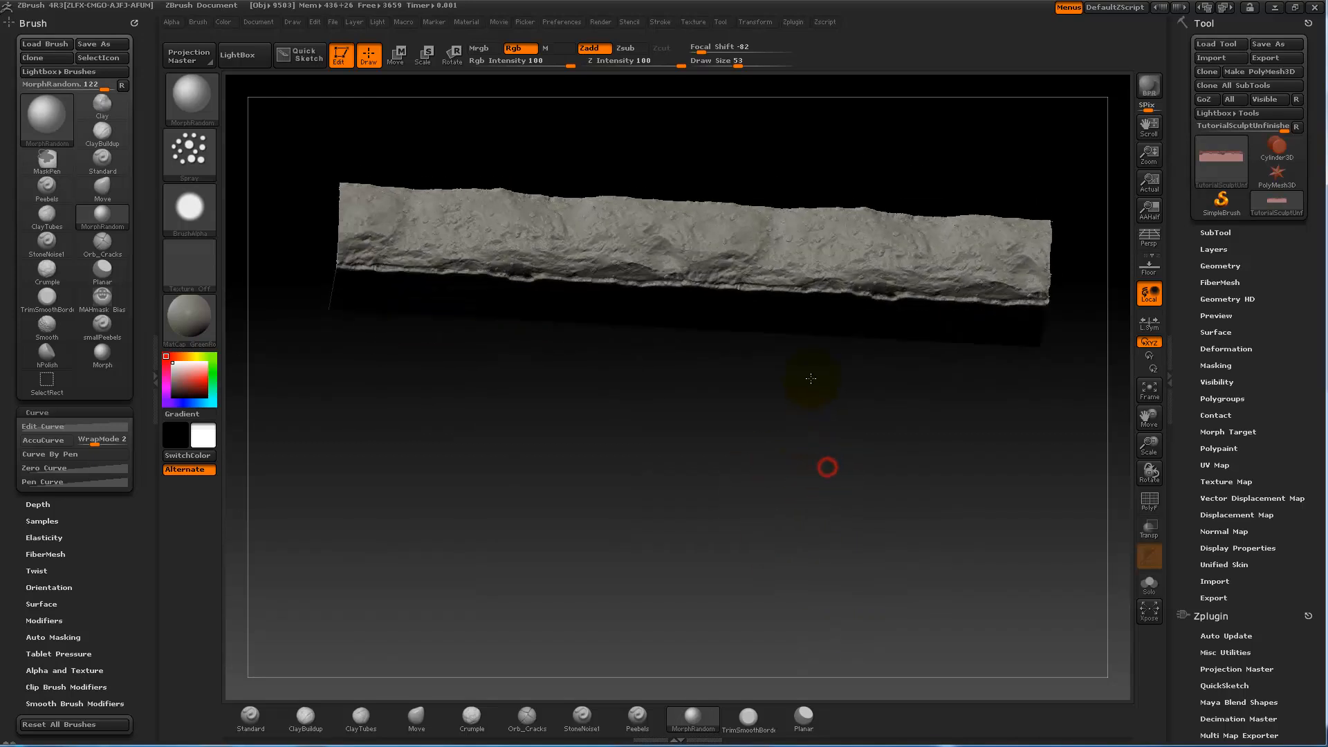
# Step: Enable colour painting and choose red as the current paint colour
pyautogui.moveTo(812, 379); pyautogui.dragTo(843, 458)
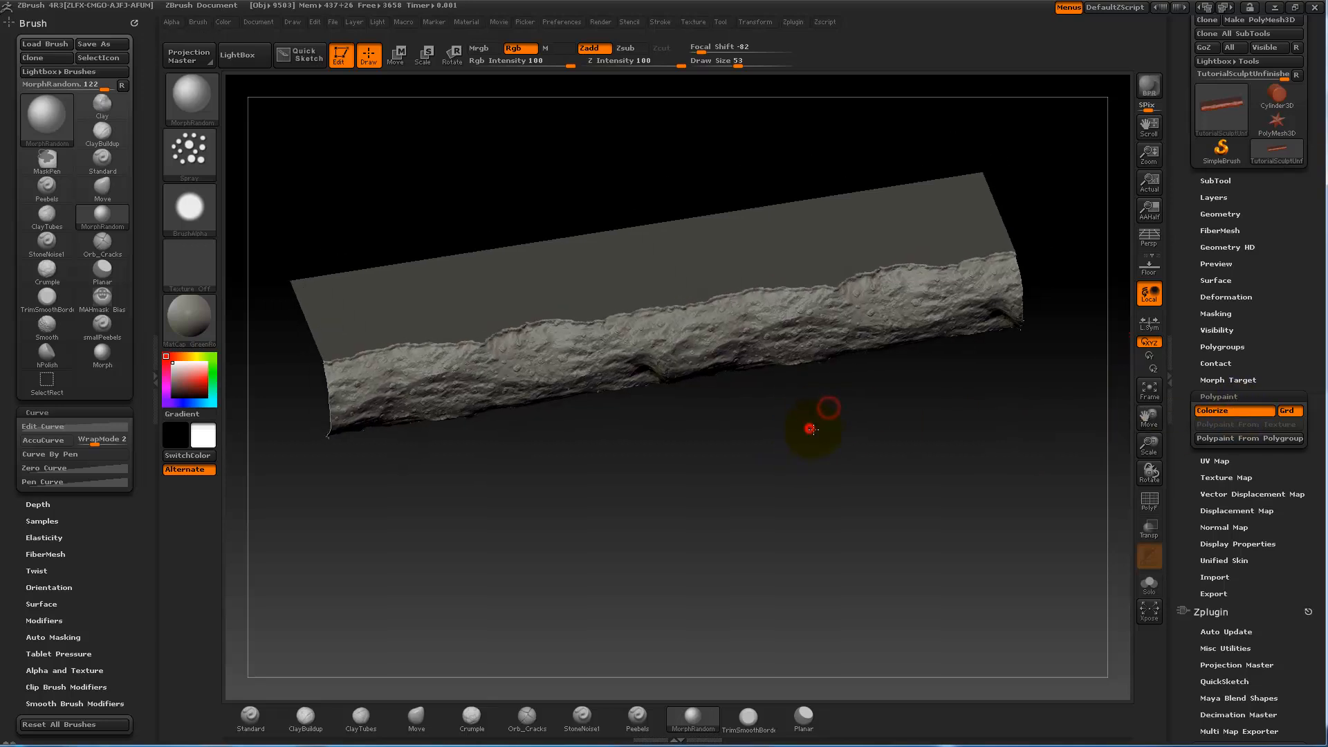
pyautogui.click(189, 376)
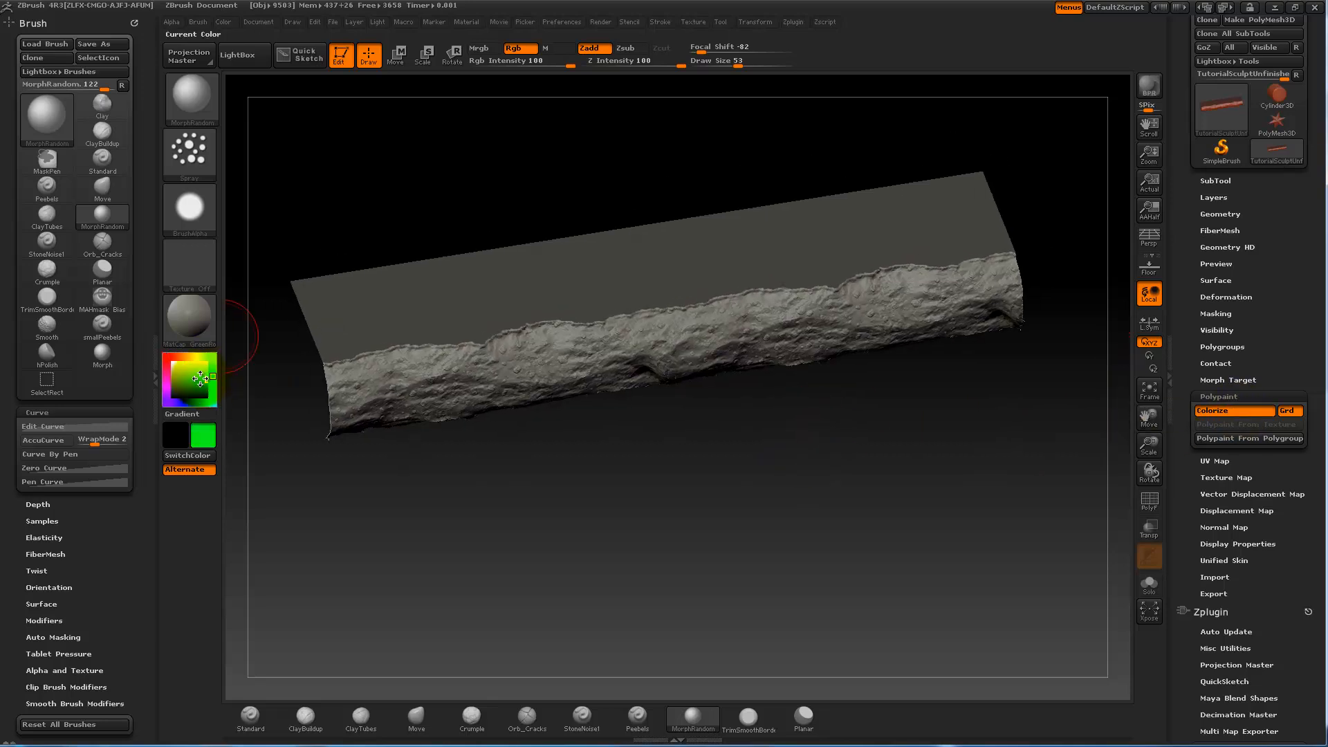
pyautogui.click(194, 382)
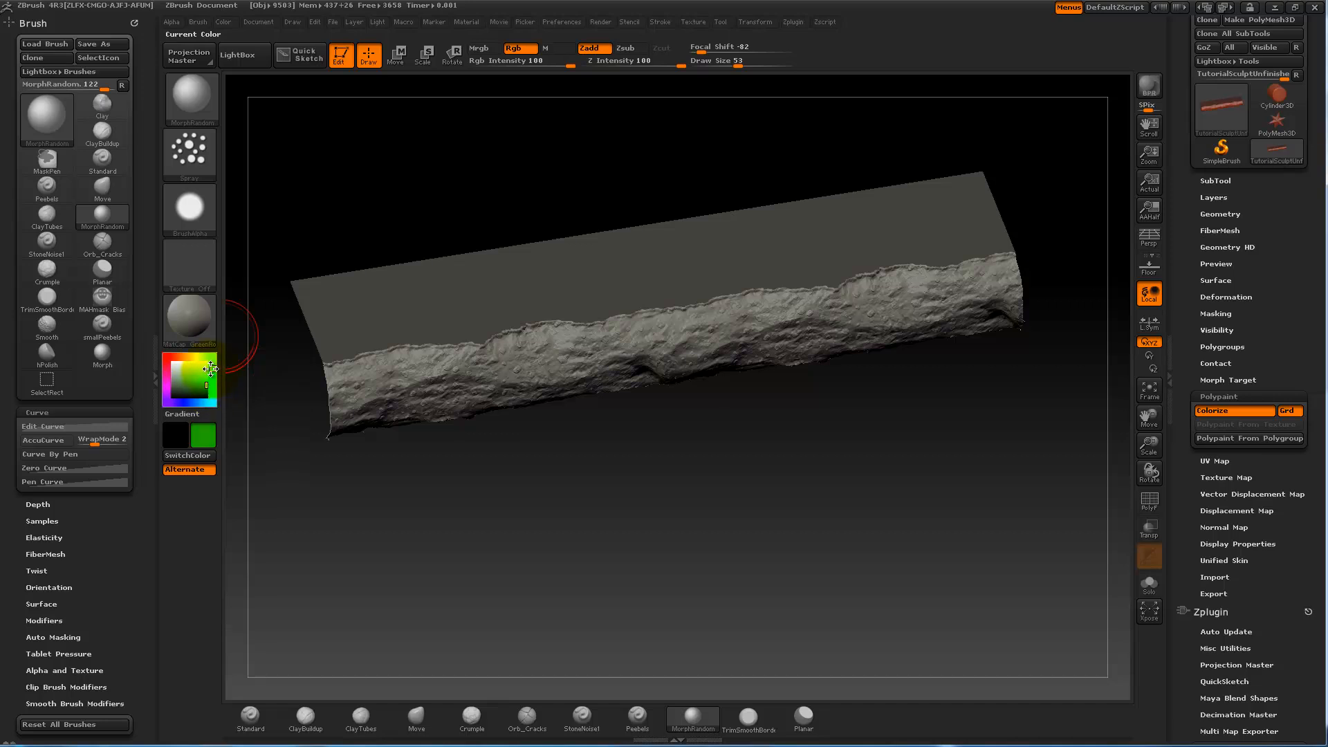
pyautogui.click(203, 436)
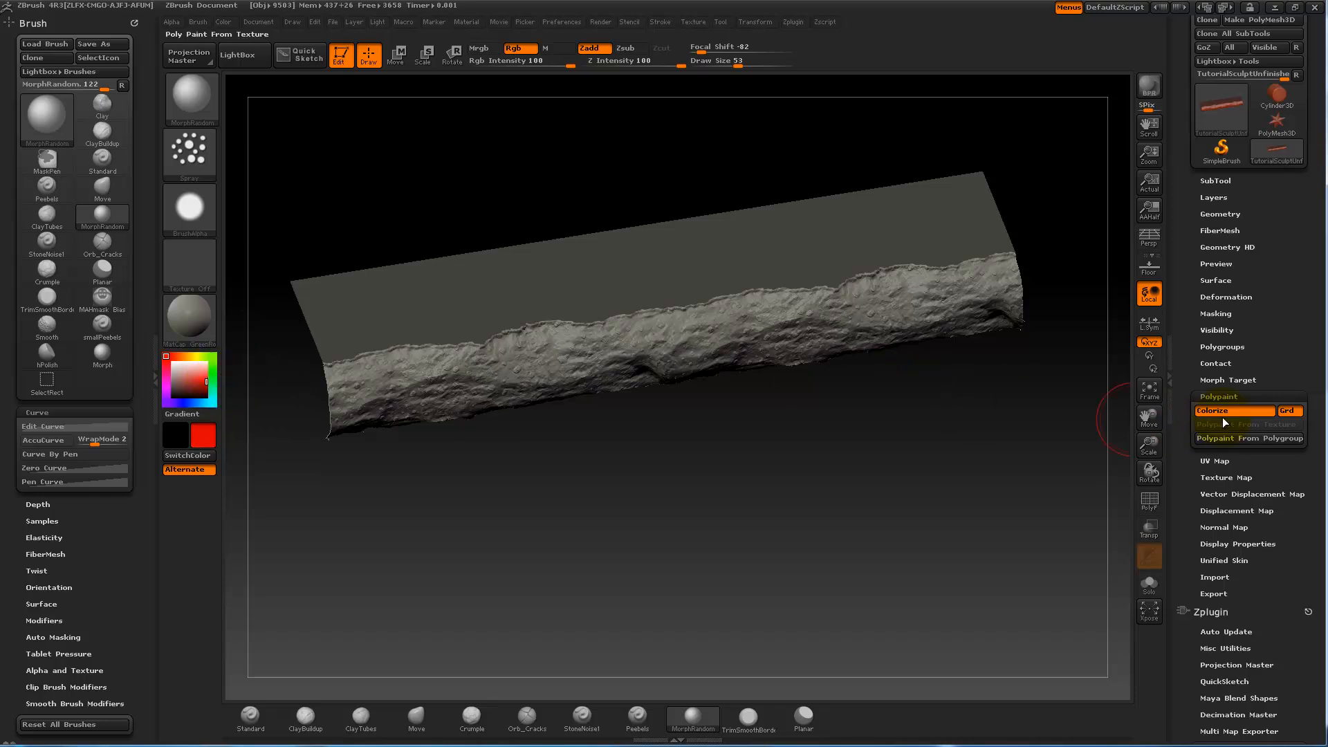
# Step: Turn on Colorize polypaint for the rocky concrete-edge mesh
pyautogui.click(1229, 411)
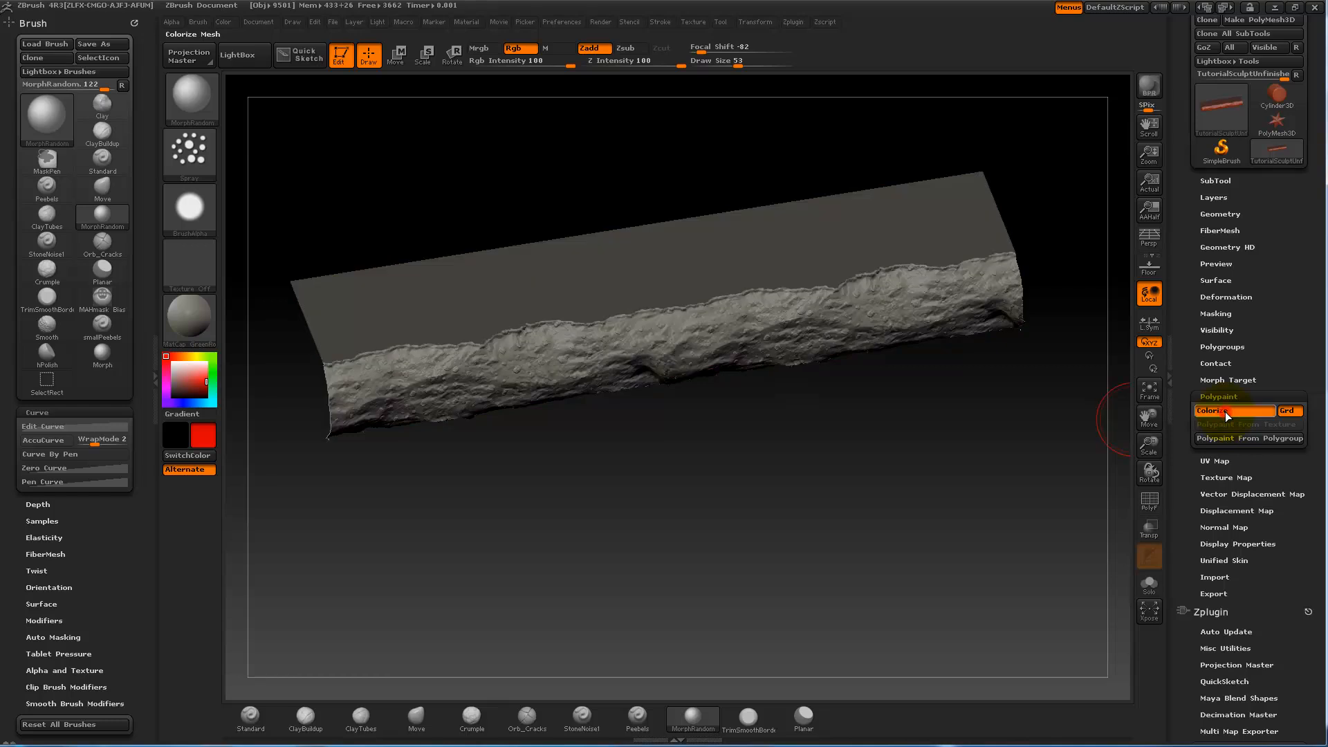
pyautogui.moveTo(1225, 414)
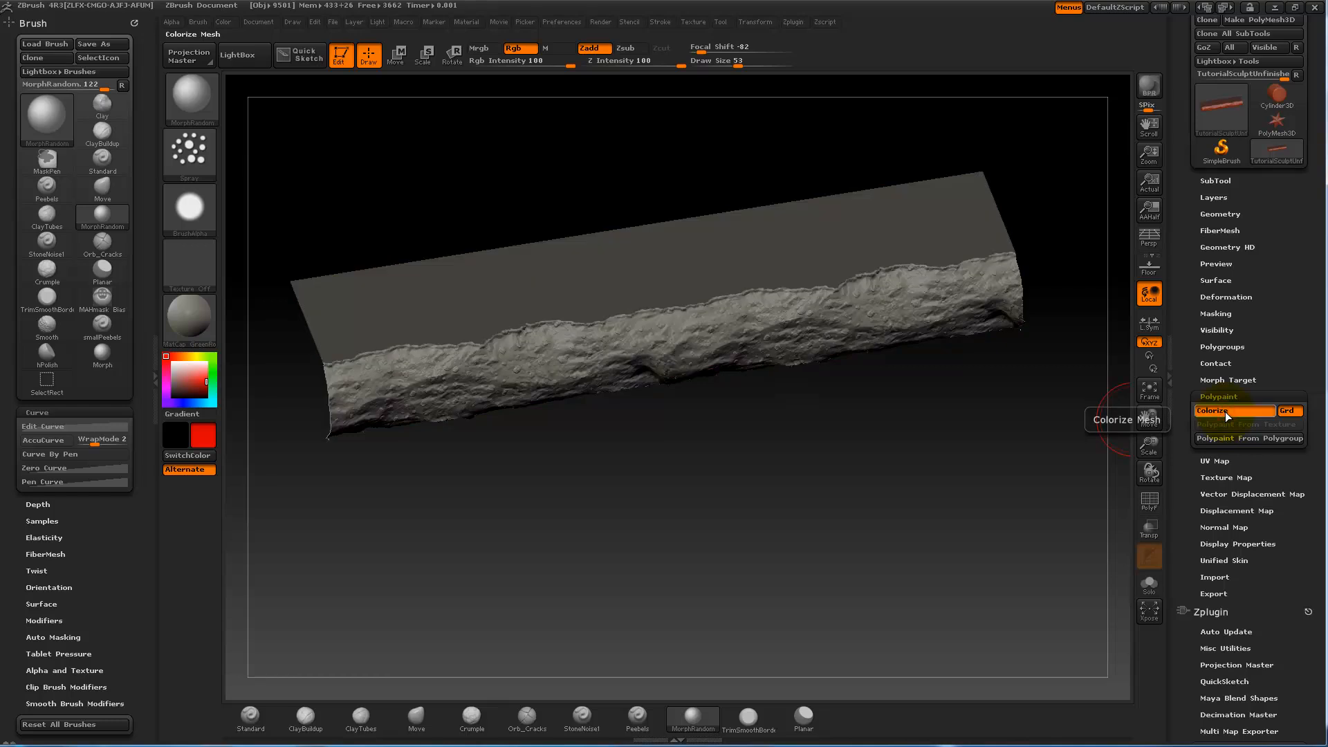
pyautogui.click(1231, 411)
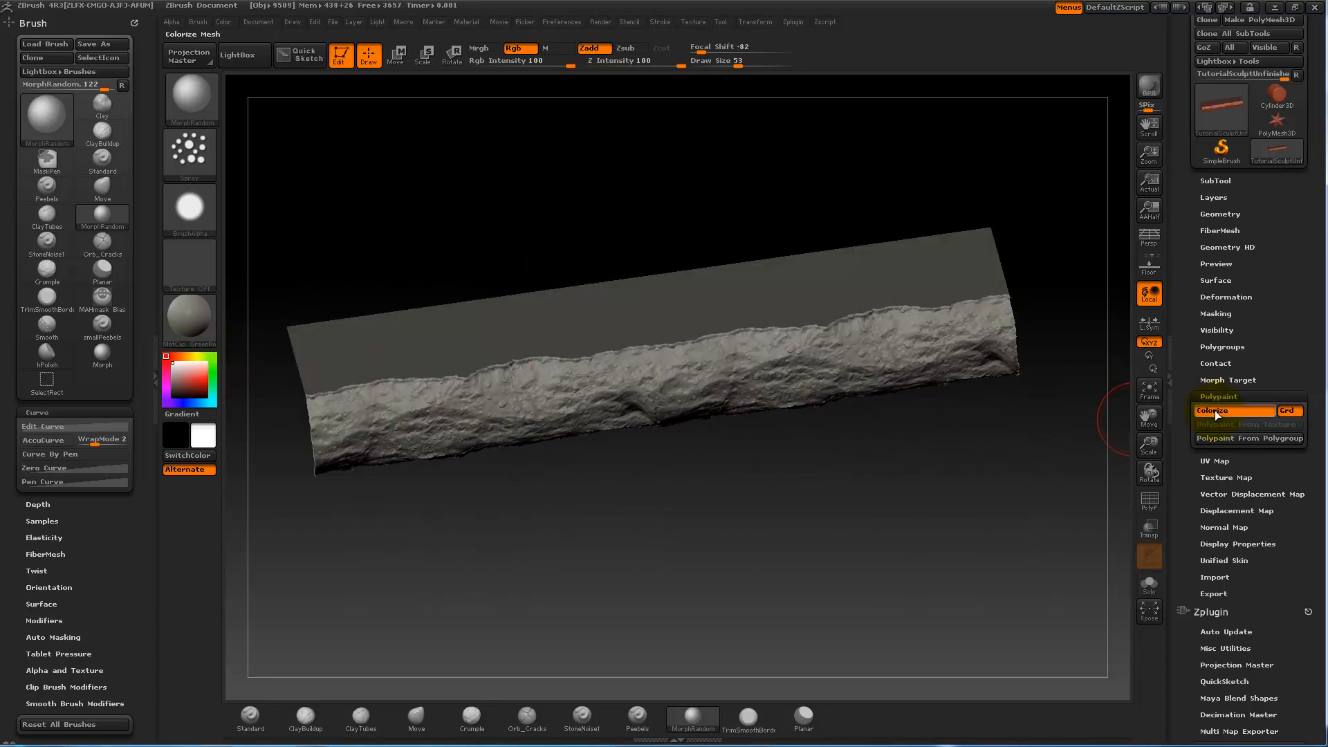
pyautogui.click(202, 386)
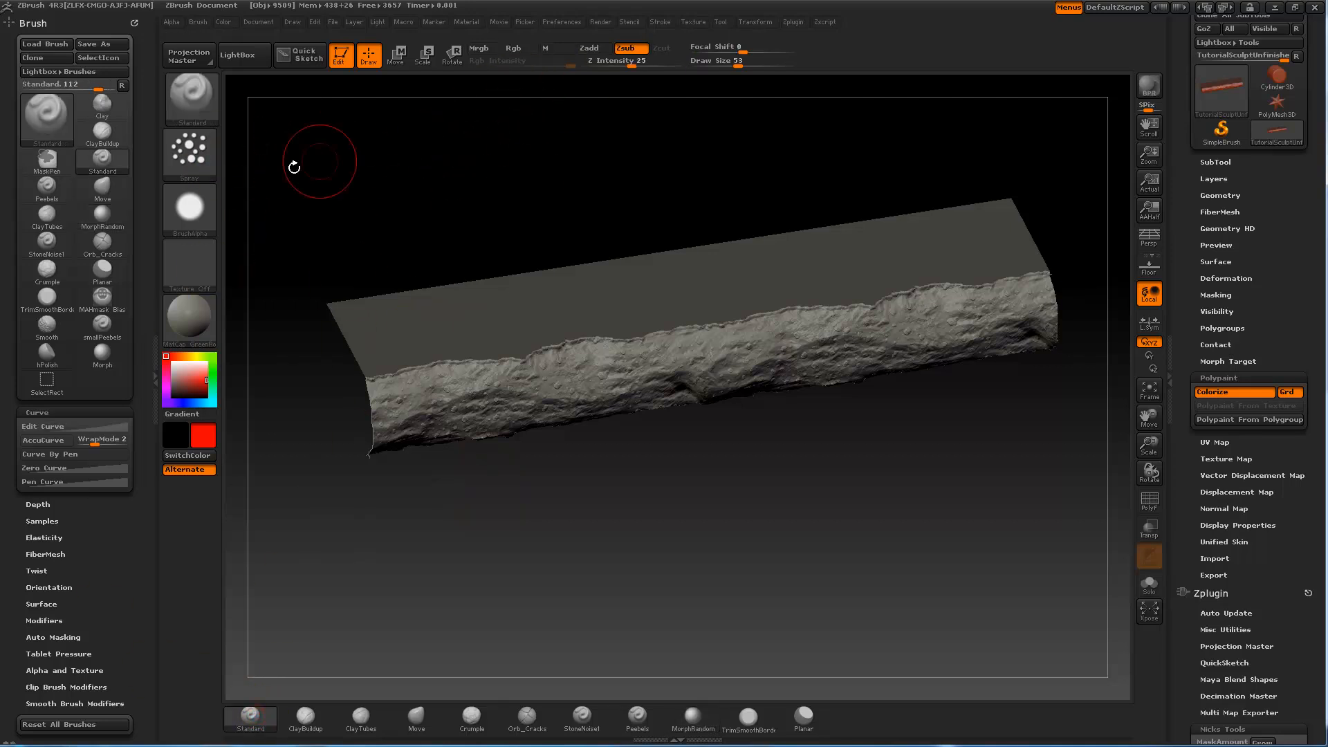
# Step: Set the Standard brush to Freehand stroke, no alpha, Rgb on with Zadd/Zsub off
pyautogui.click(189, 211)
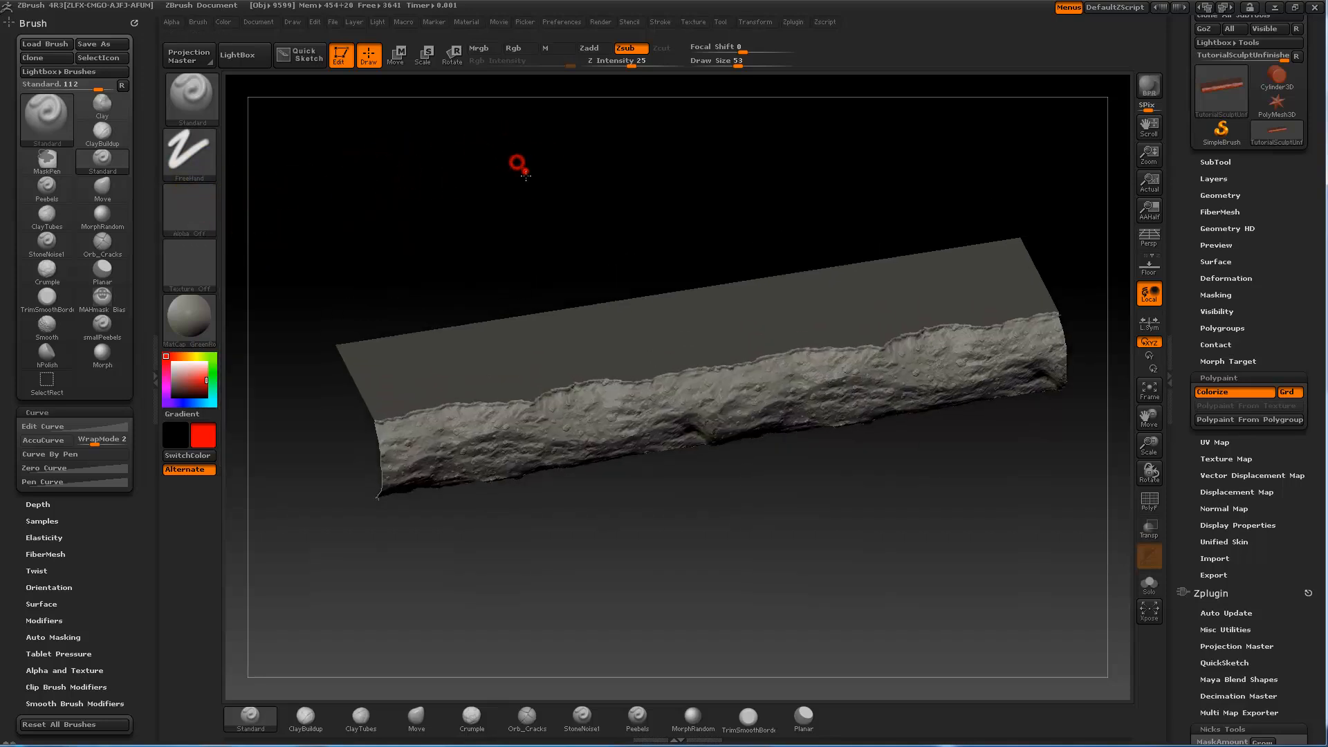
pyautogui.click(628, 47)
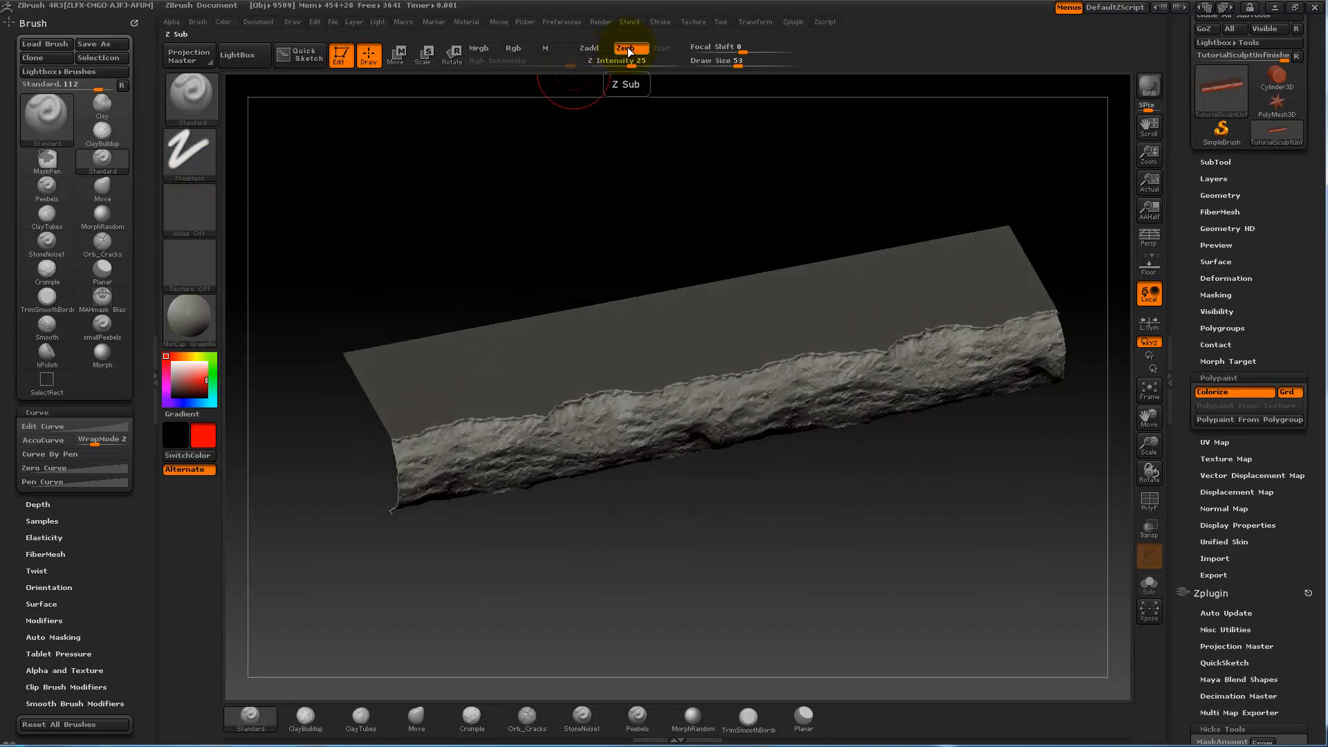
pyautogui.click(586, 47)
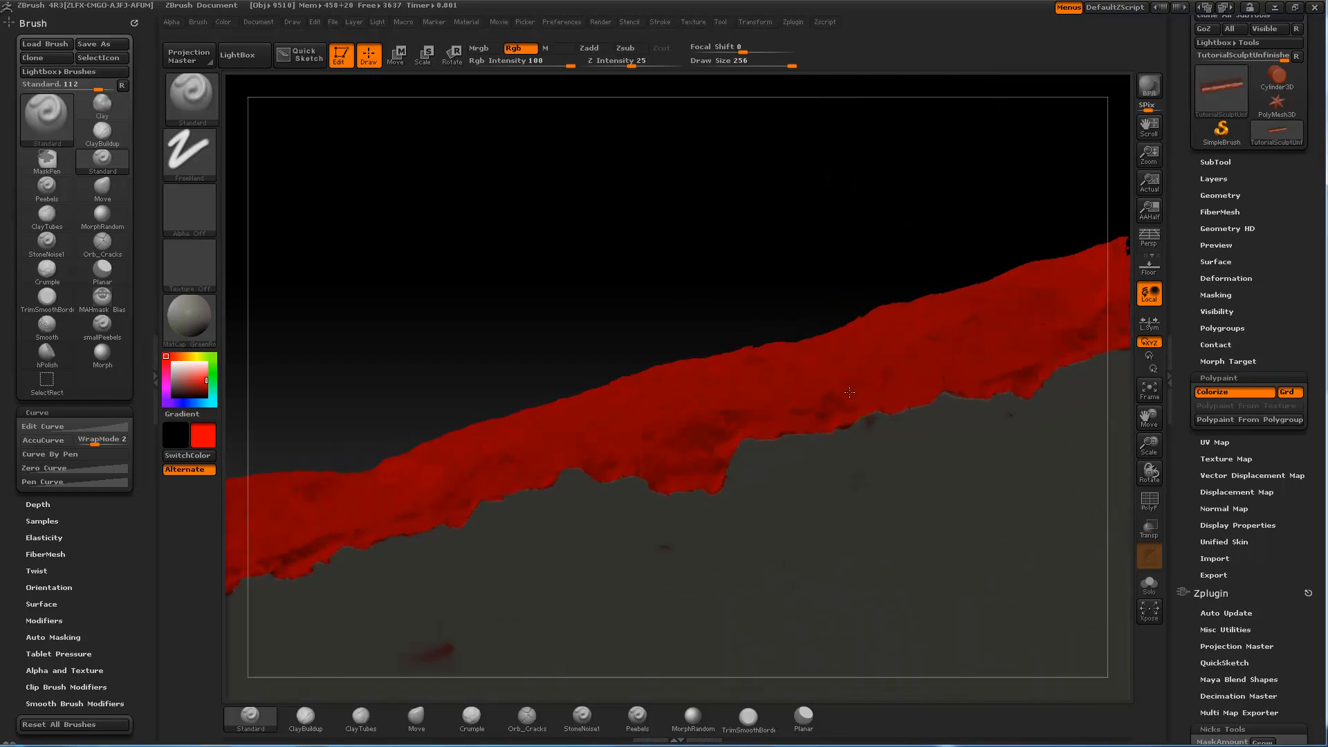
# Step: Polypaint the rocky edge strip solid red along its length, leaving the flat top grey
pyautogui.moveTo(848, 392); pyautogui.dragTo(851, 170)
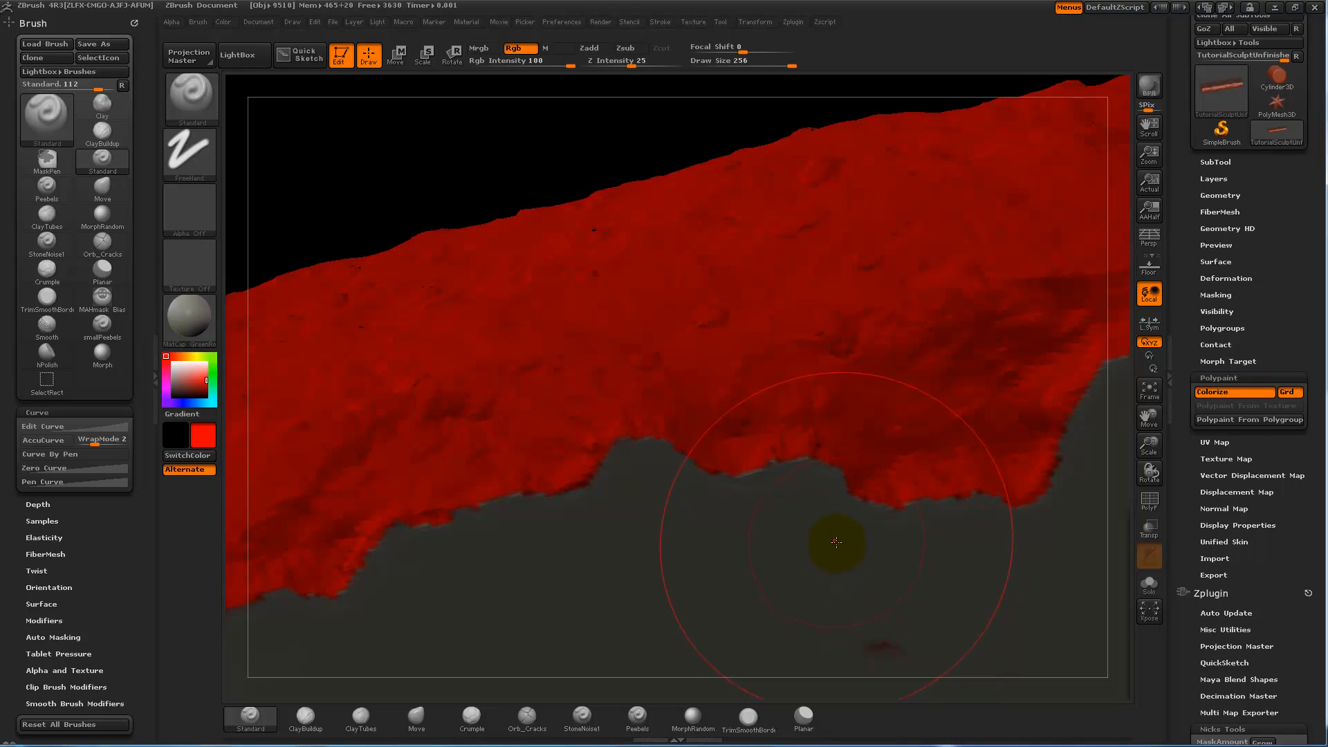
pyautogui.moveTo(822, 415)
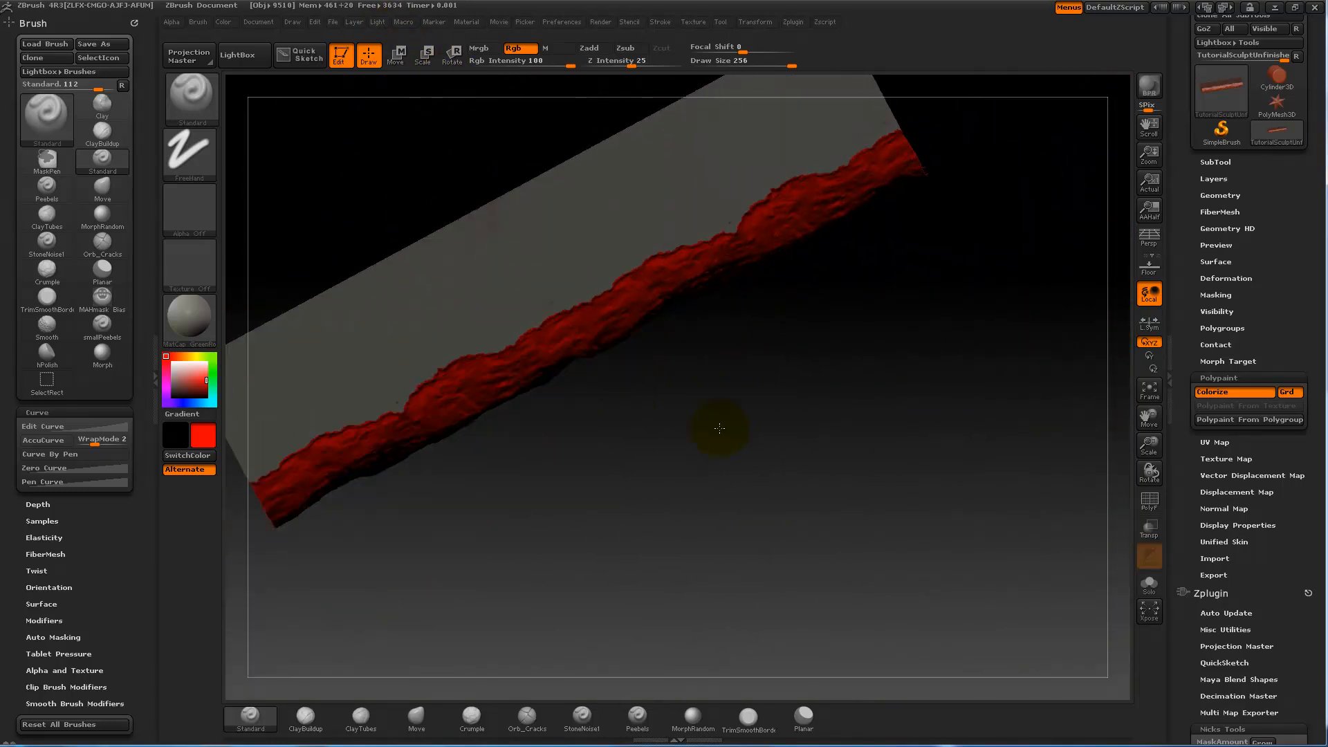
pyautogui.moveTo(720, 428); pyautogui.dragTo(743, 390)
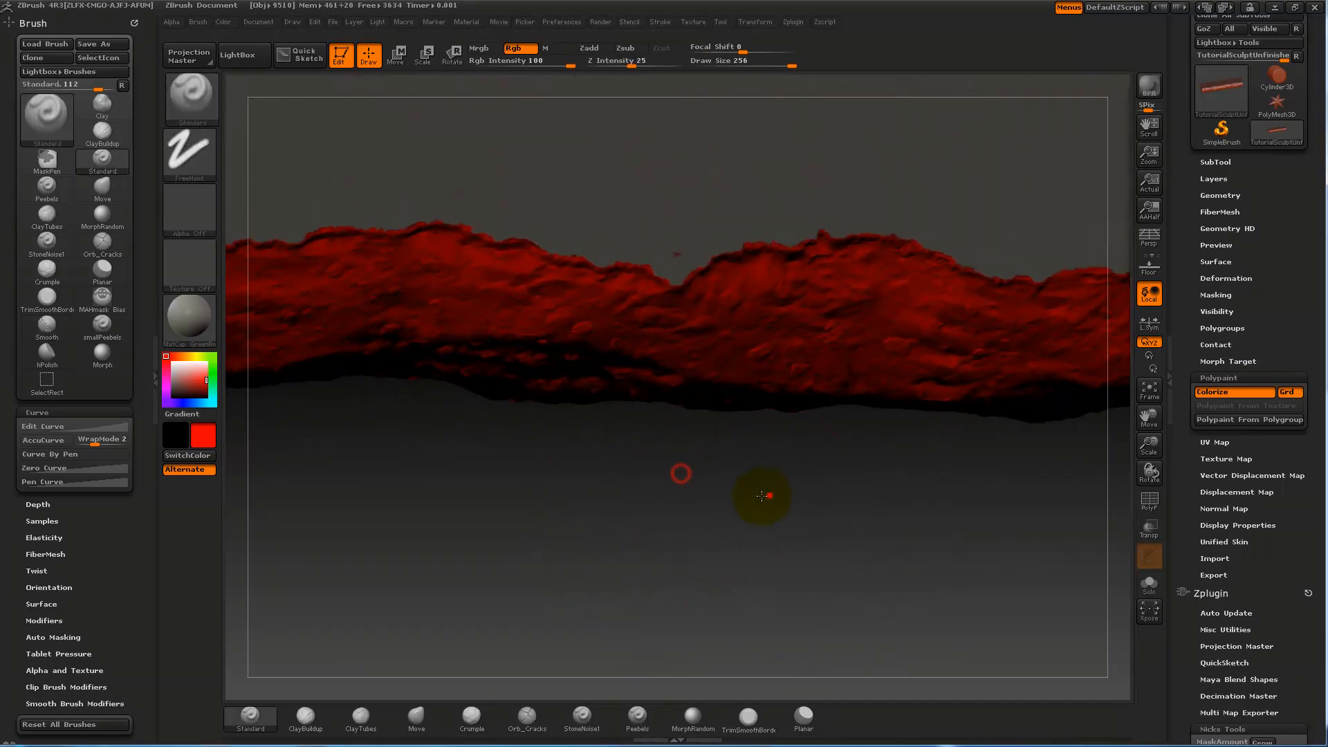
pyautogui.moveTo(761, 496); pyautogui.dragTo(655, 361)
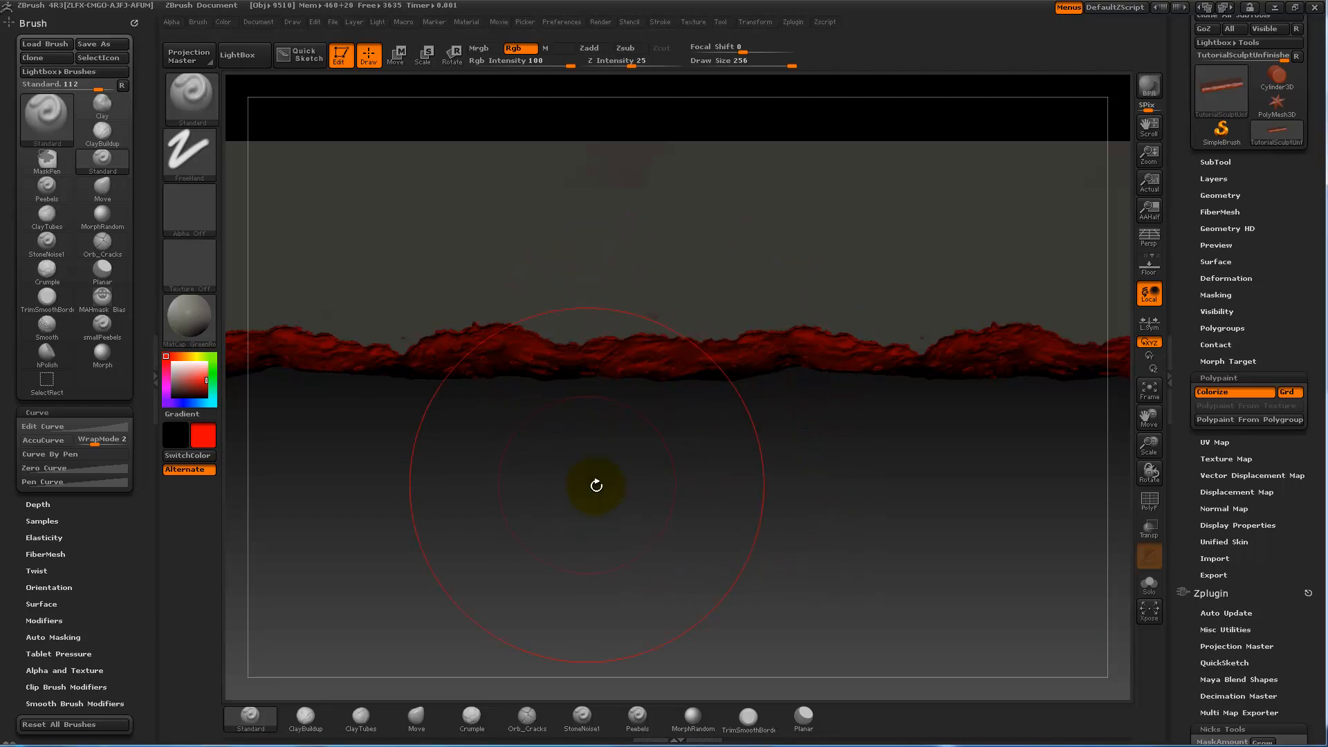
pyautogui.moveTo(595, 486); pyautogui.dragTo(706, 476)
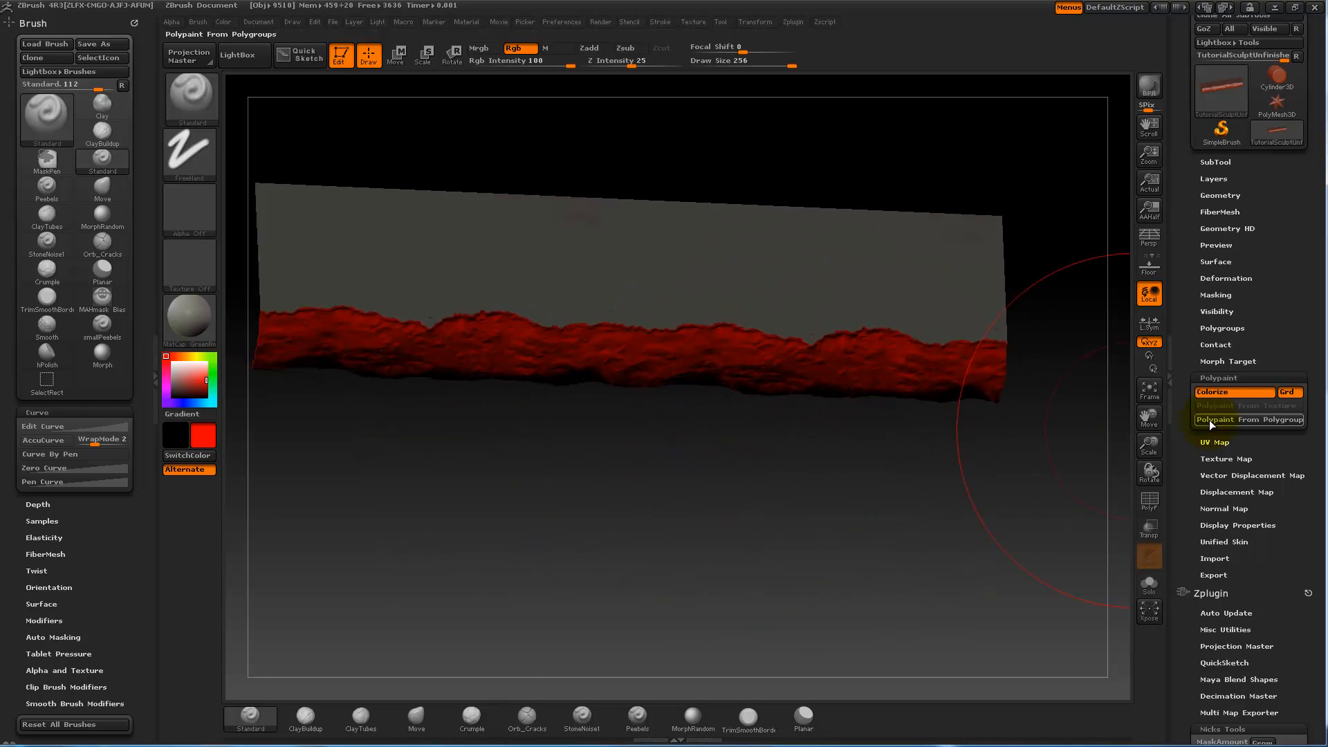
# Step: Turn off Colorize and save the sculpt as a ZTL tool file in the Tools folder
pyautogui.click(1212, 391)
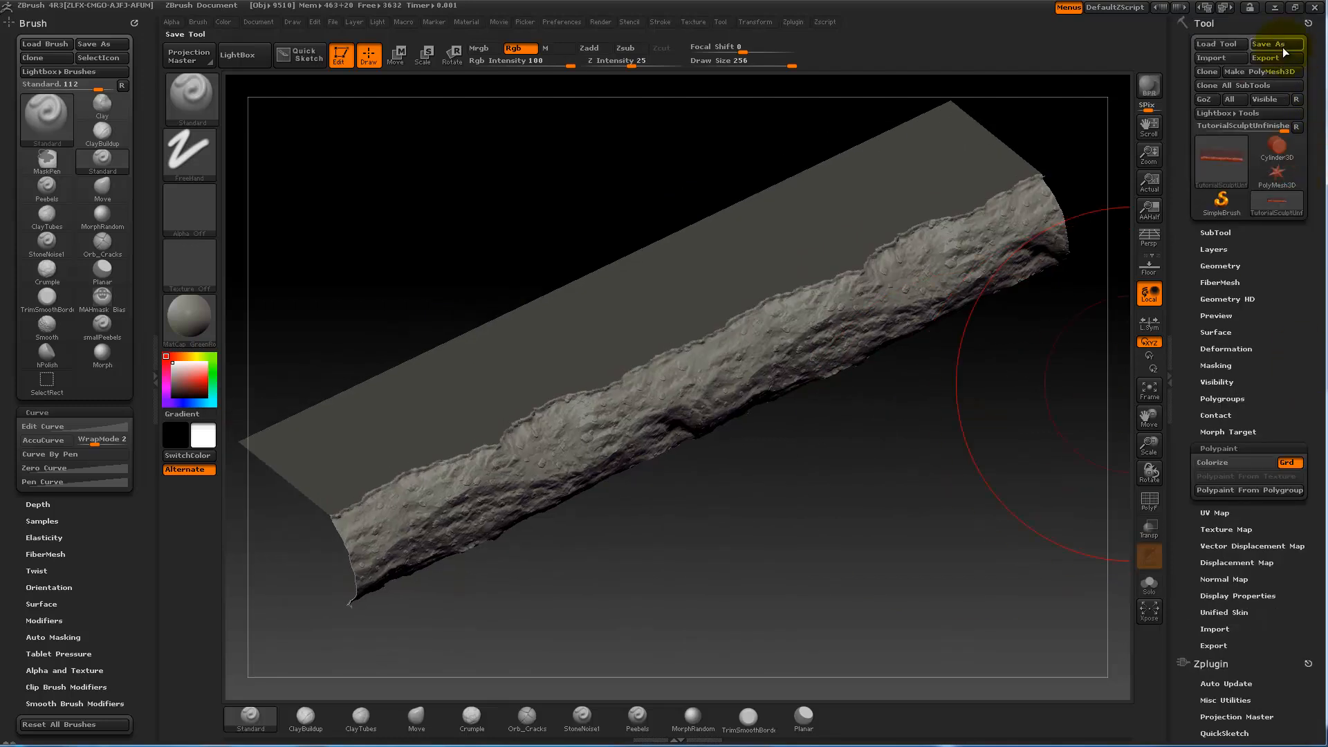
pyautogui.click(1273, 43)
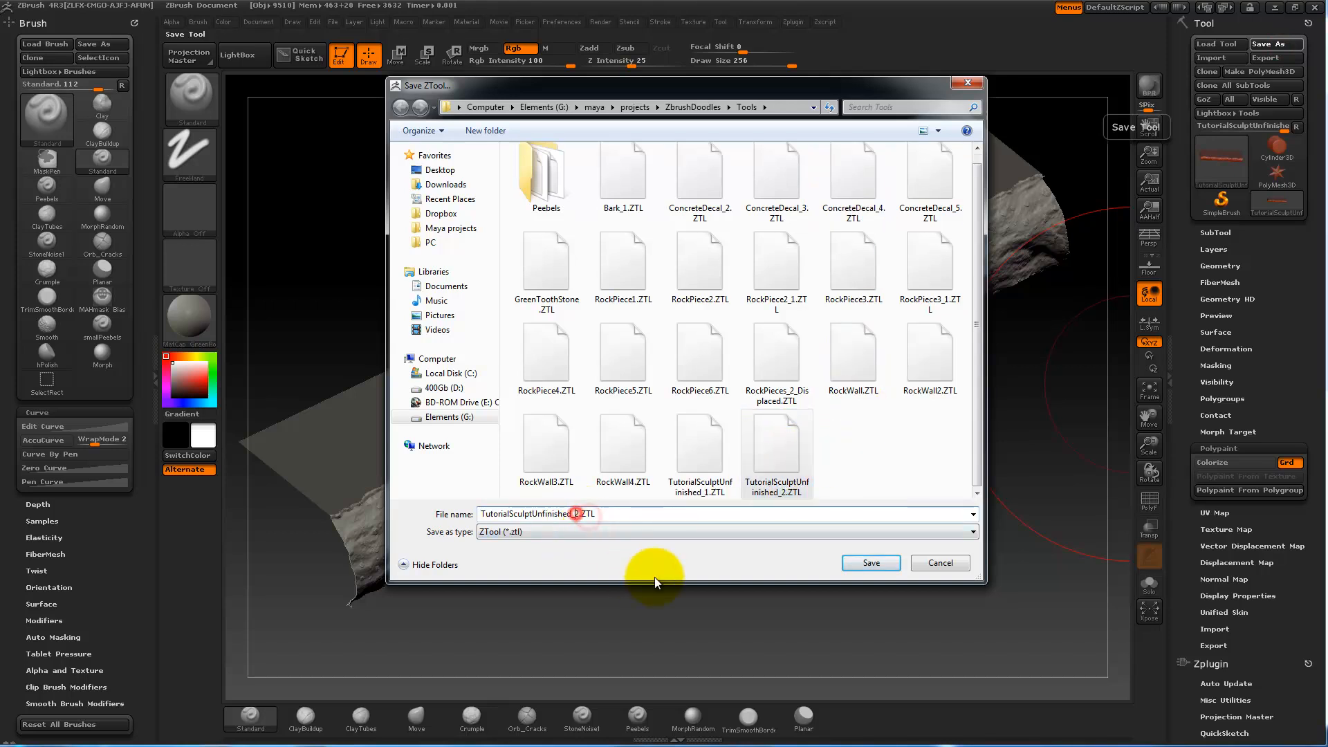
pyautogui.click(871, 564)
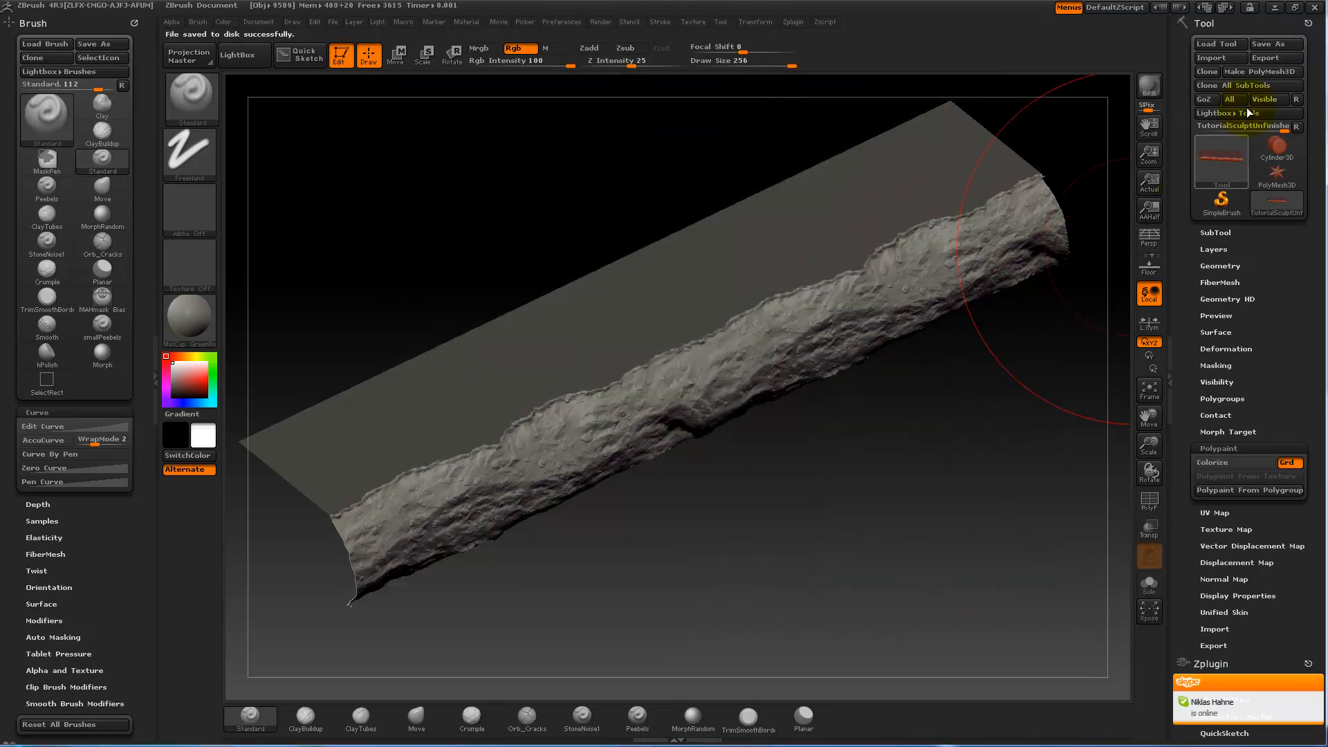
pyautogui.moveTo(1269, 55)
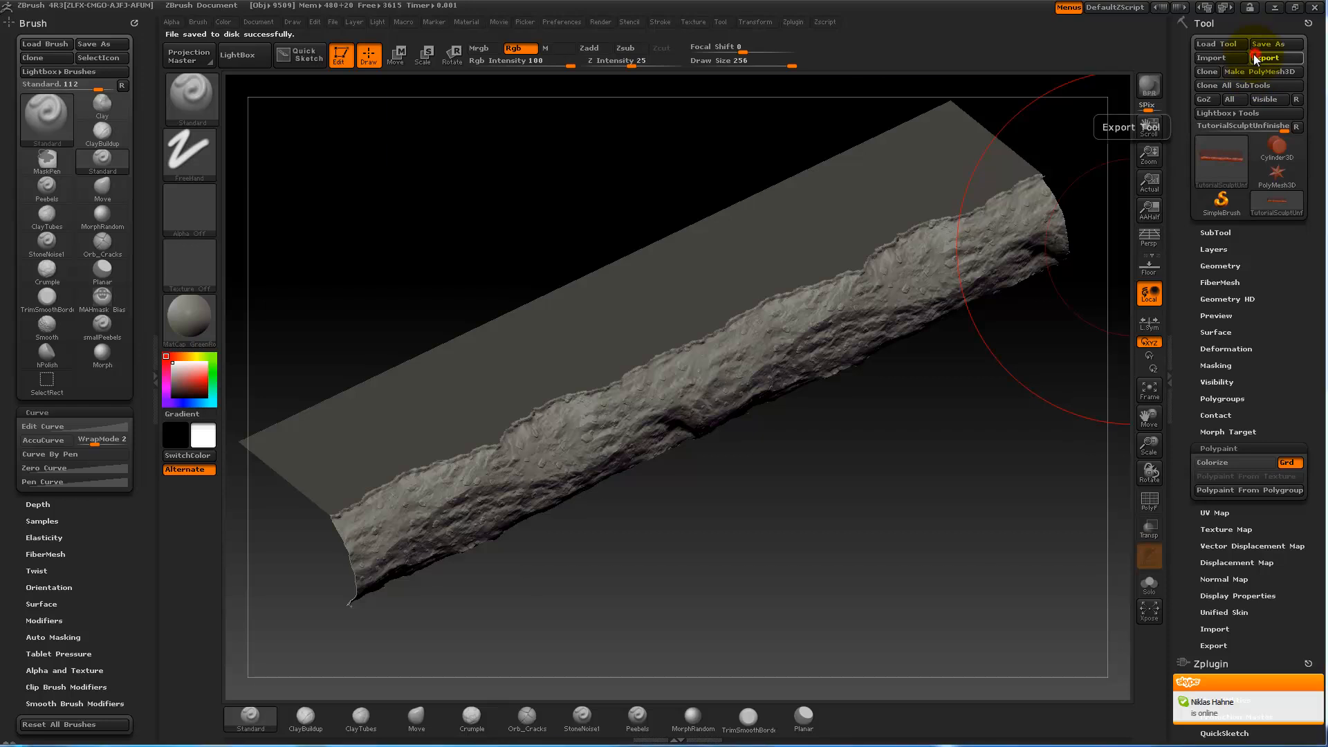
# Step: Export the mesh as OBJ named ConcreteDecalHP_Tutorial into the Highpolys folder
pyautogui.click(1269, 58)
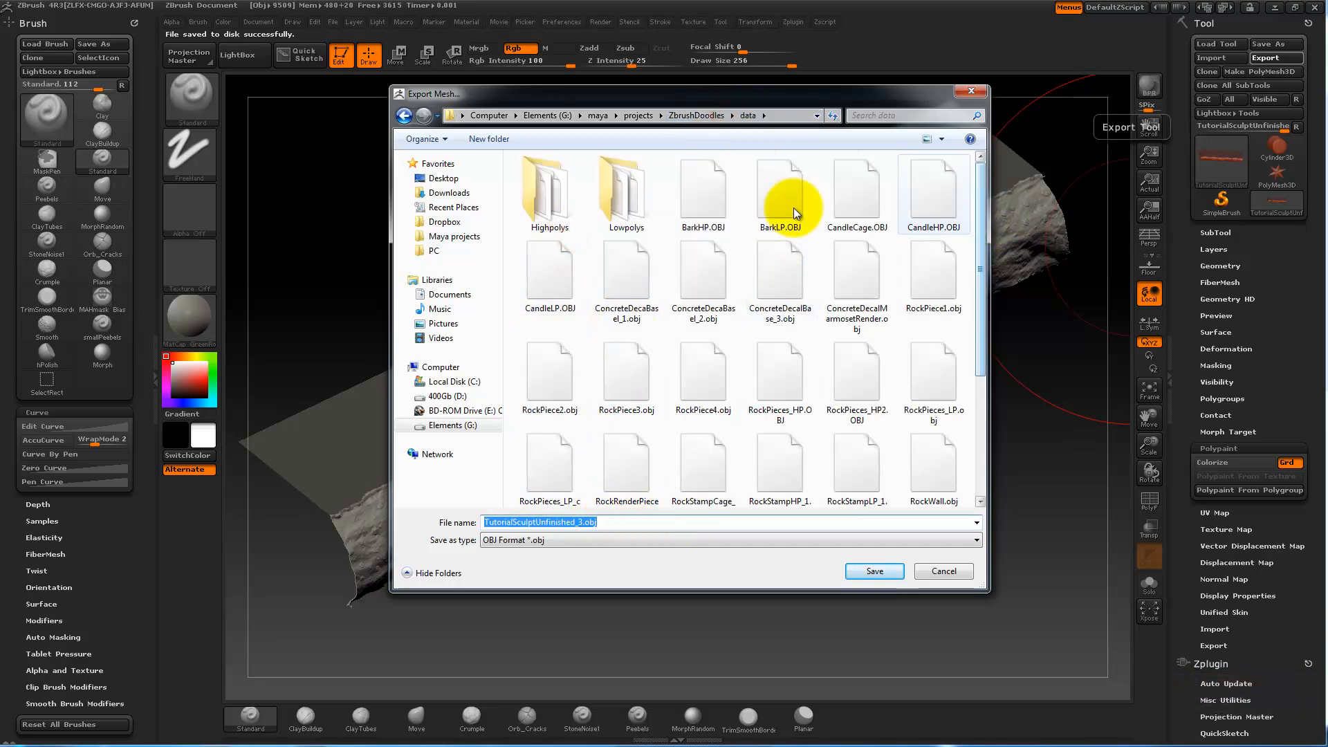
pyautogui.doubleClick(550, 187)
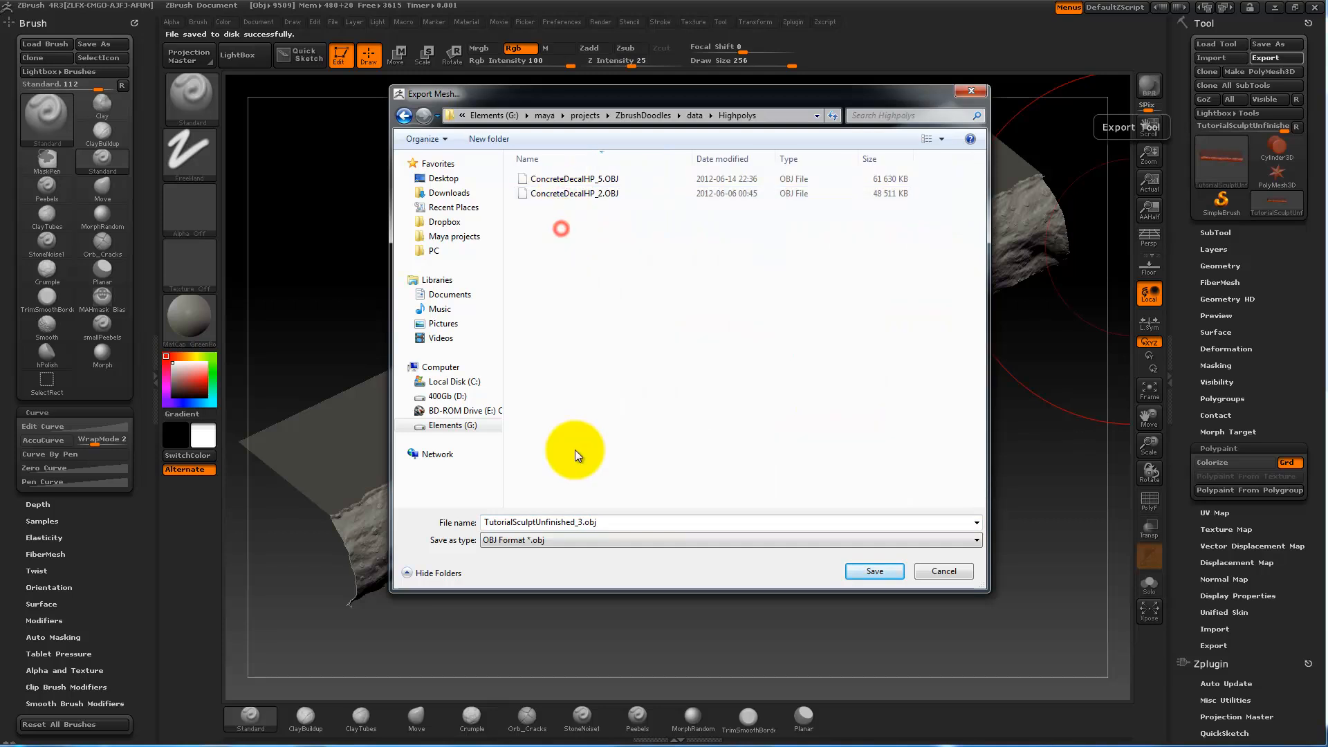
pyautogui.click(579, 178)
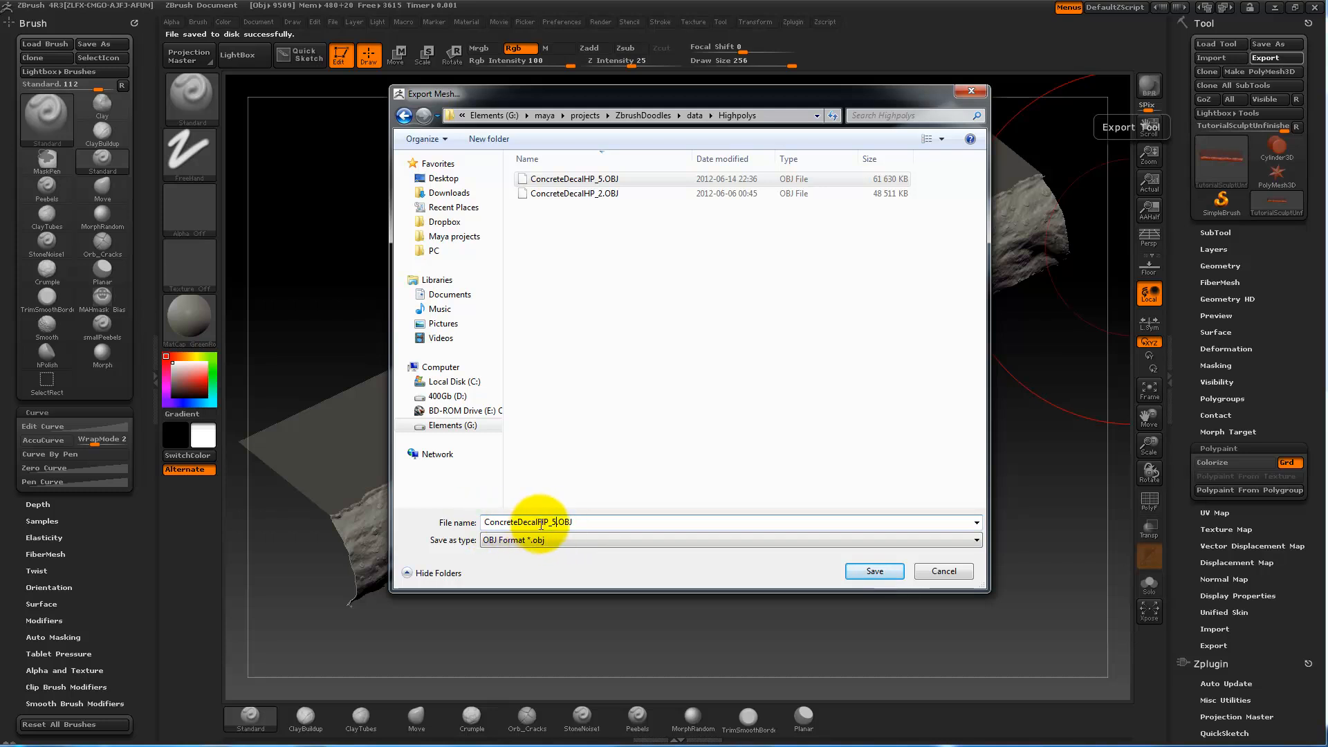
pyautogui.doubleClick(530, 522)
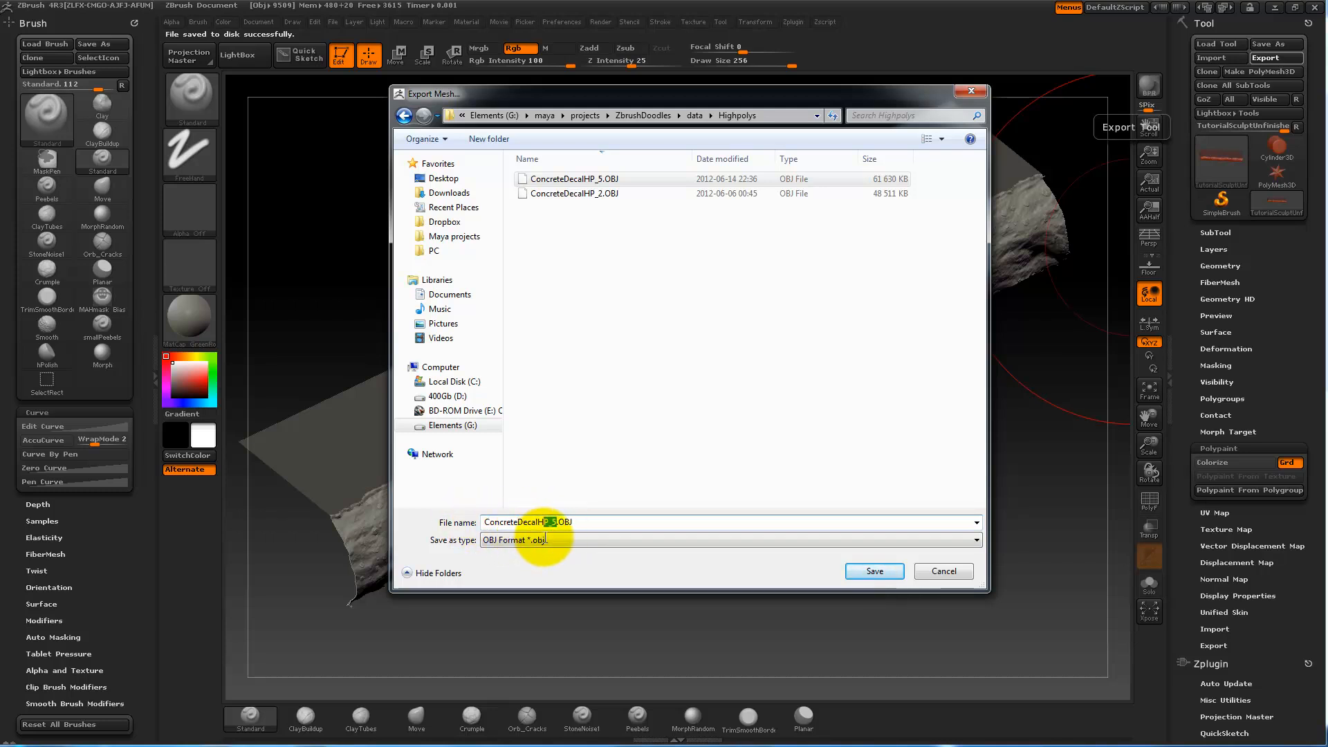
pyautogui.click(551, 541)
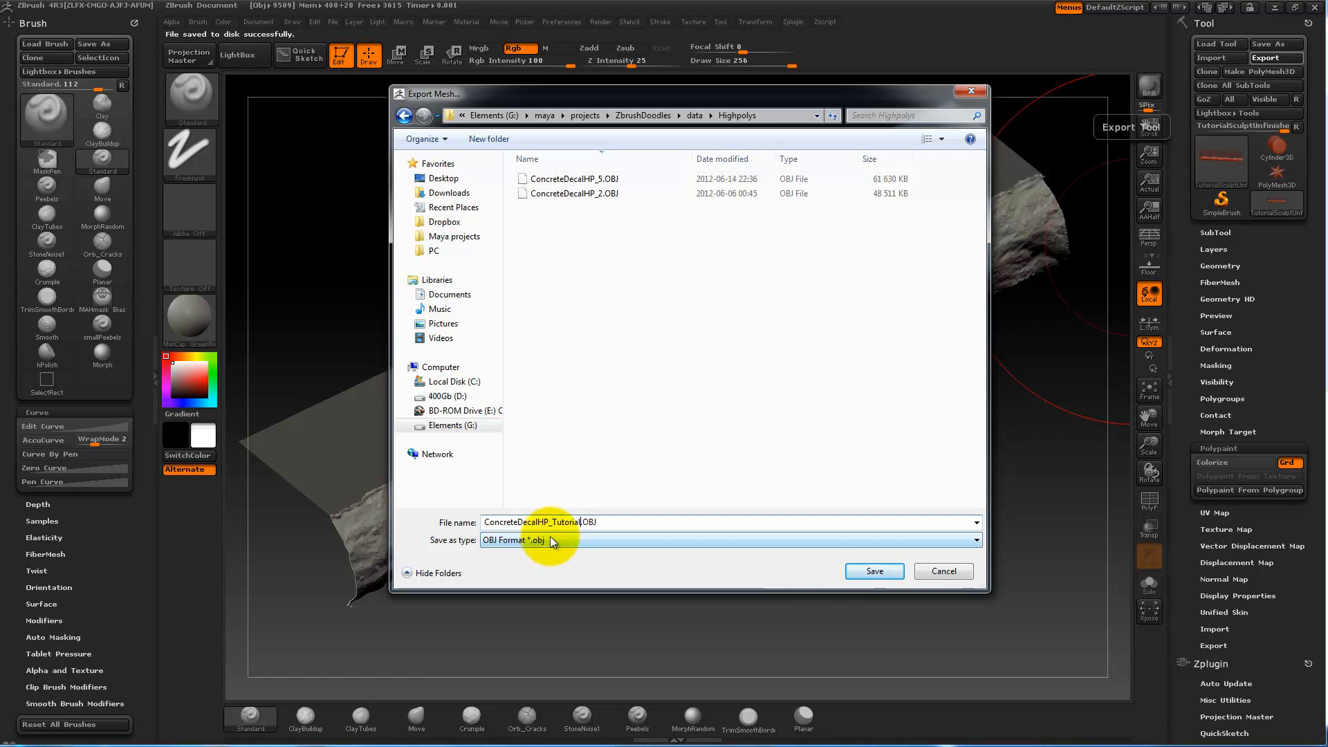
pyautogui.click(873, 570)
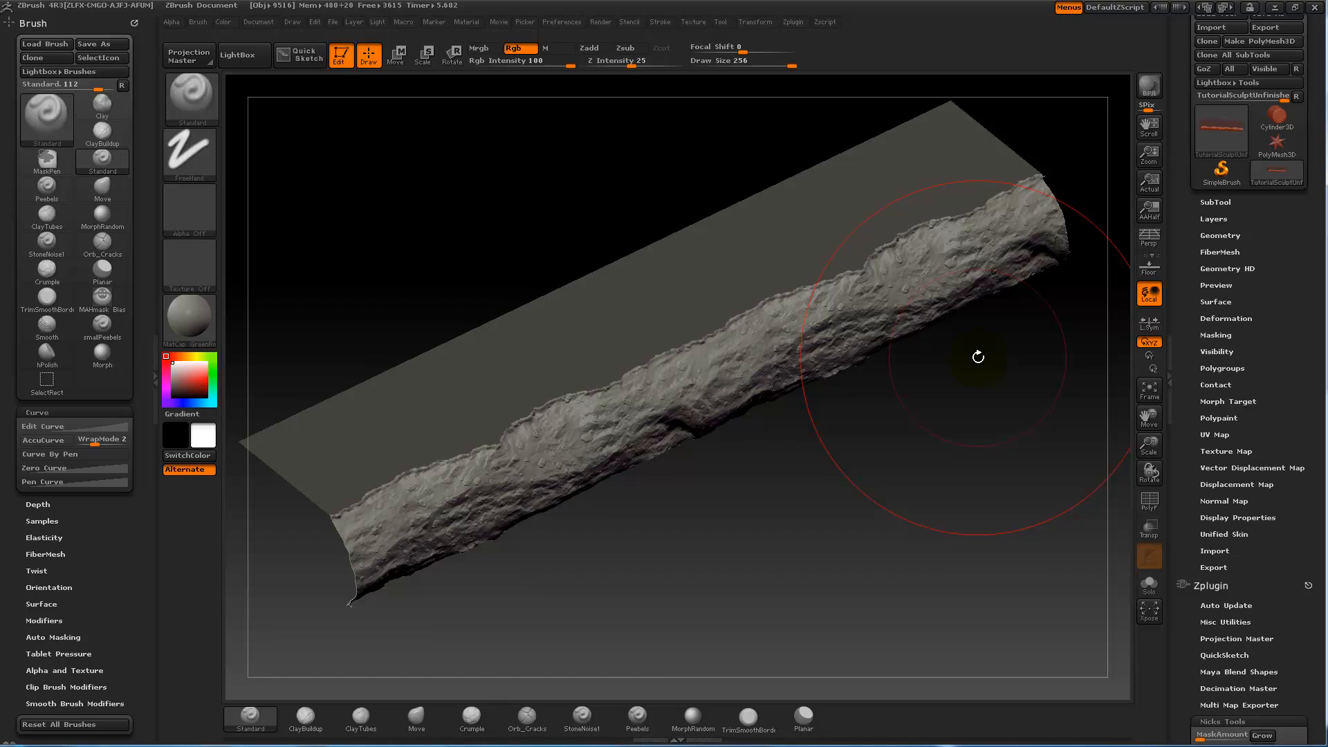
pyautogui.moveTo(979, 355); pyautogui.dragTo(1032, 364)
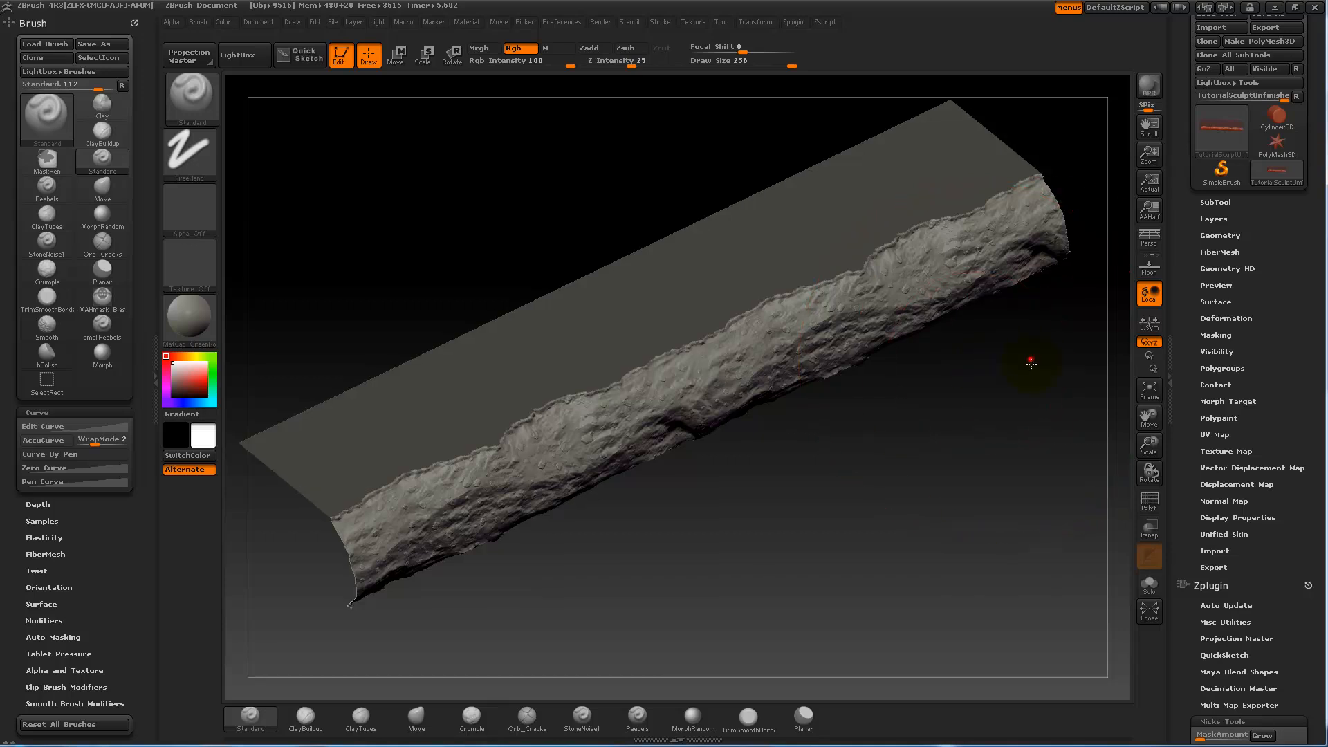